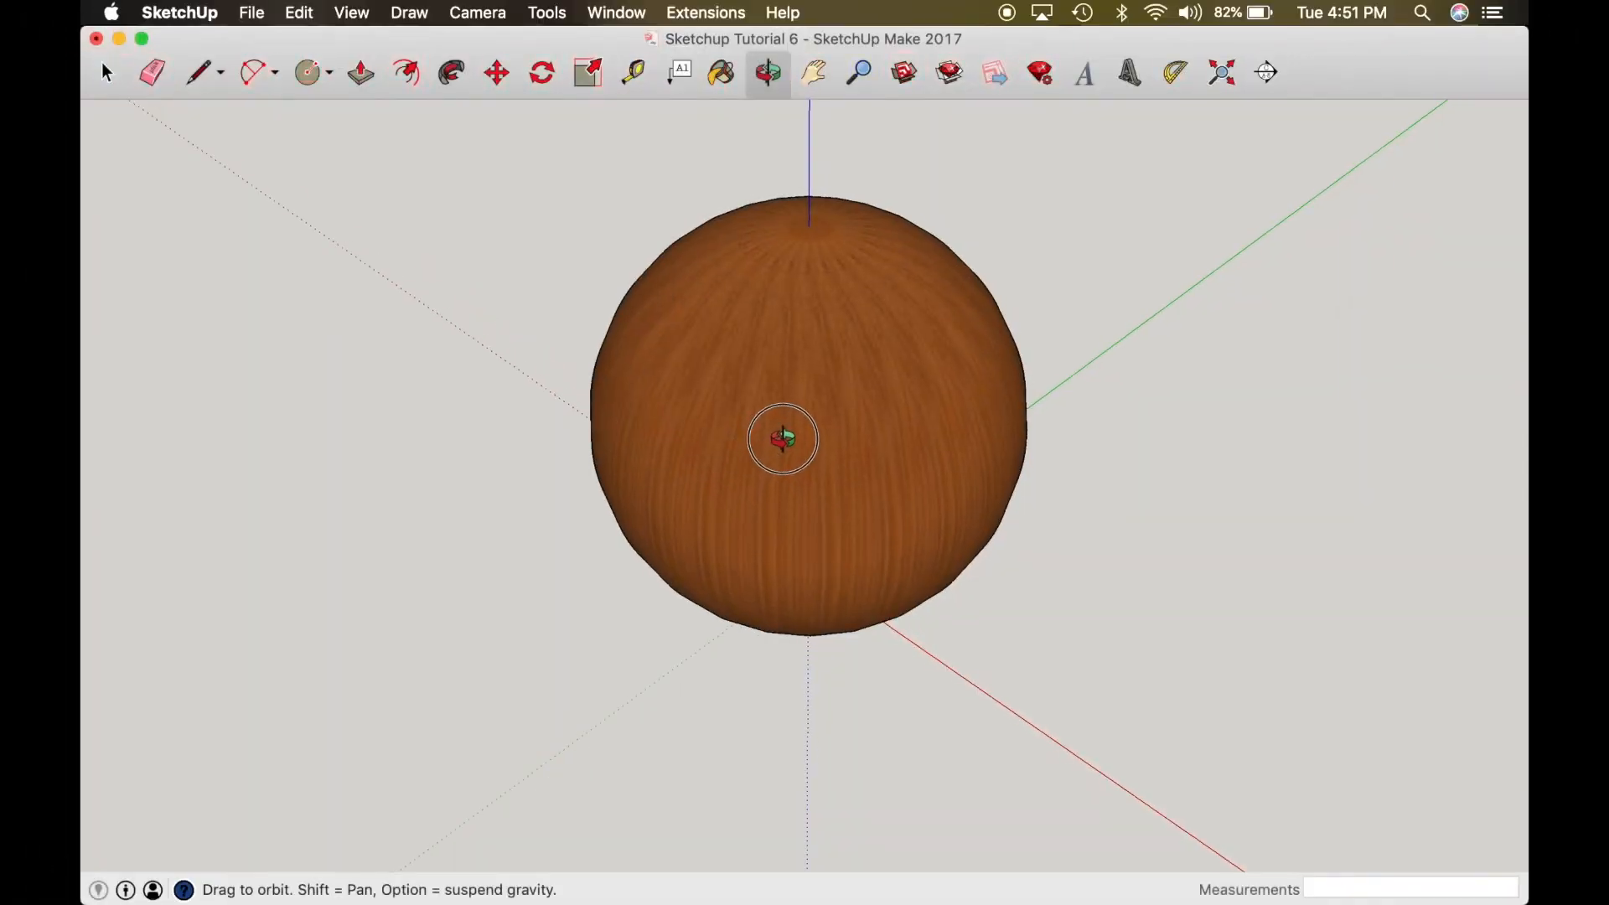
Step: Orbit around the wooden sphere to view it from several angles, including its top
{"action": "left_click_drag", "start_coordinate": [782, 438], "coordinate": [903, 472]}
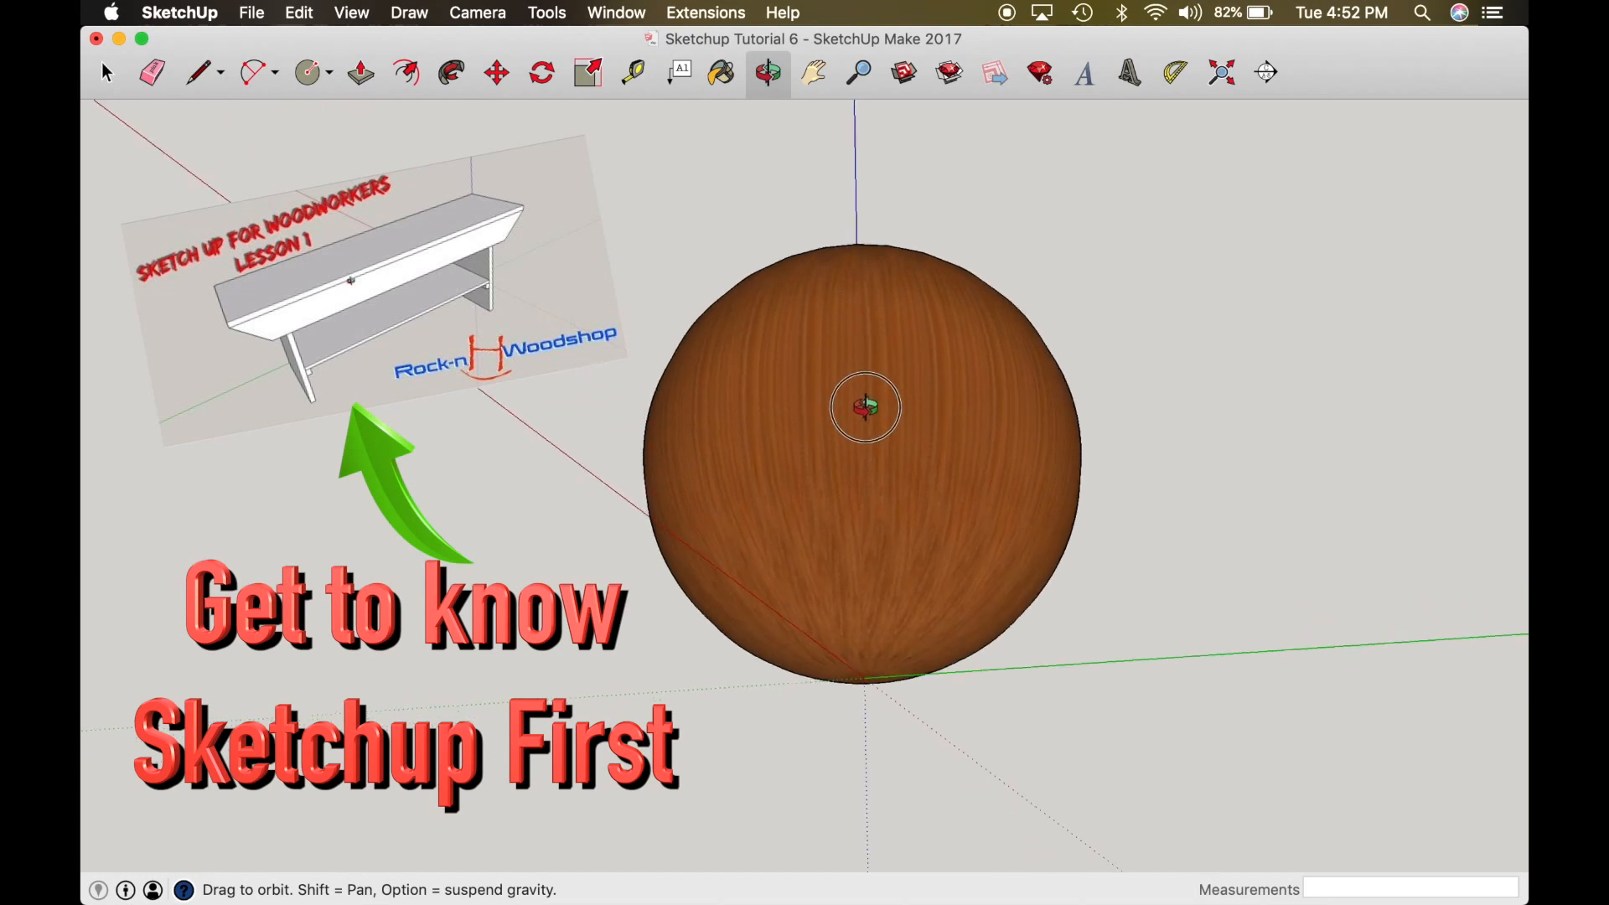
{"action": "left_click_drag", "start_coordinate": [864, 405], "coordinate": [927, 424]}
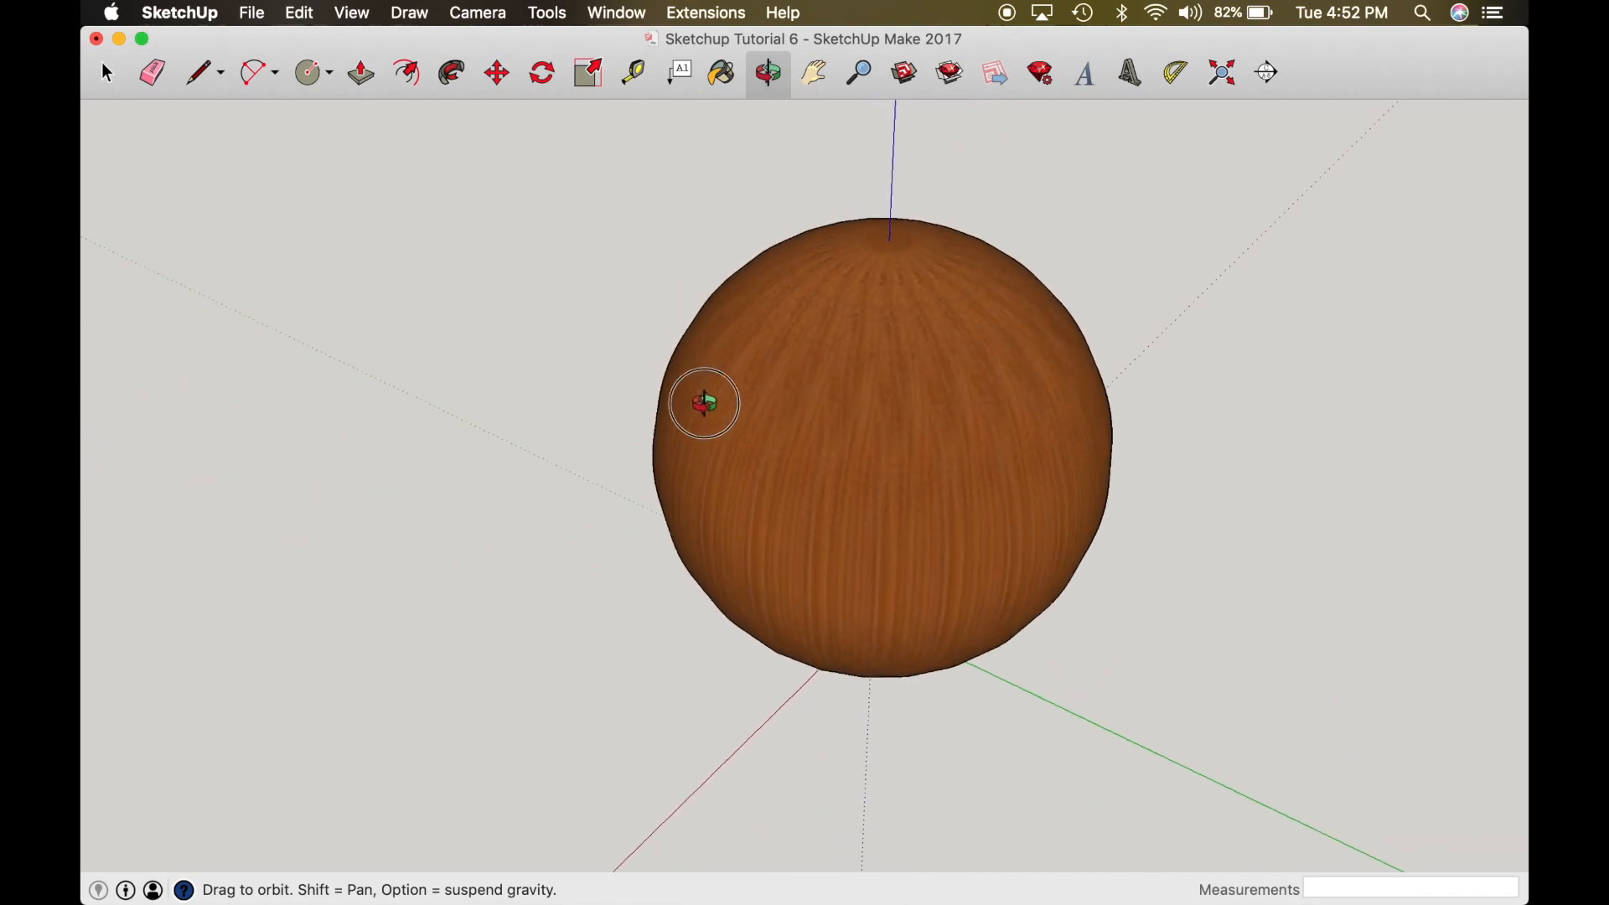
{"action": "left_click_drag", "start_coordinate": [703, 403], "coordinate": [931, 372]}
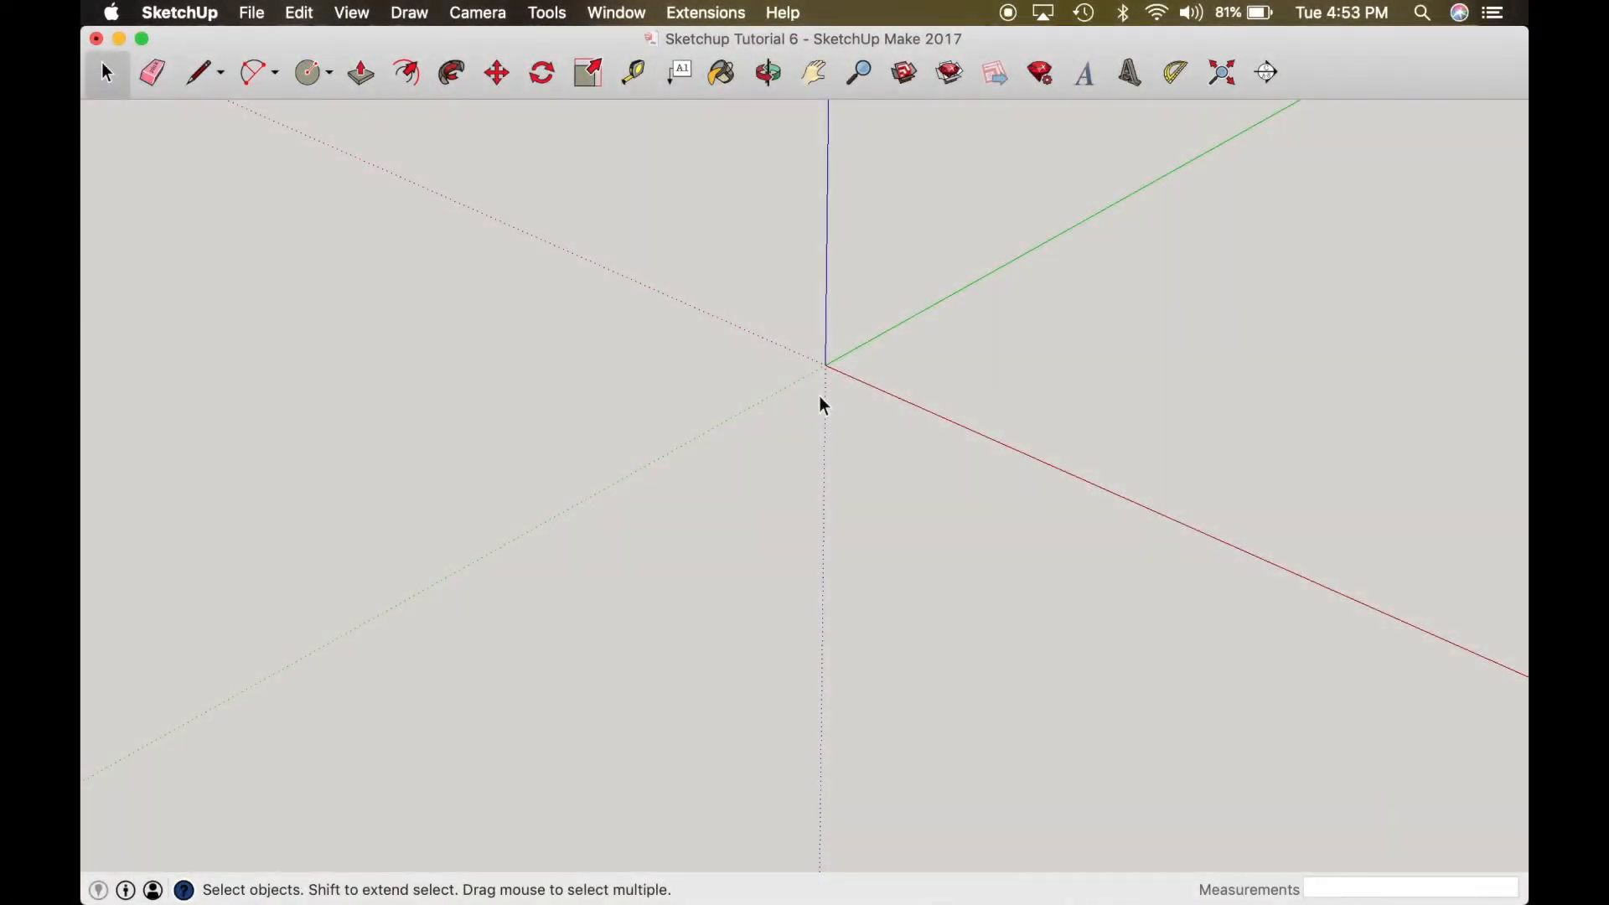
Step: Draw a circle centred at the origin, then orbit to view it edge-on and angled
{"action": "left_click", "coordinate": [307, 72]}
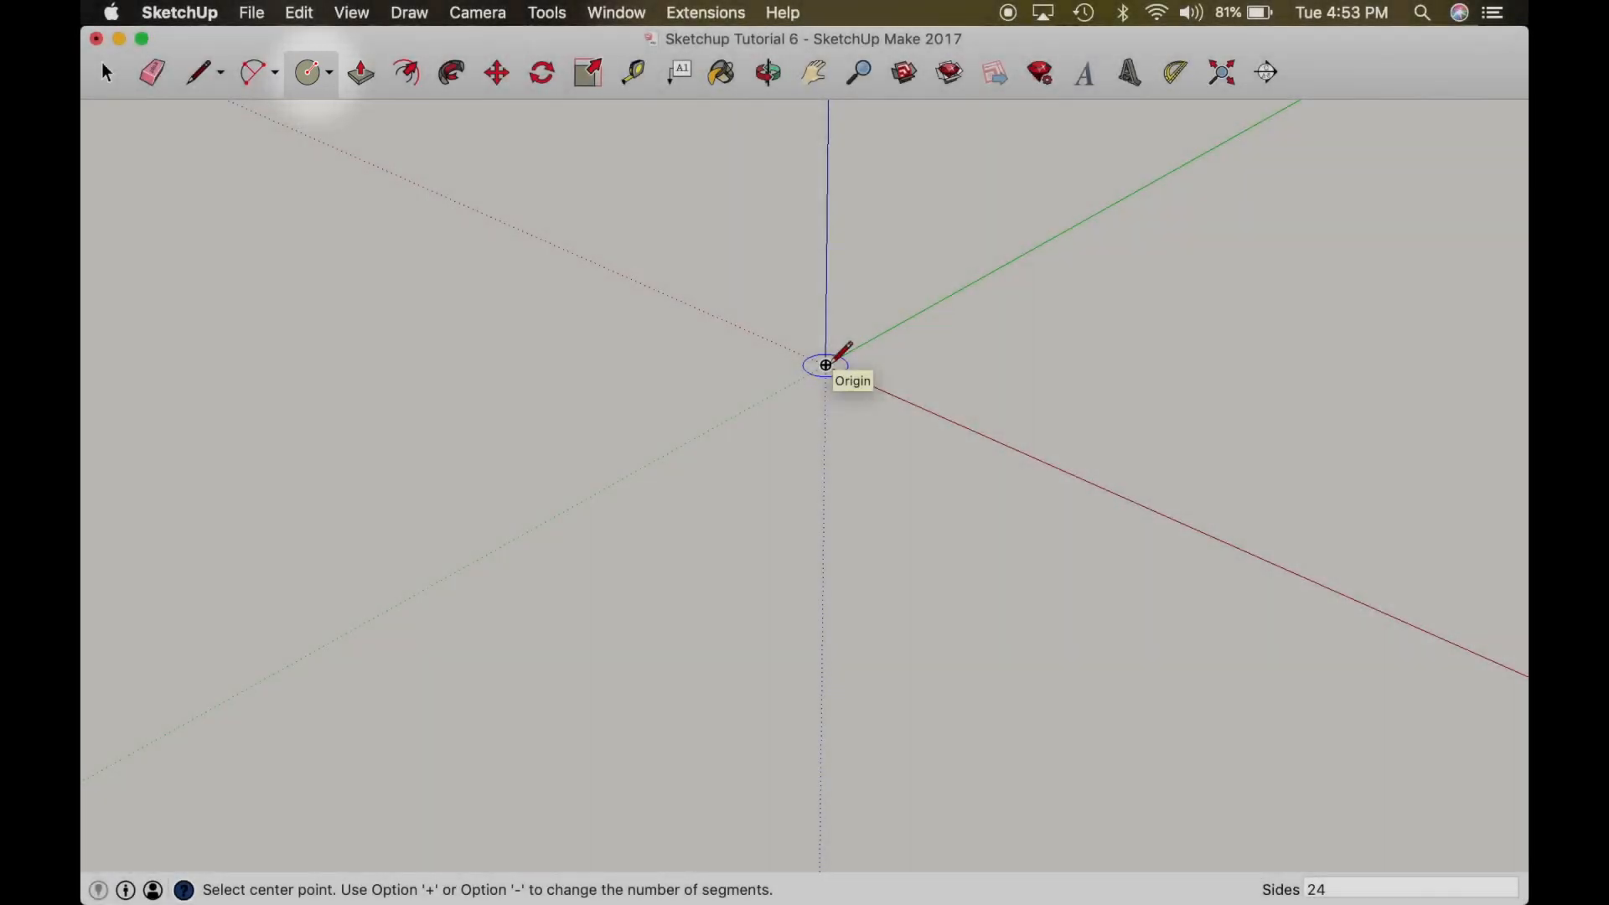
{"action": "left_click", "coordinate": [826, 366]}
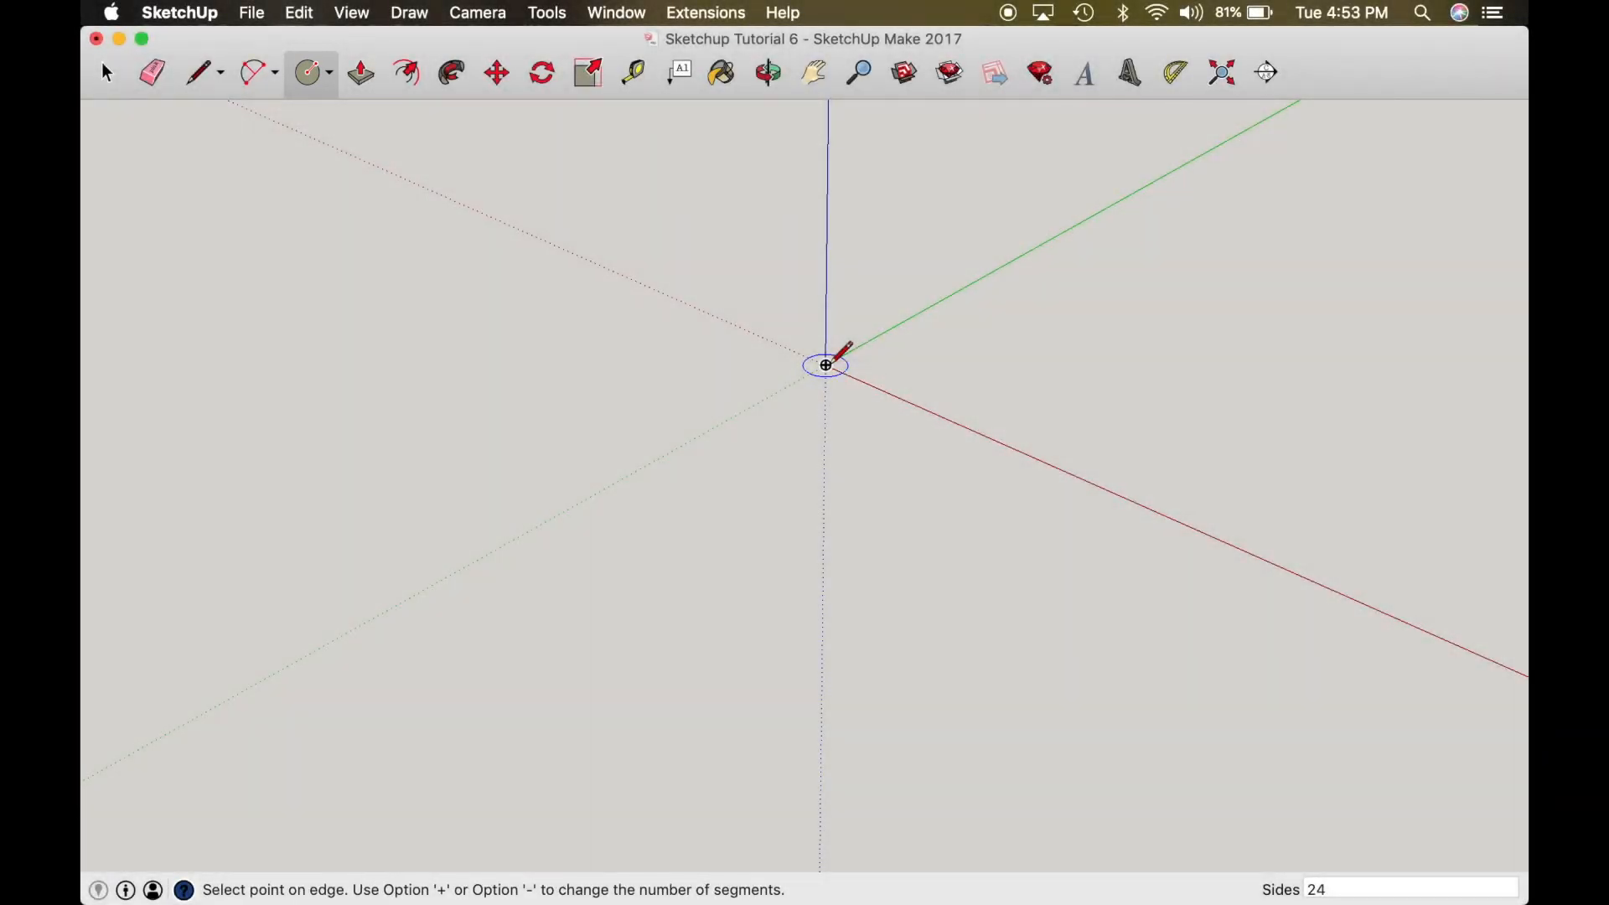
{"action": "mouse_move", "coordinate": [933, 400]}
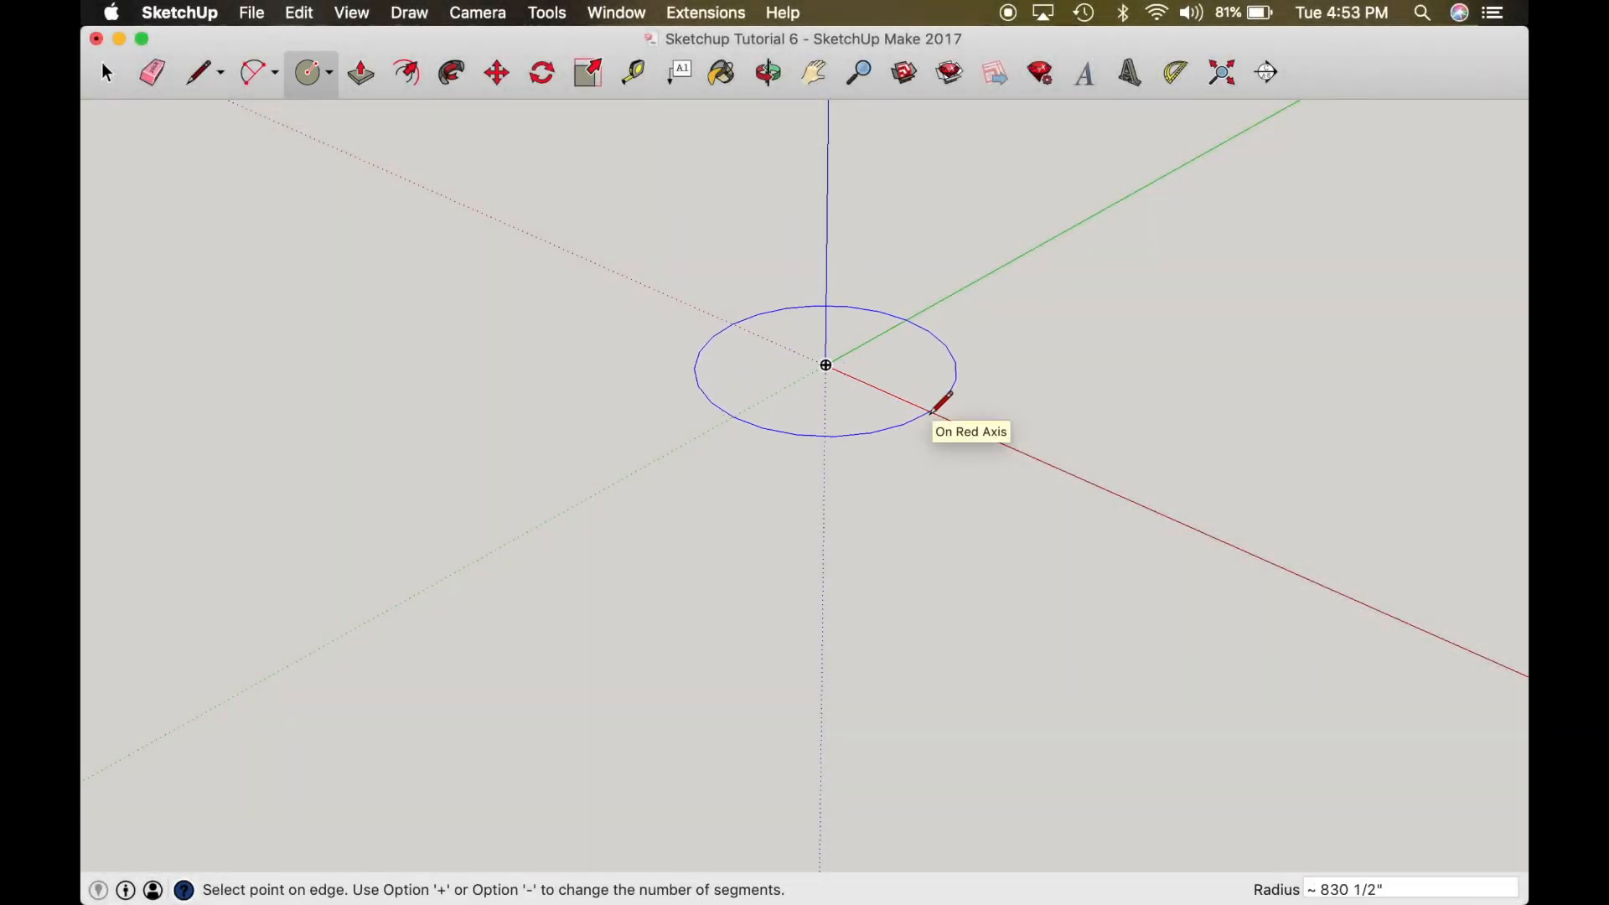
{"action": "mouse_move", "coordinate": [944, 401]}
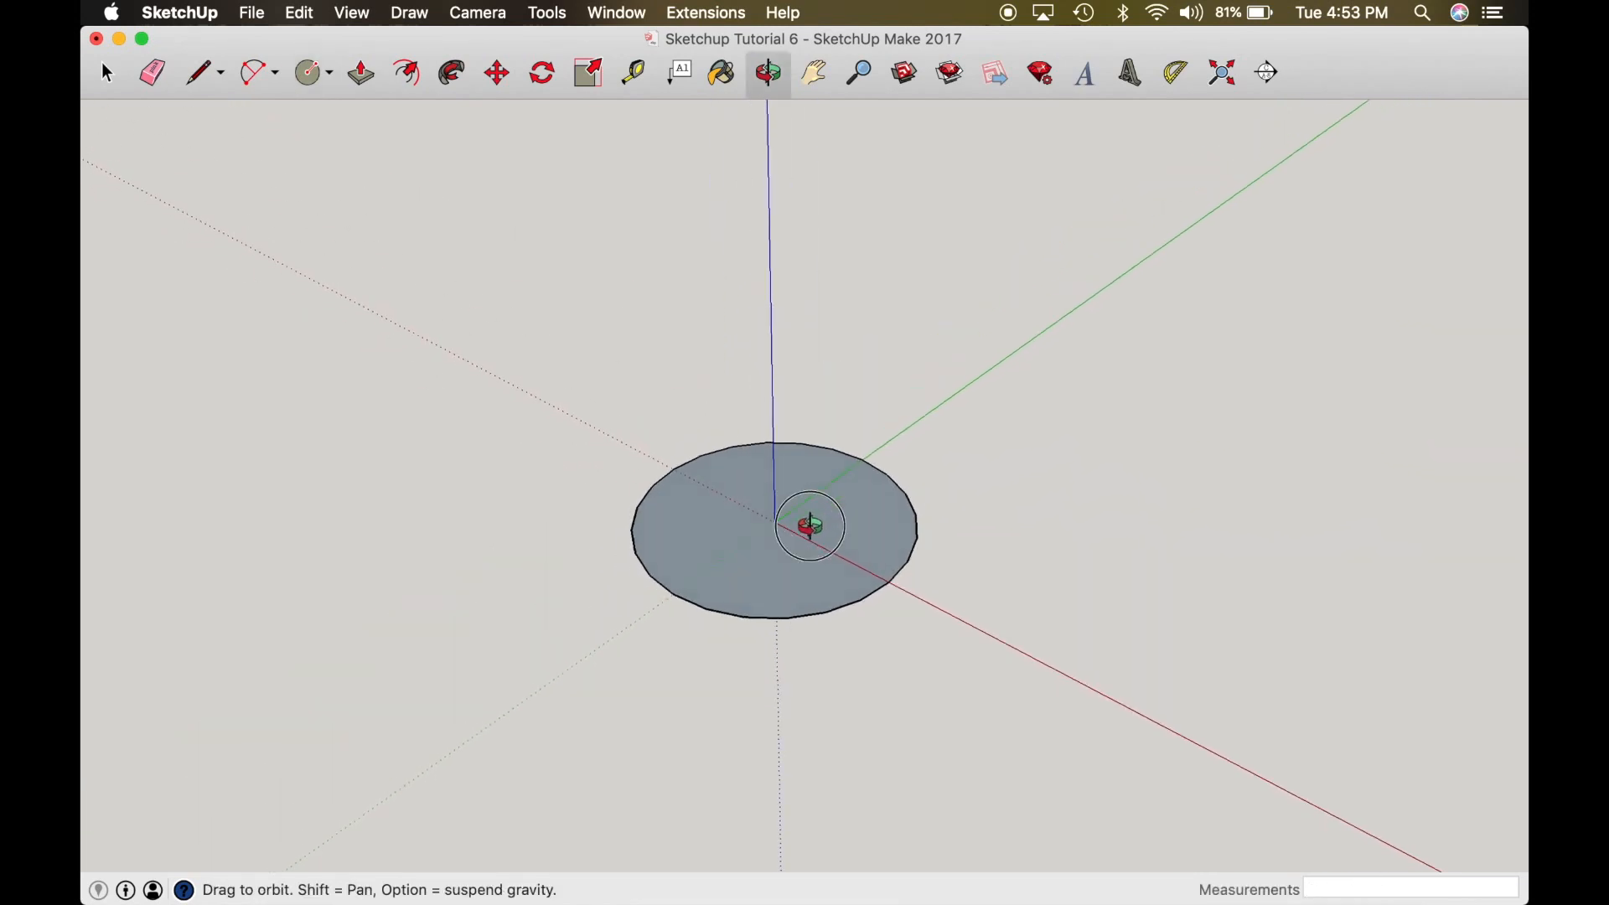
{"action": "left_click_drag", "start_coordinate": [811, 526], "coordinate": [892, 108]}
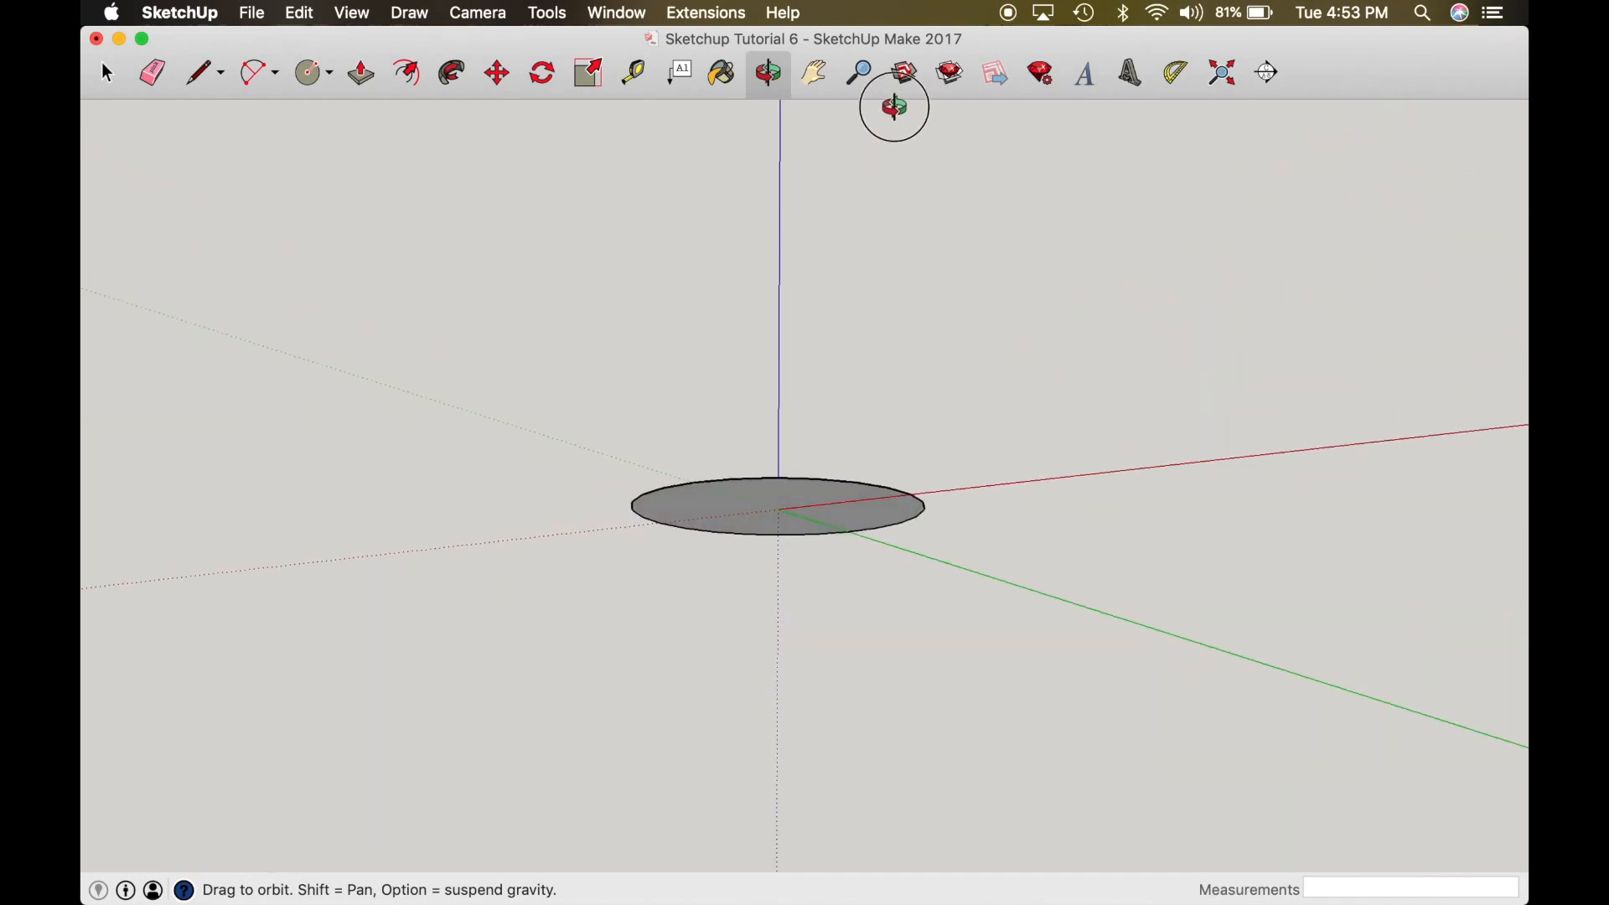
{"action": "left_click_drag", "start_coordinate": [892, 106], "coordinate": [818, 436]}
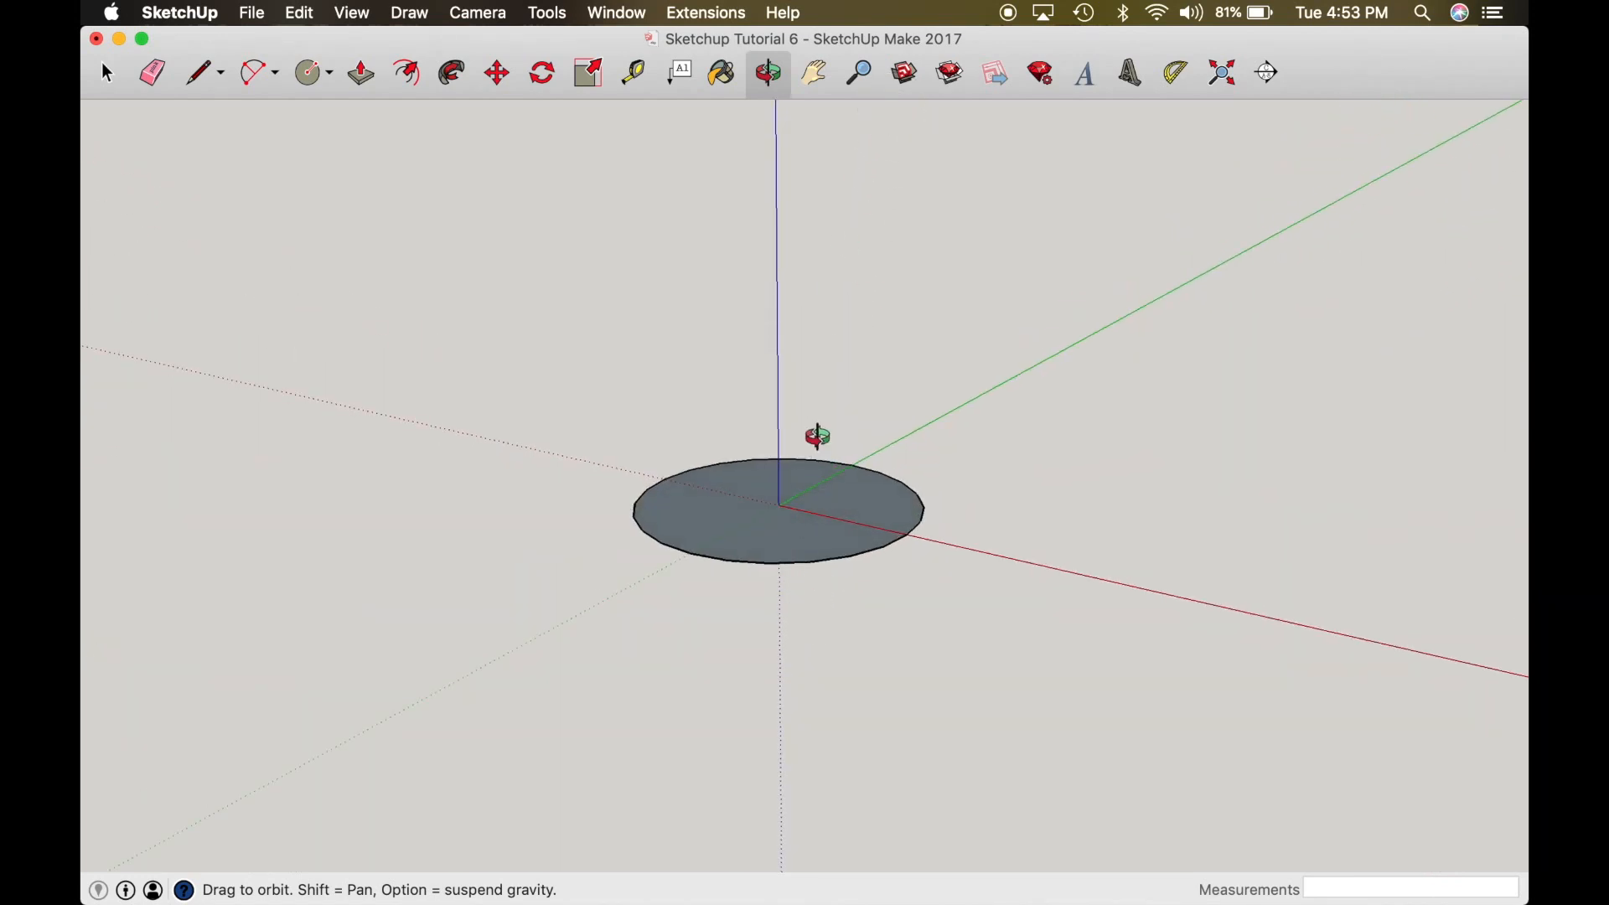
{"action": "left_click_drag", "start_coordinate": [818, 436], "coordinate": [831, 583]}
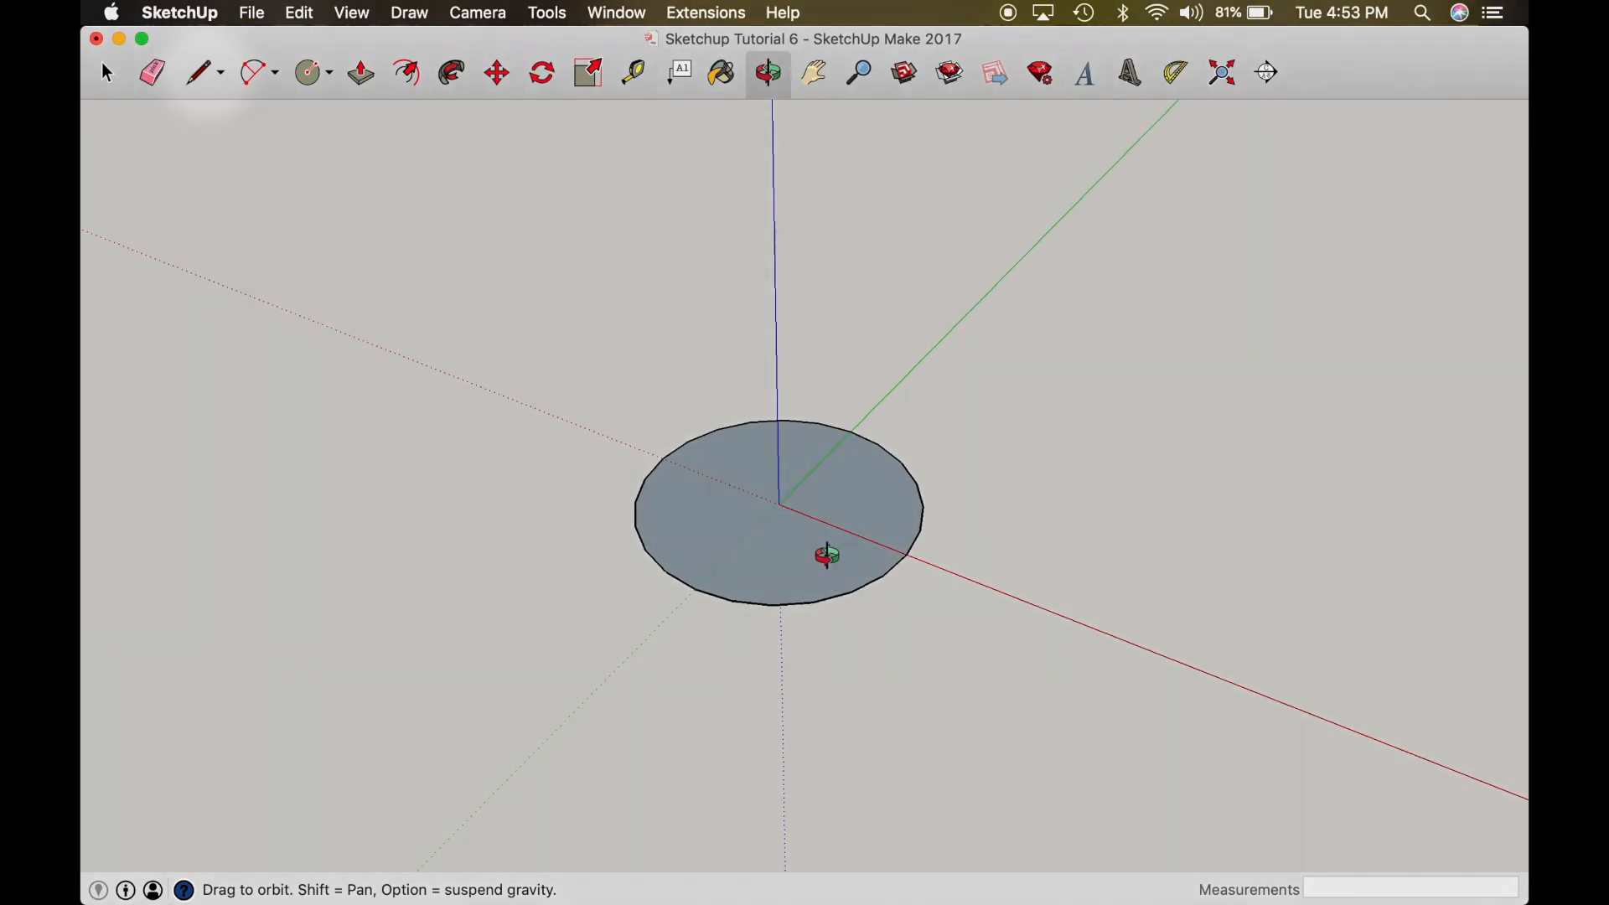
Step: Draw a line from the circle's centre straight up the blue axis
{"action": "left_click", "coordinate": [197, 72]}
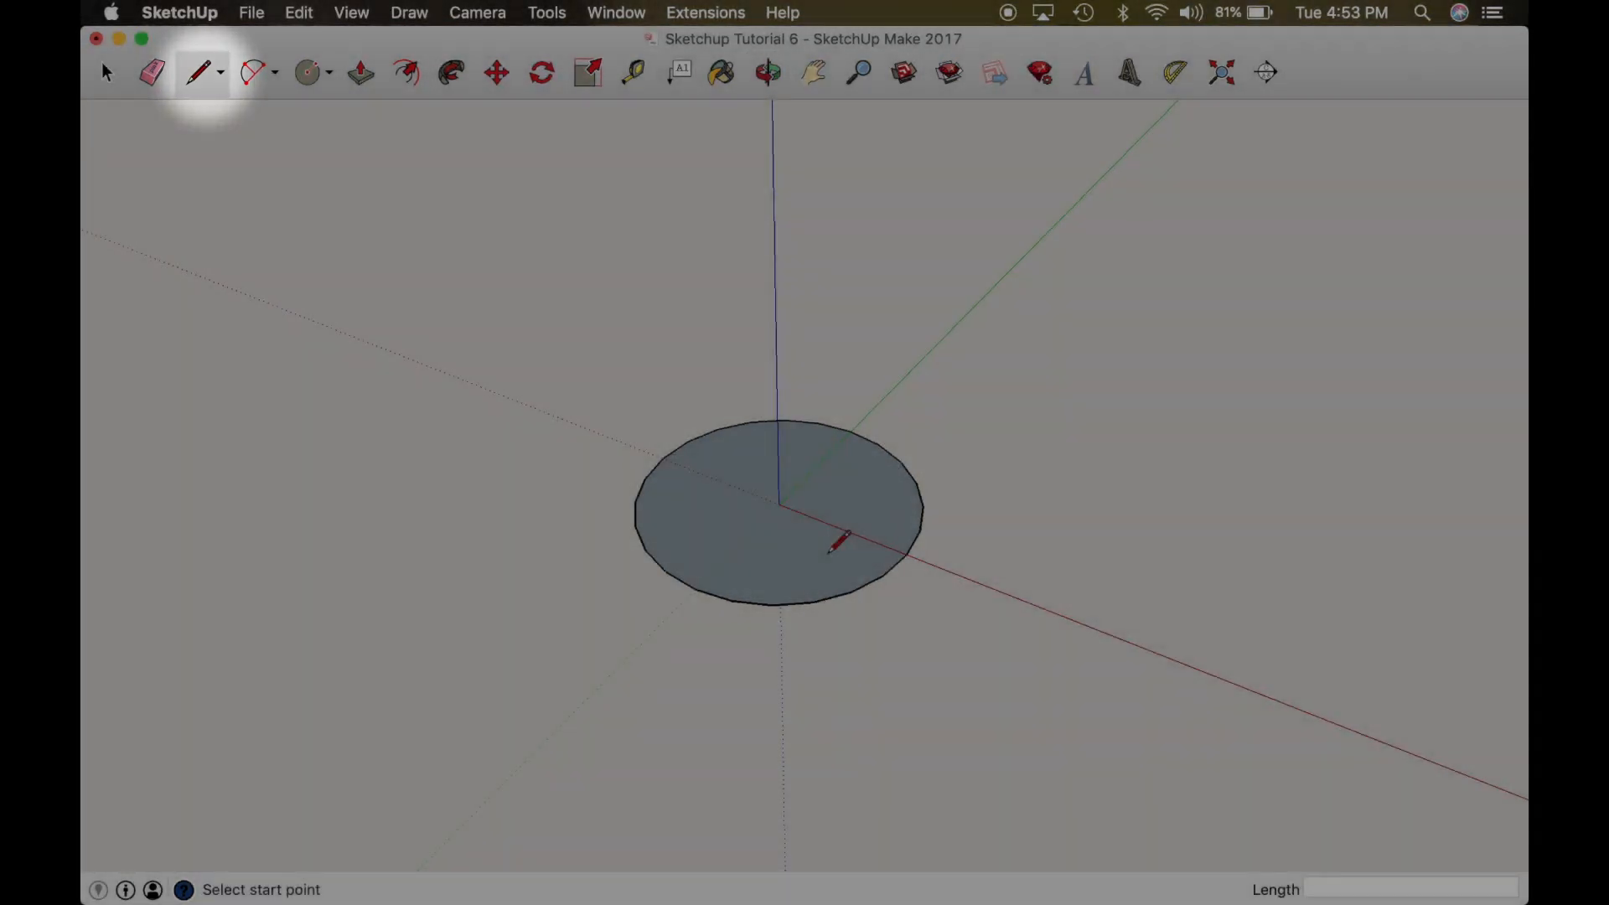
{"action": "mouse_move", "coordinate": [779, 504]}
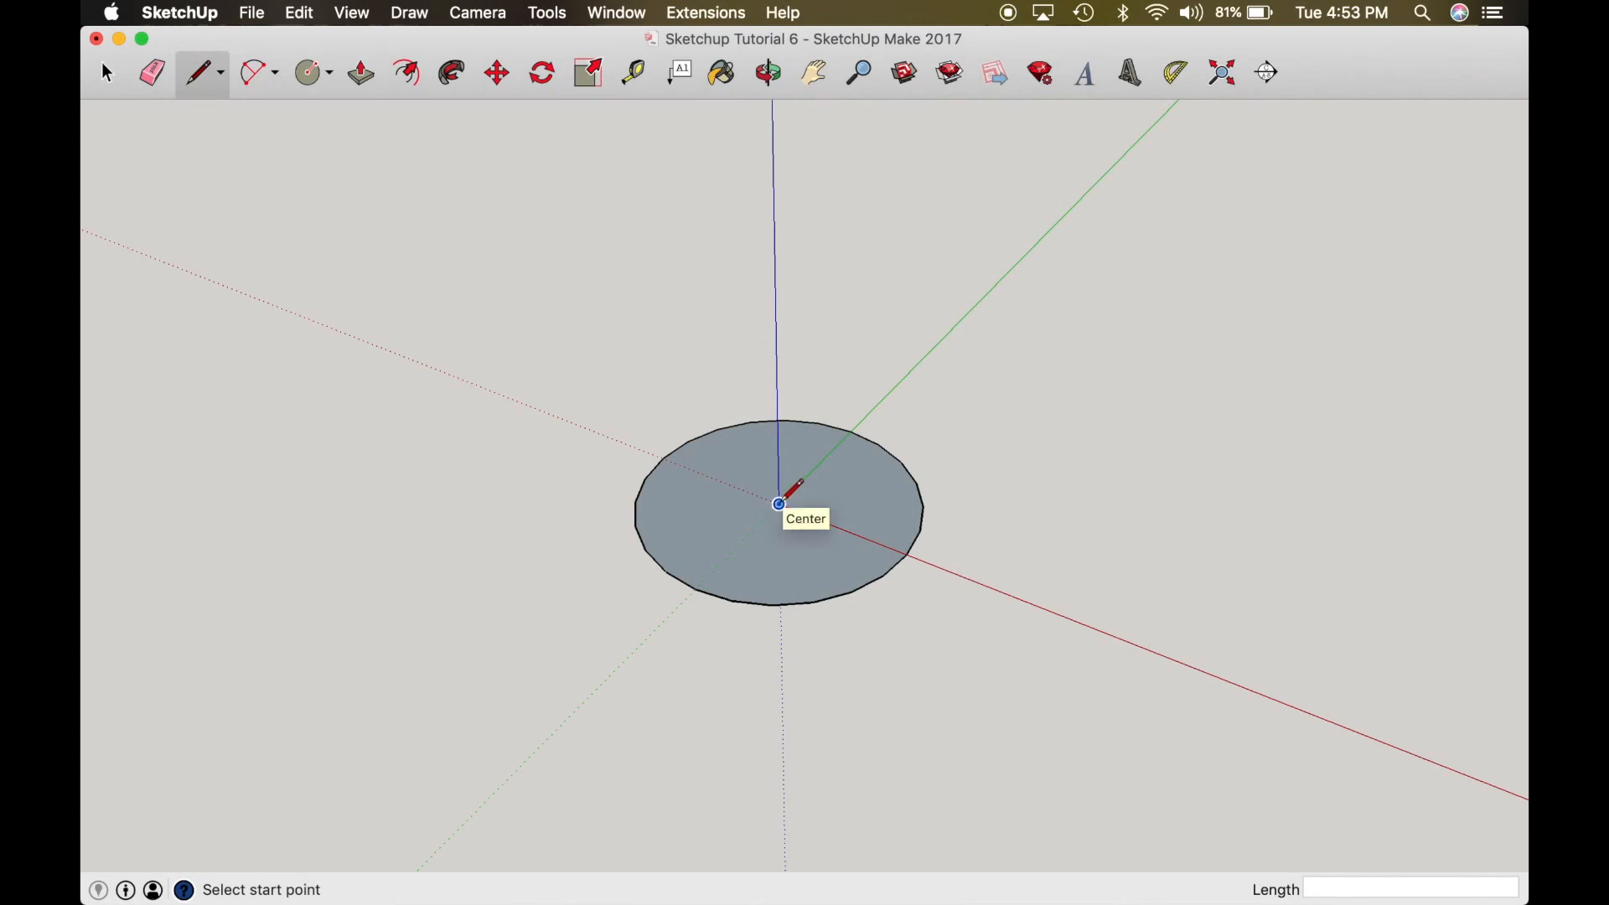
{"action": "left_click", "coordinate": [777, 503]}
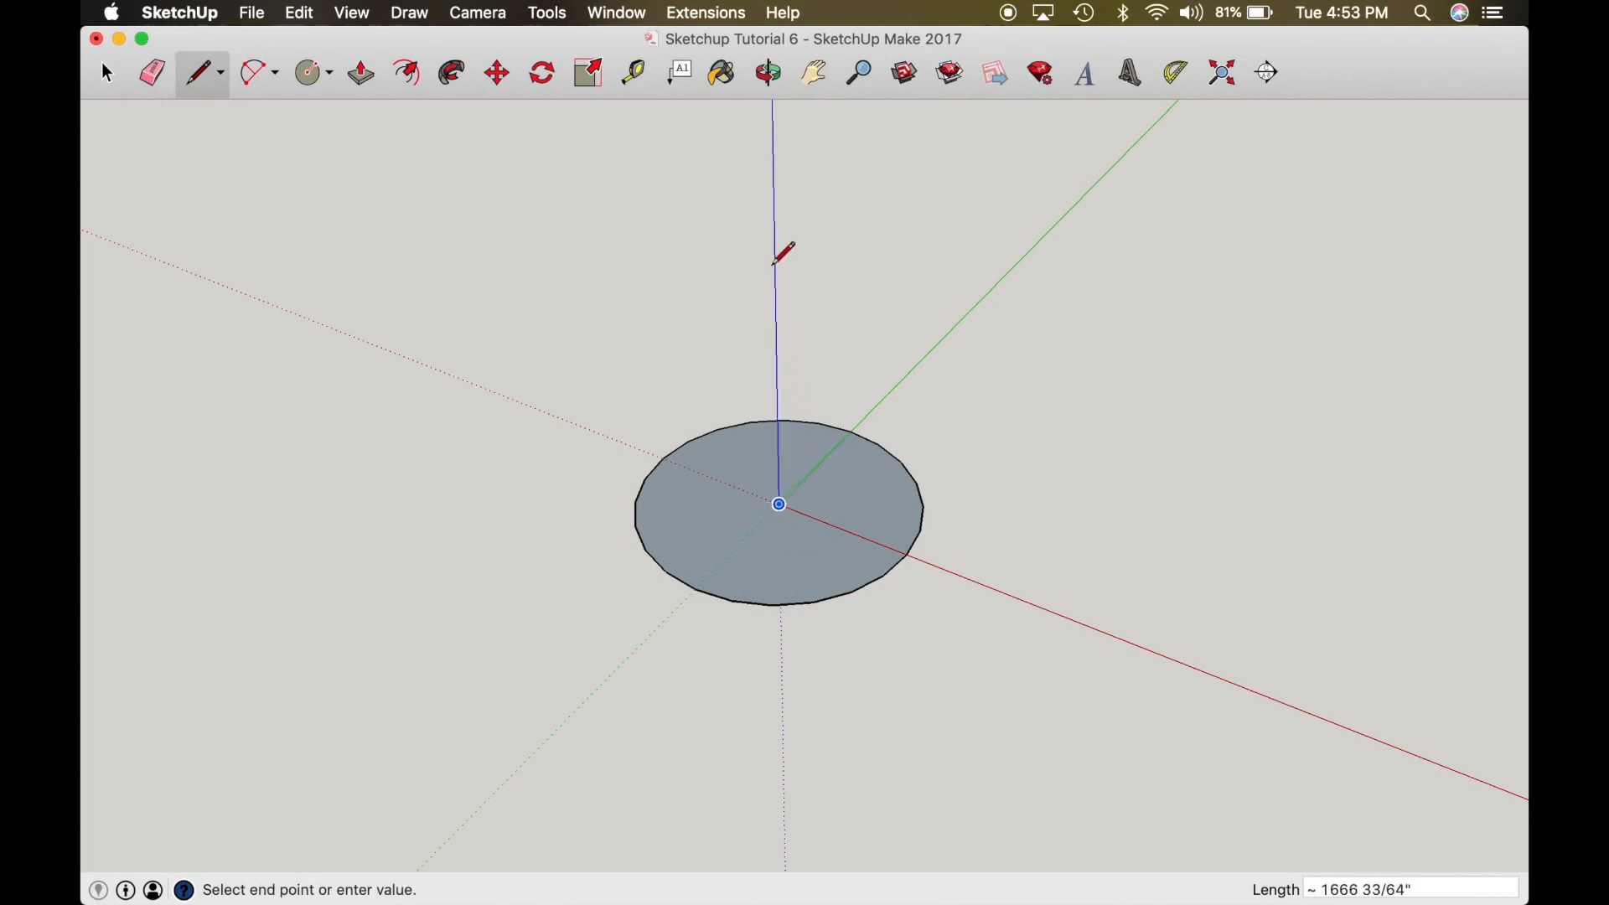
{"action": "mouse_move", "coordinate": [784, 228]}
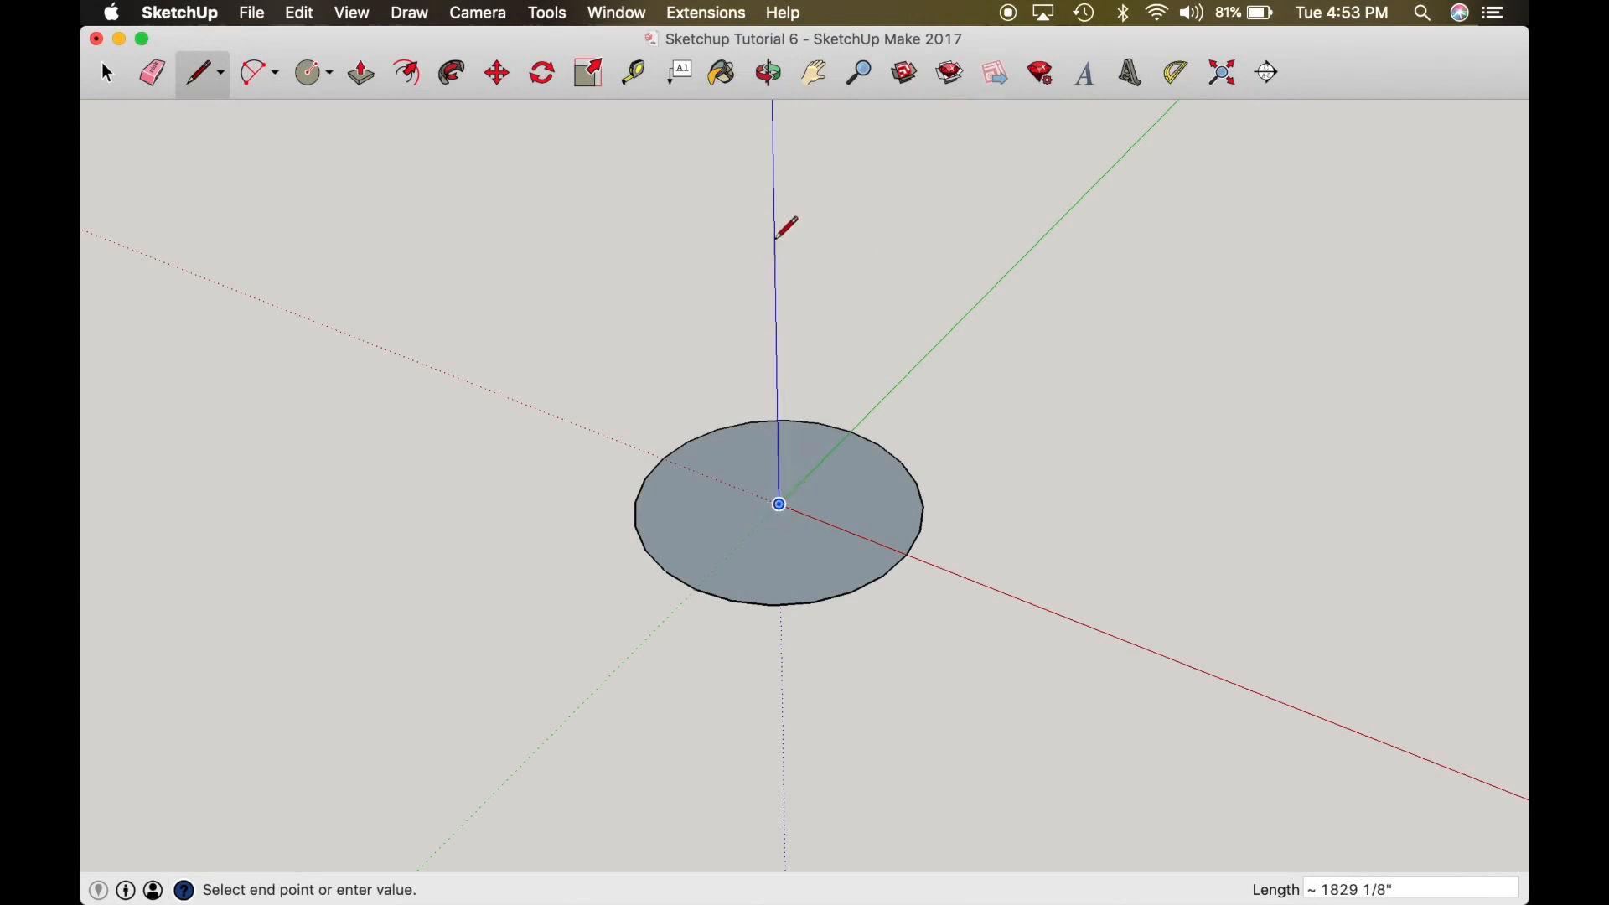
{"action": "mouse_move", "coordinate": [782, 269]}
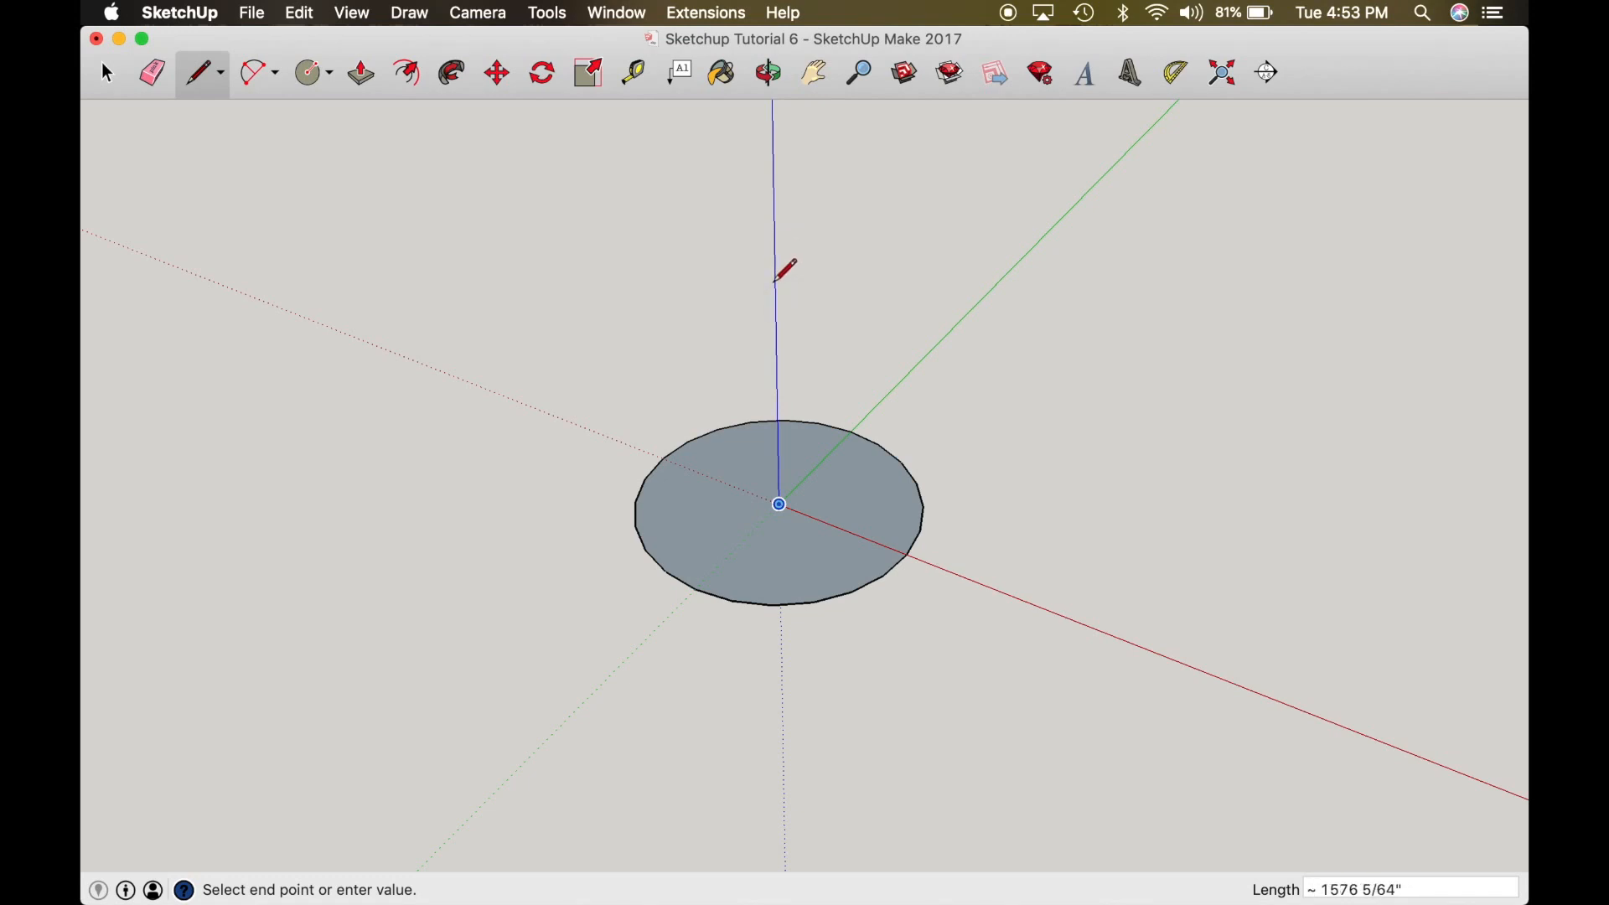
{"action": "left_click", "coordinate": [768, 72]}
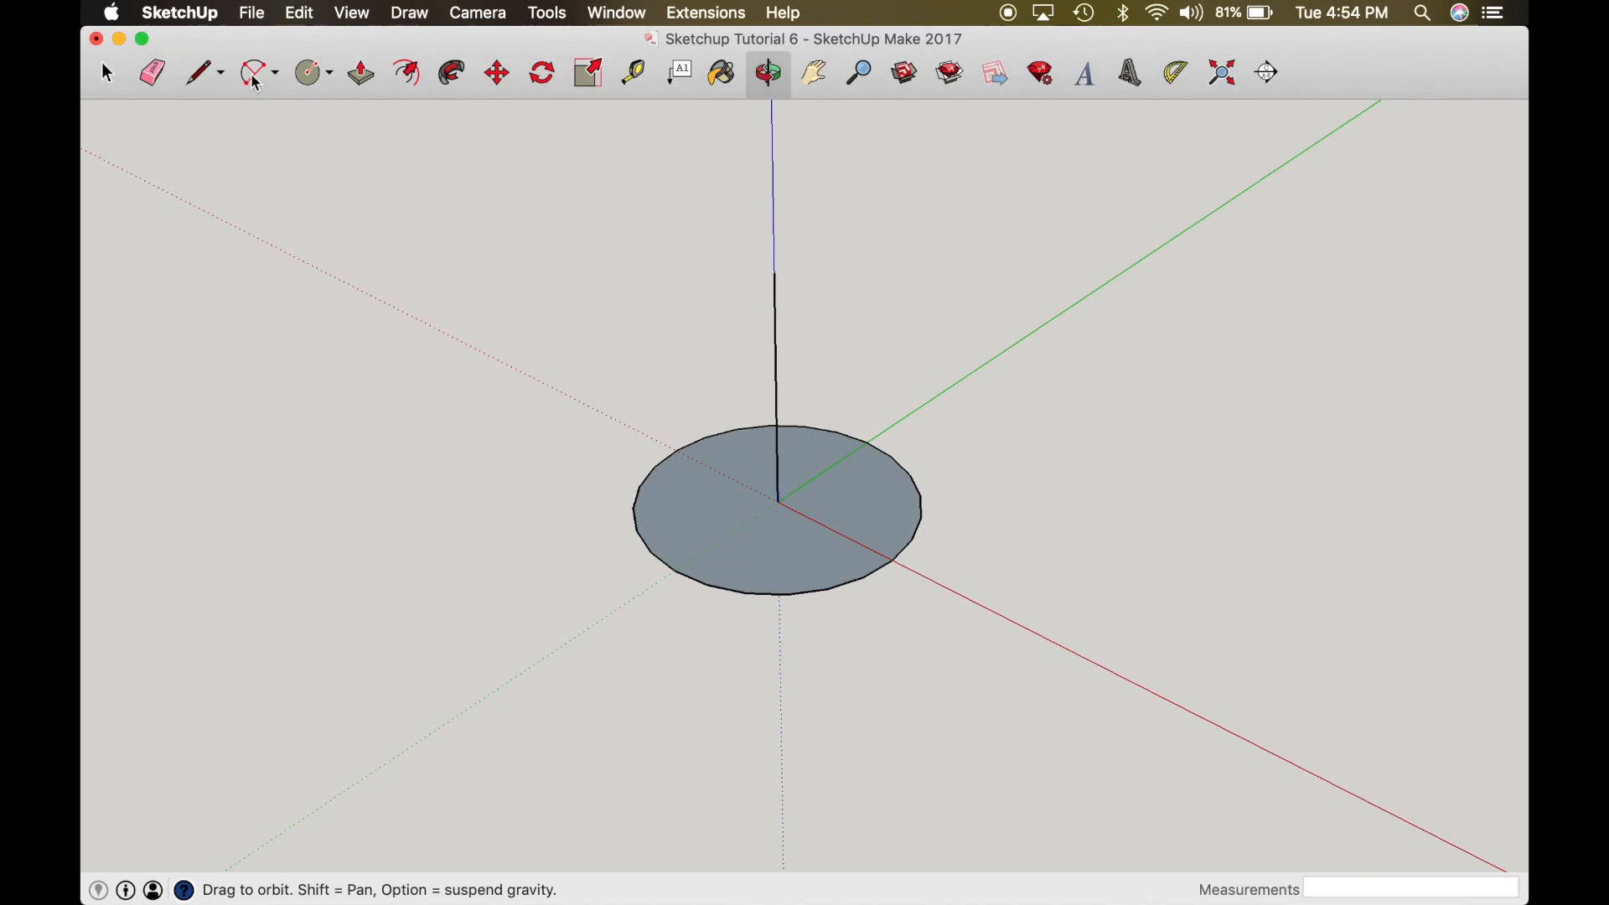
{"action": "mouse_move", "coordinate": [269, 82]}
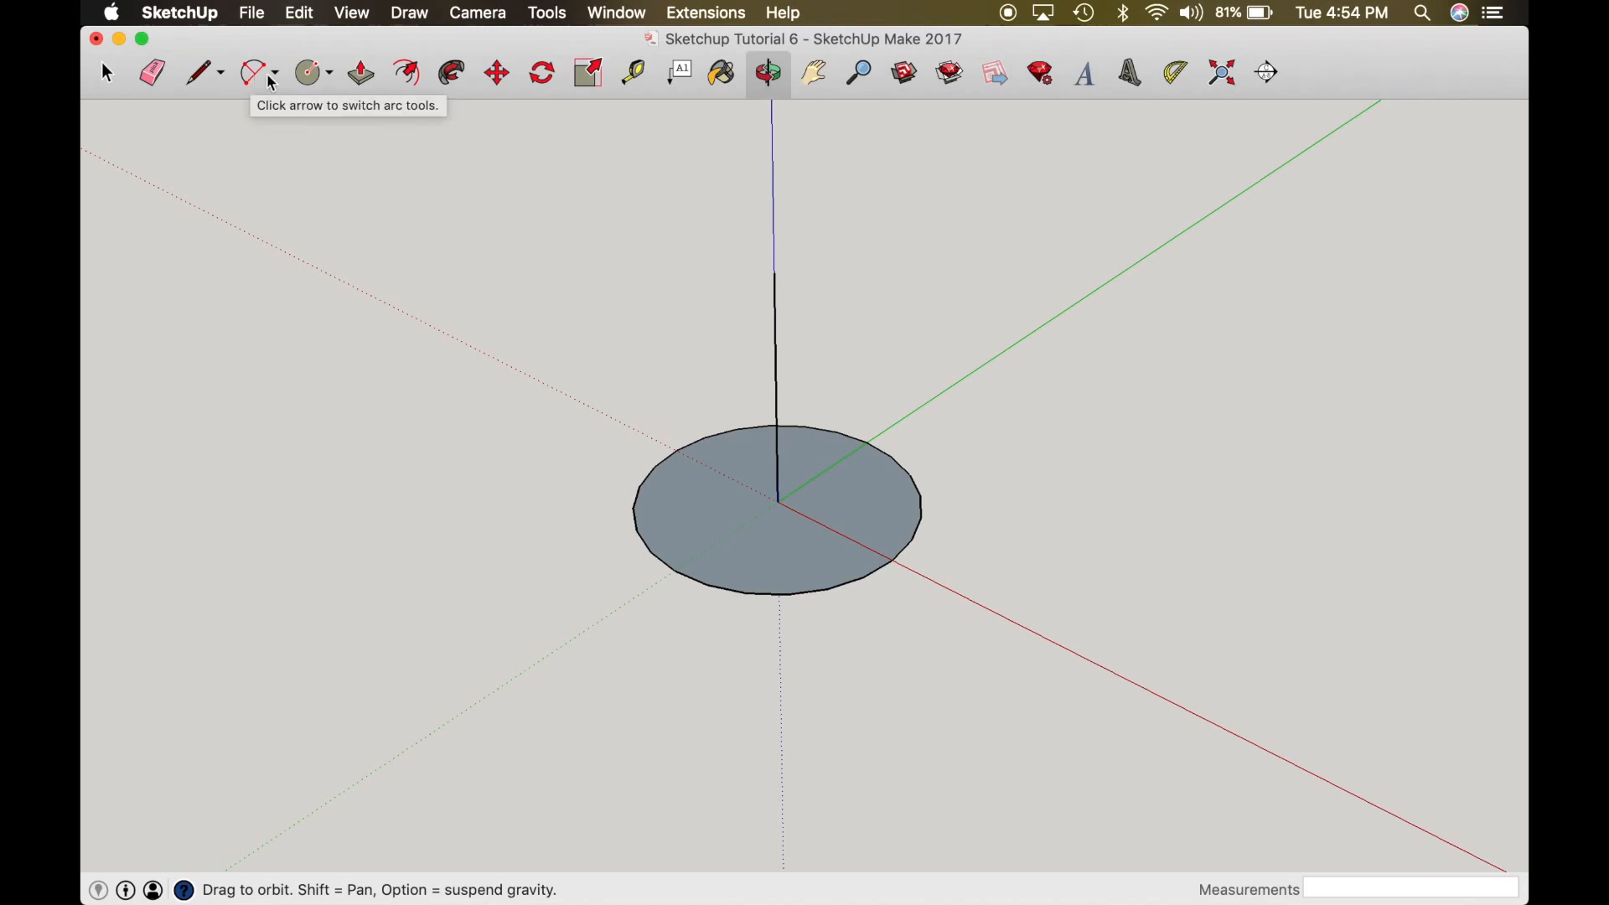
Step: Draw a 2 Point Arc from the line's top to the circle edge, closing a quarter-disc face
{"action": "left_click", "coordinate": [273, 72]}
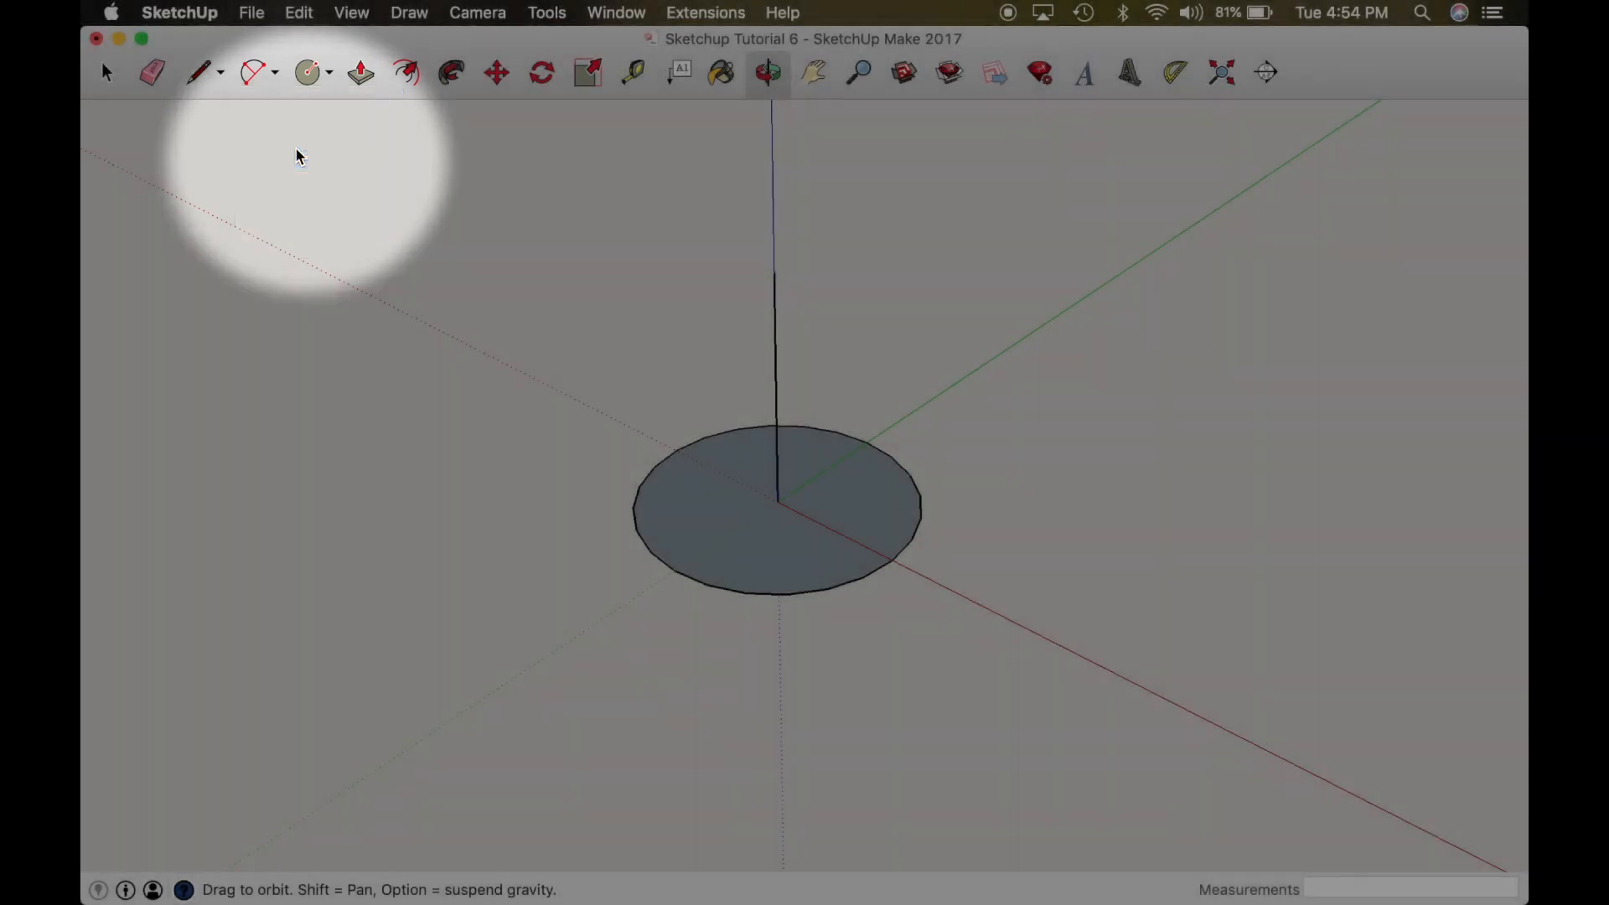
{"action": "left_click", "coordinate": [252, 72]}
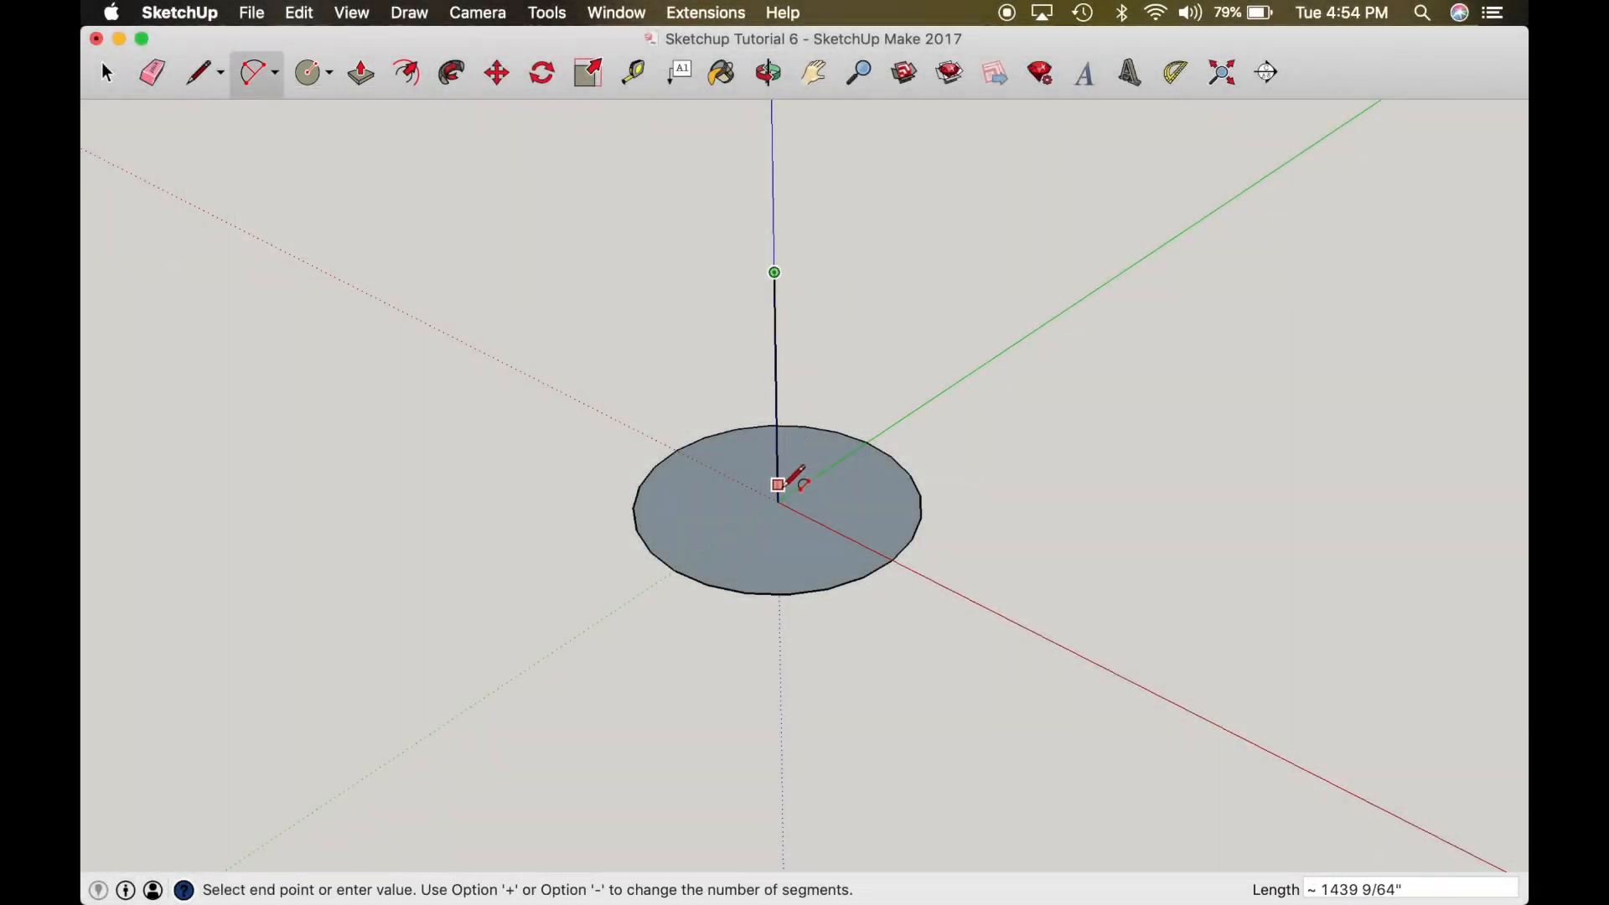
{"action": "left_click", "coordinate": [776, 501]}
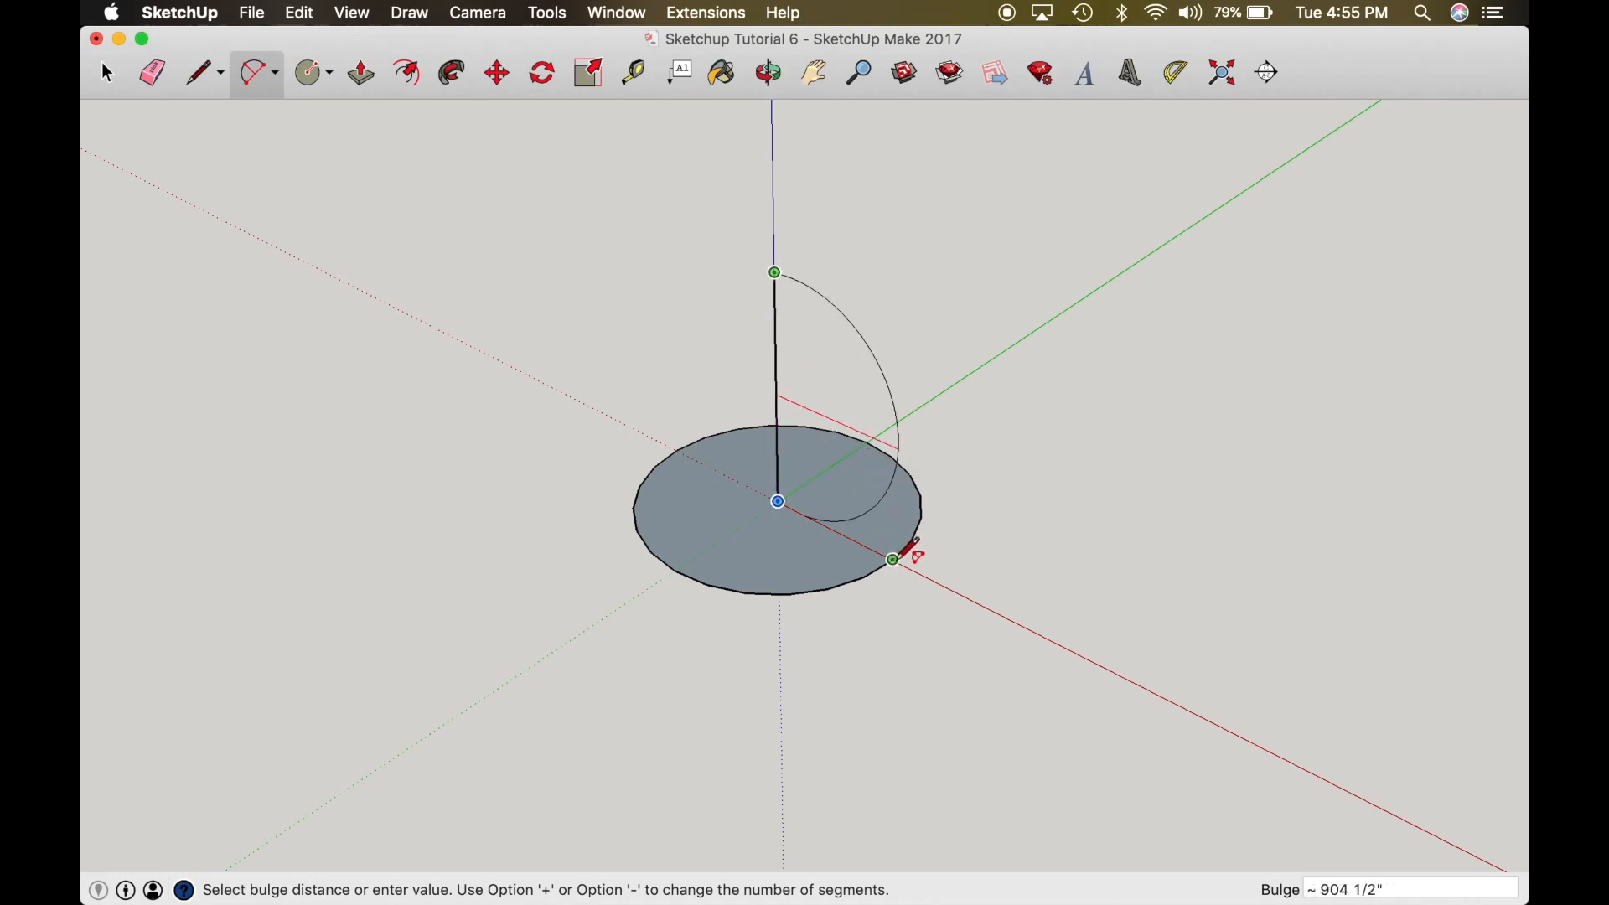
{"action": "left_click", "coordinate": [891, 559]}
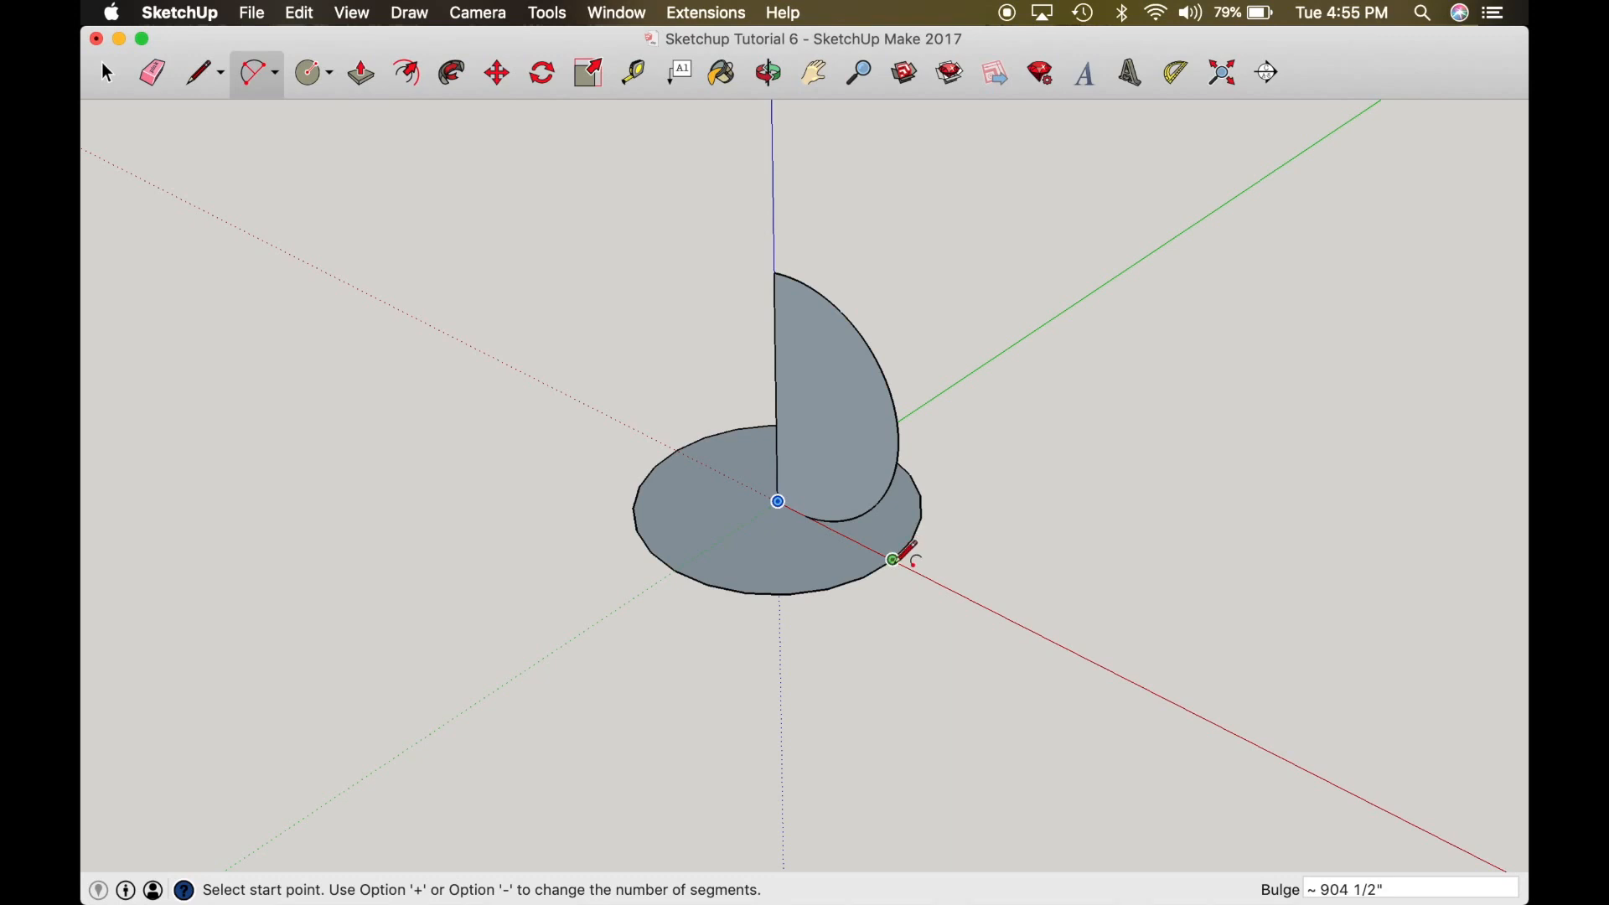
{"action": "left_click", "coordinate": [768, 72]}
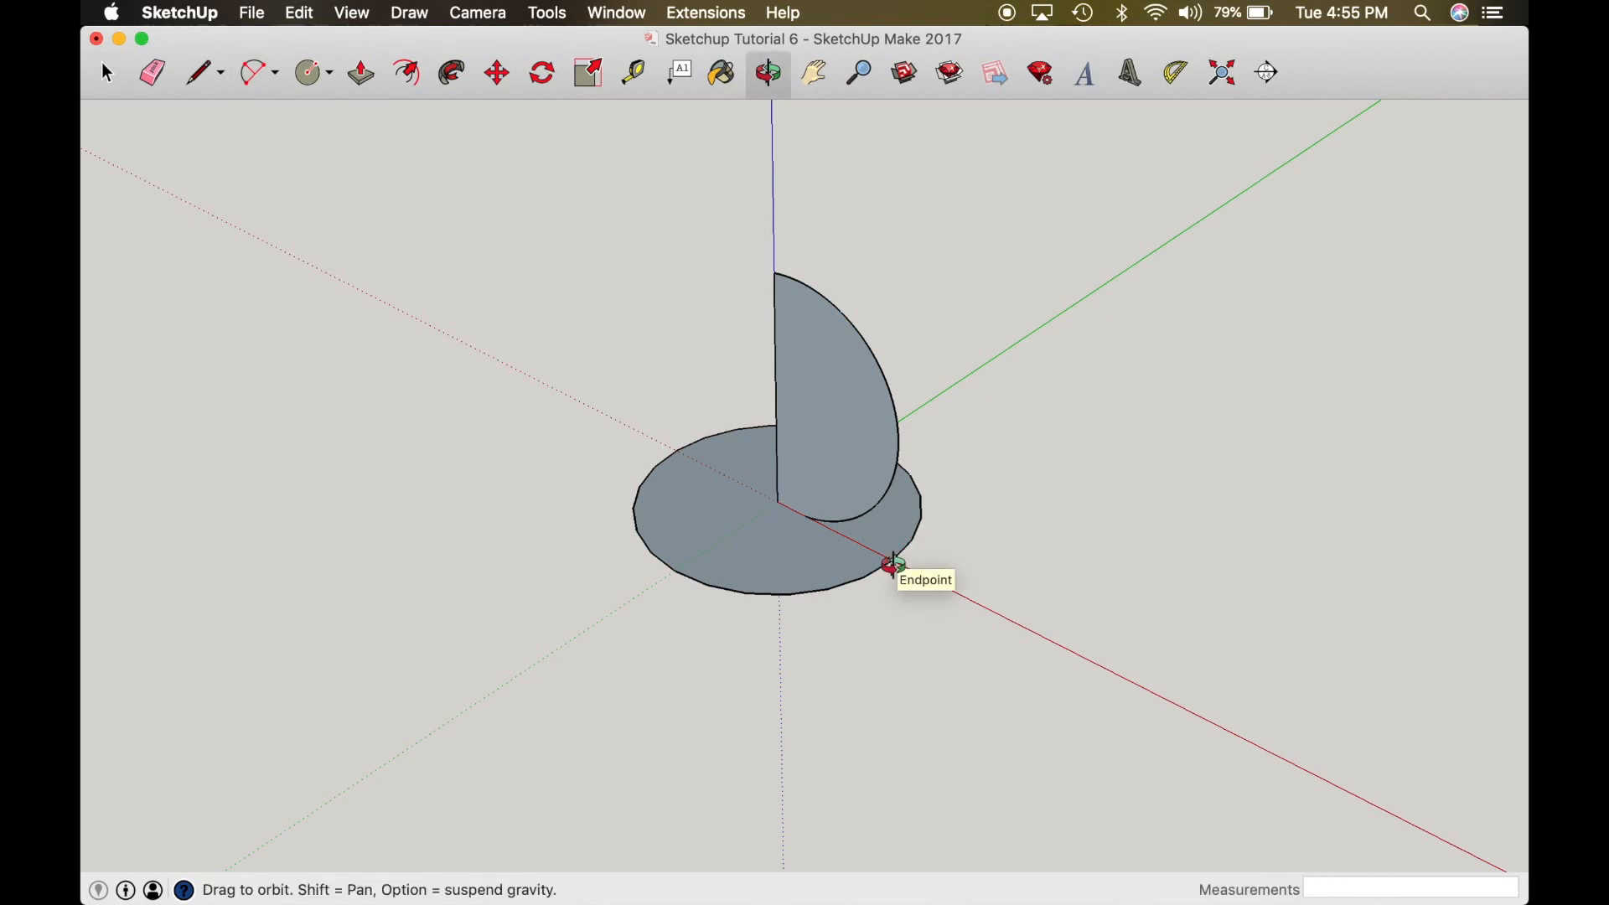
{"action": "left_click_drag", "start_coordinate": [893, 567], "coordinate": [1221, 366]}
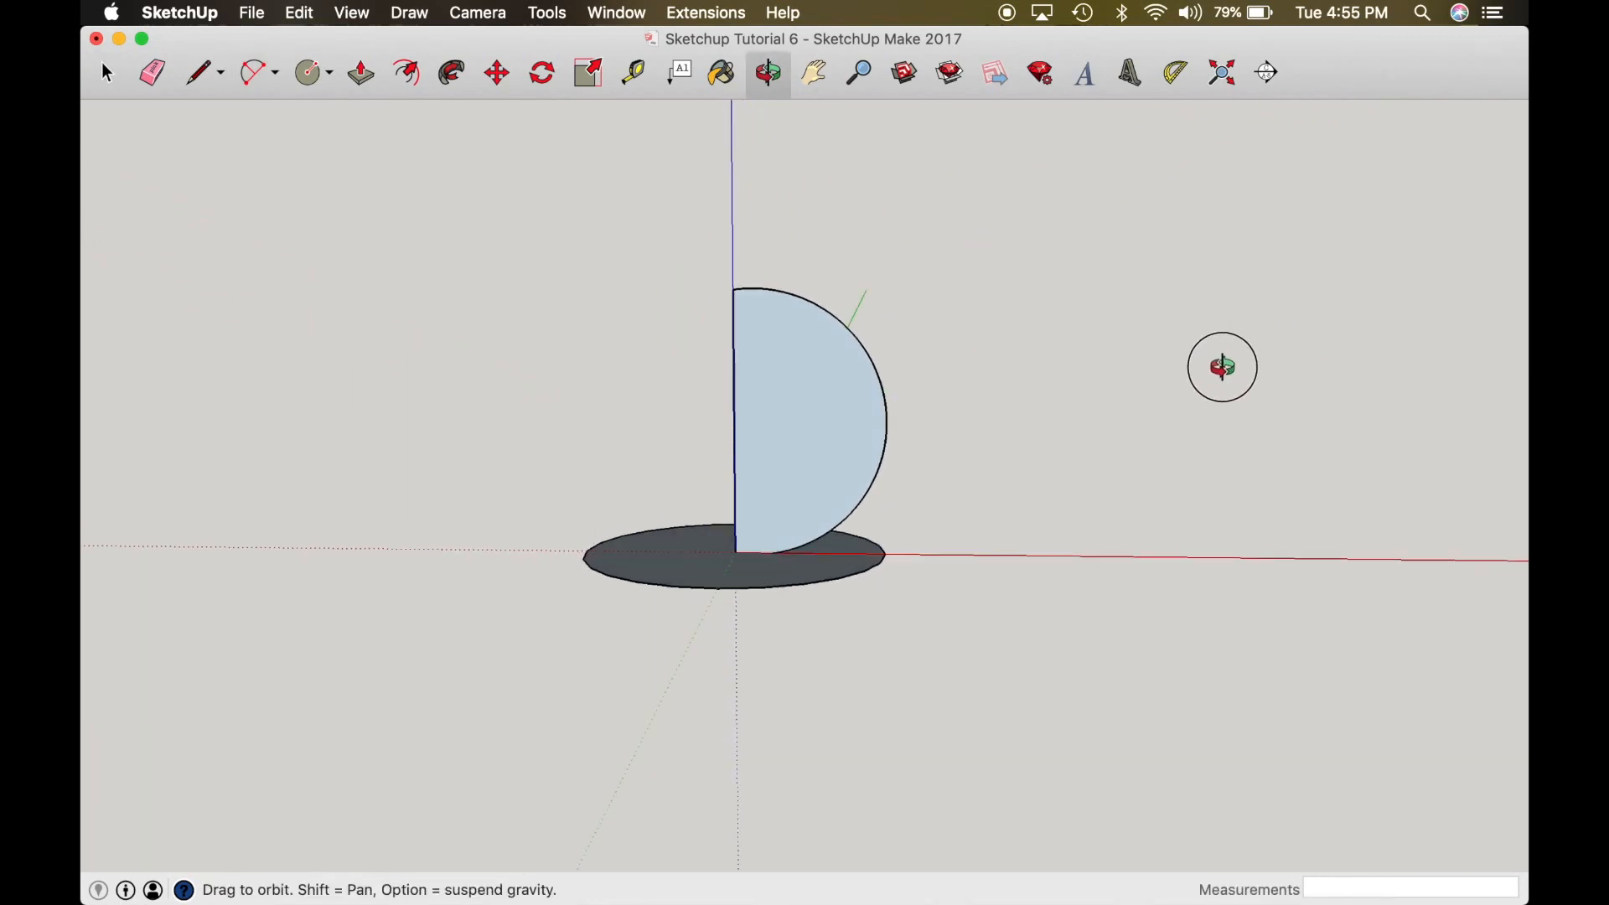
{"action": "left_click_drag", "start_coordinate": [1221, 366], "coordinate": [622, 500]}
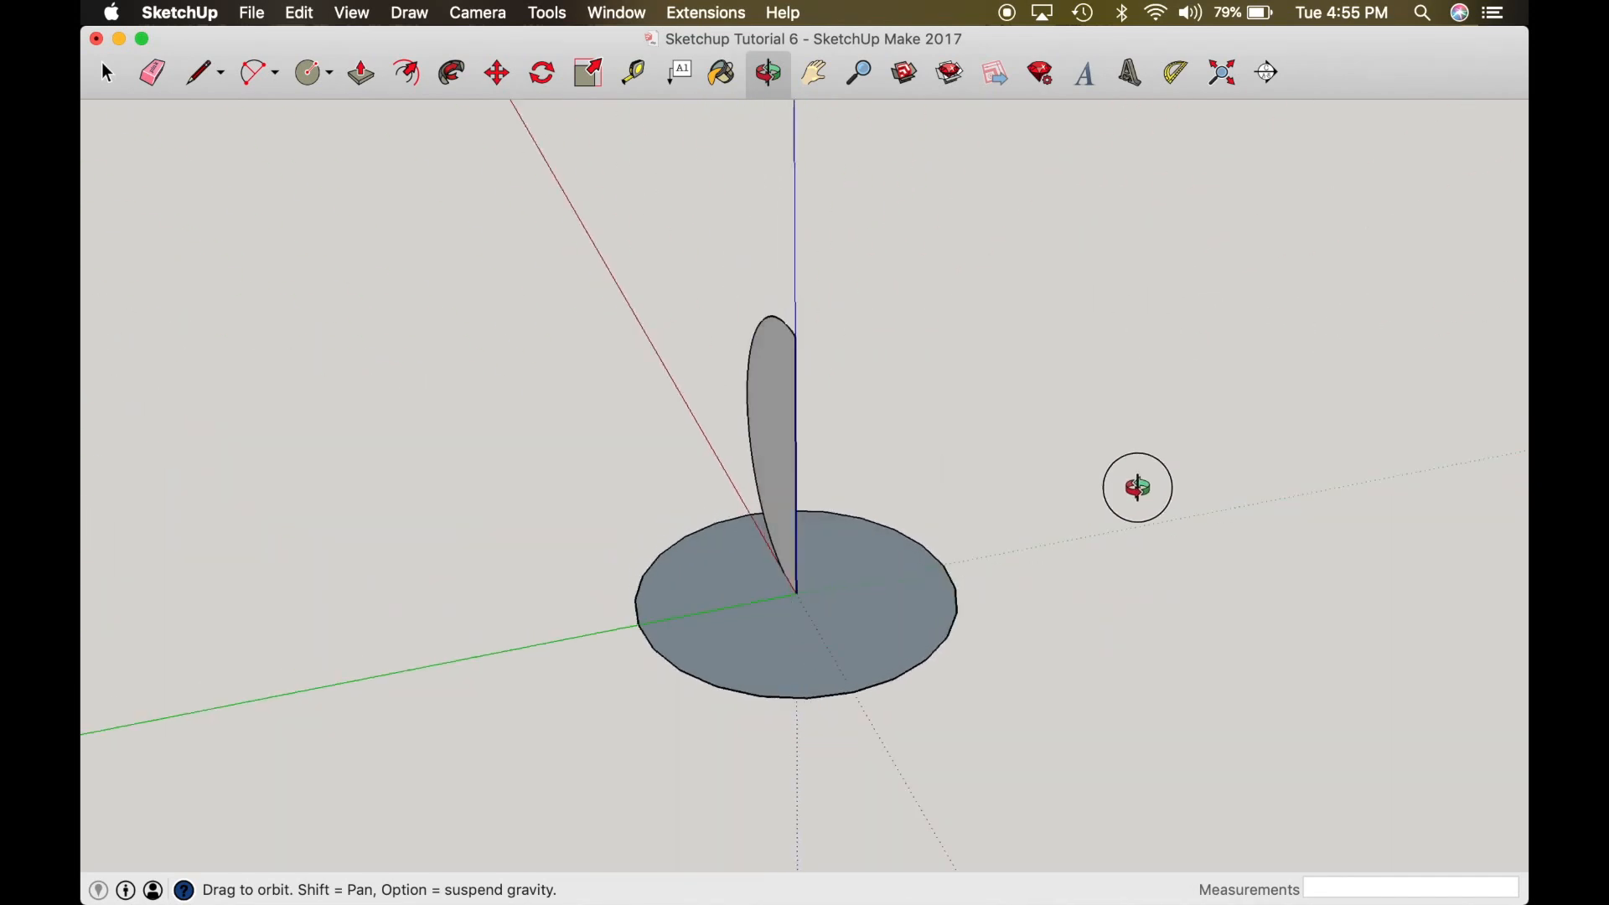
{"action": "left_click_drag", "start_coordinate": [1137, 488], "coordinate": [428, 514]}
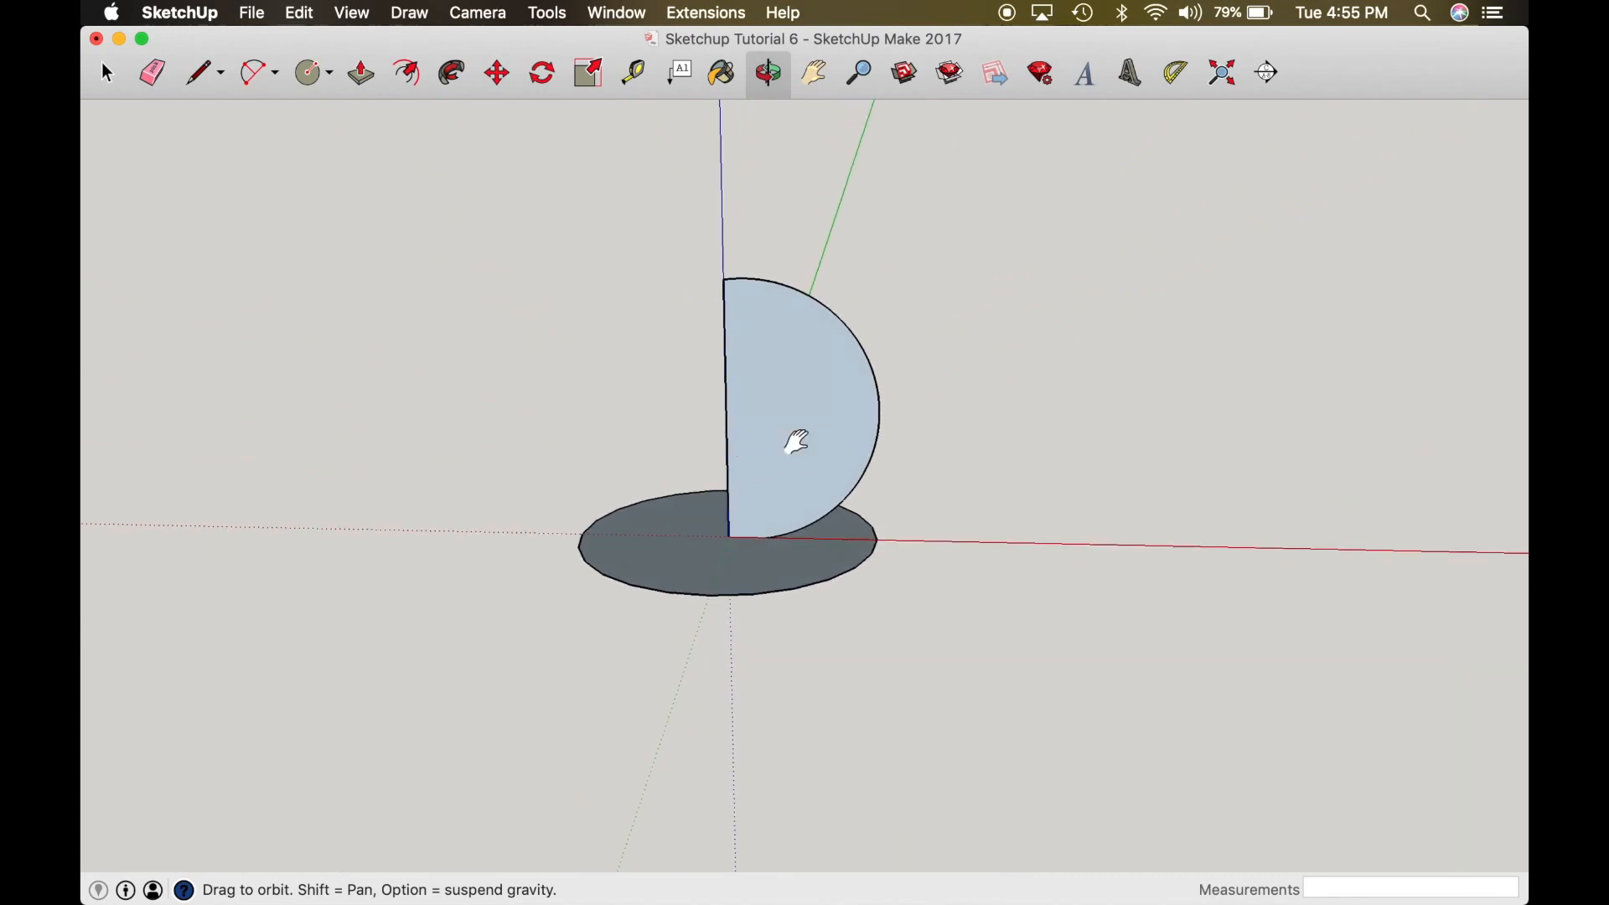
{"action": "left_click_drag", "start_coordinate": [795, 442], "coordinate": [713, 646]}
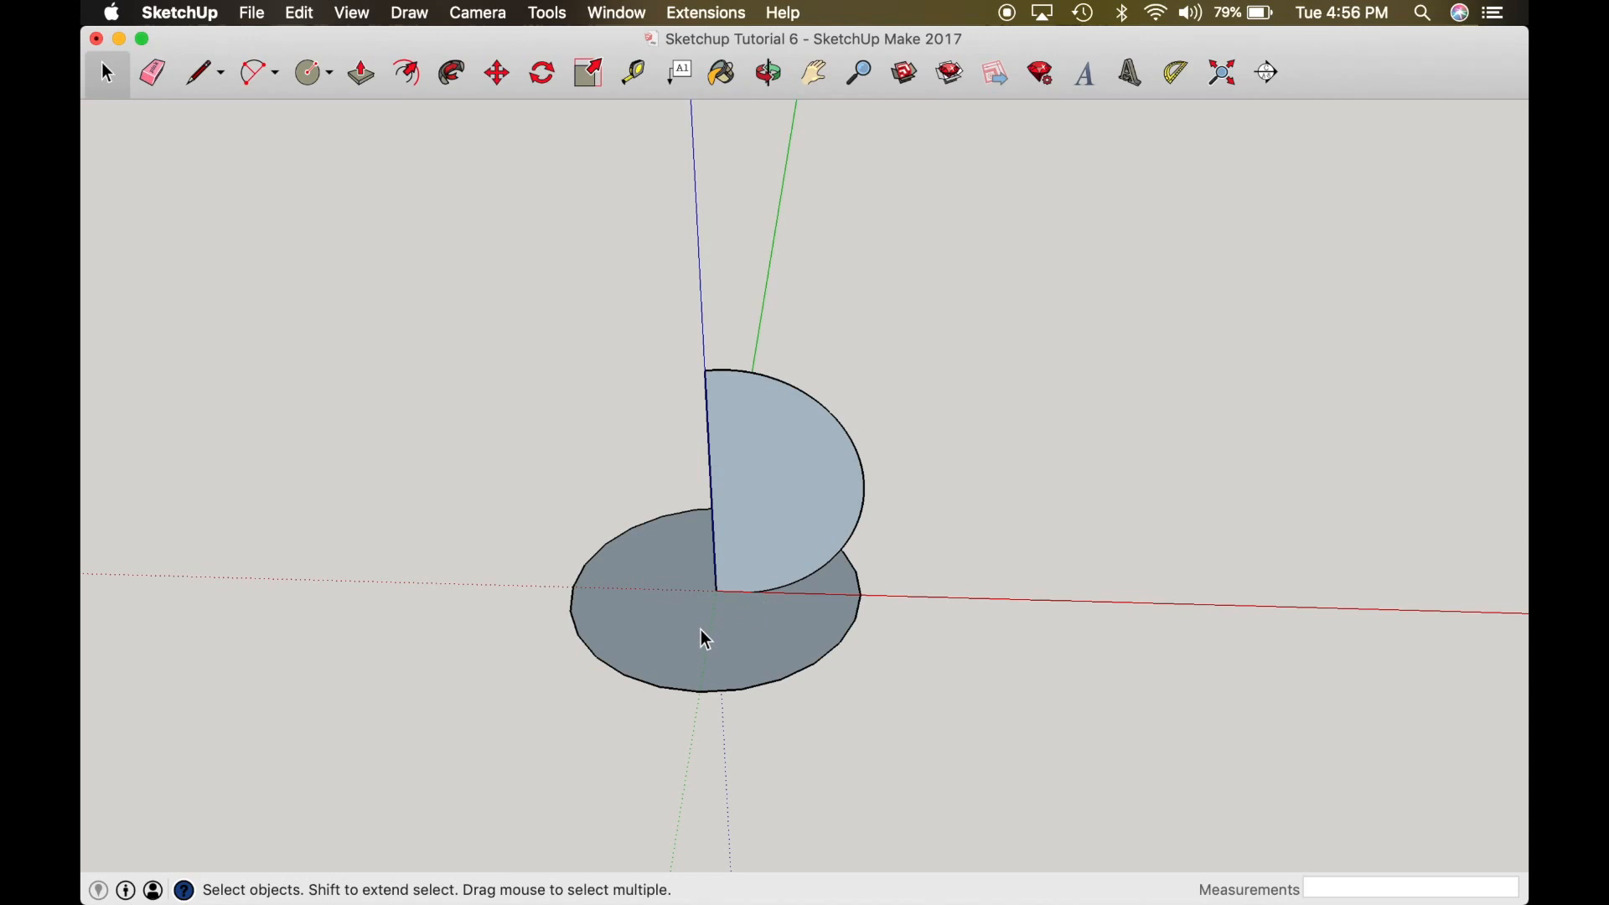
{"action": "mouse_move", "coordinate": [718, 475]}
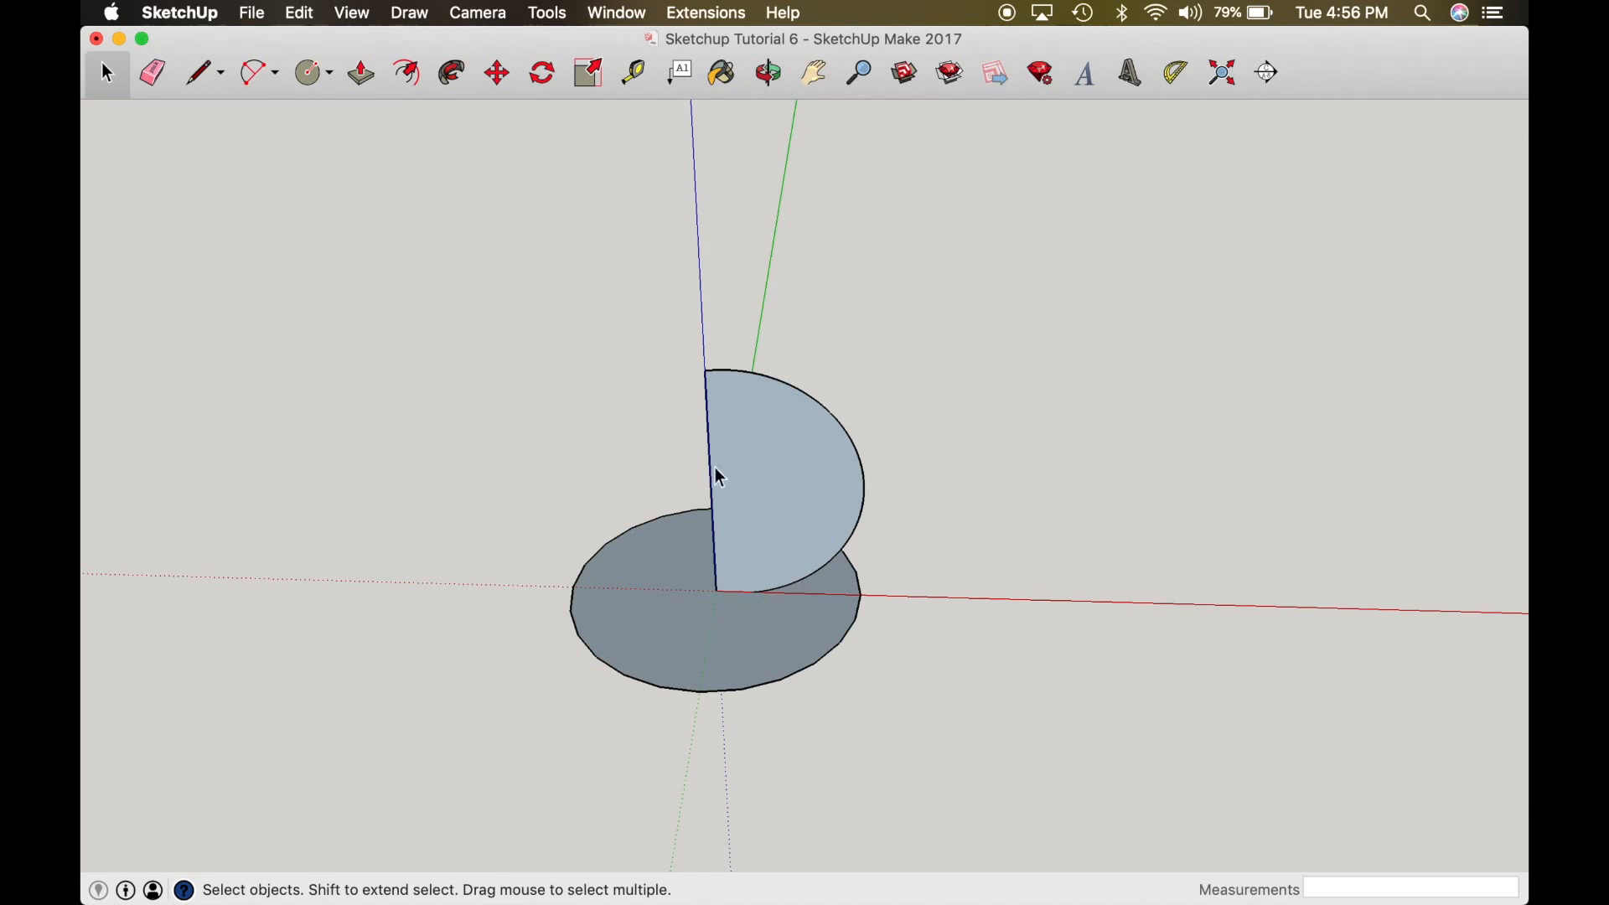
{"action": "mouse_move", "coordinate": [655, 663]}
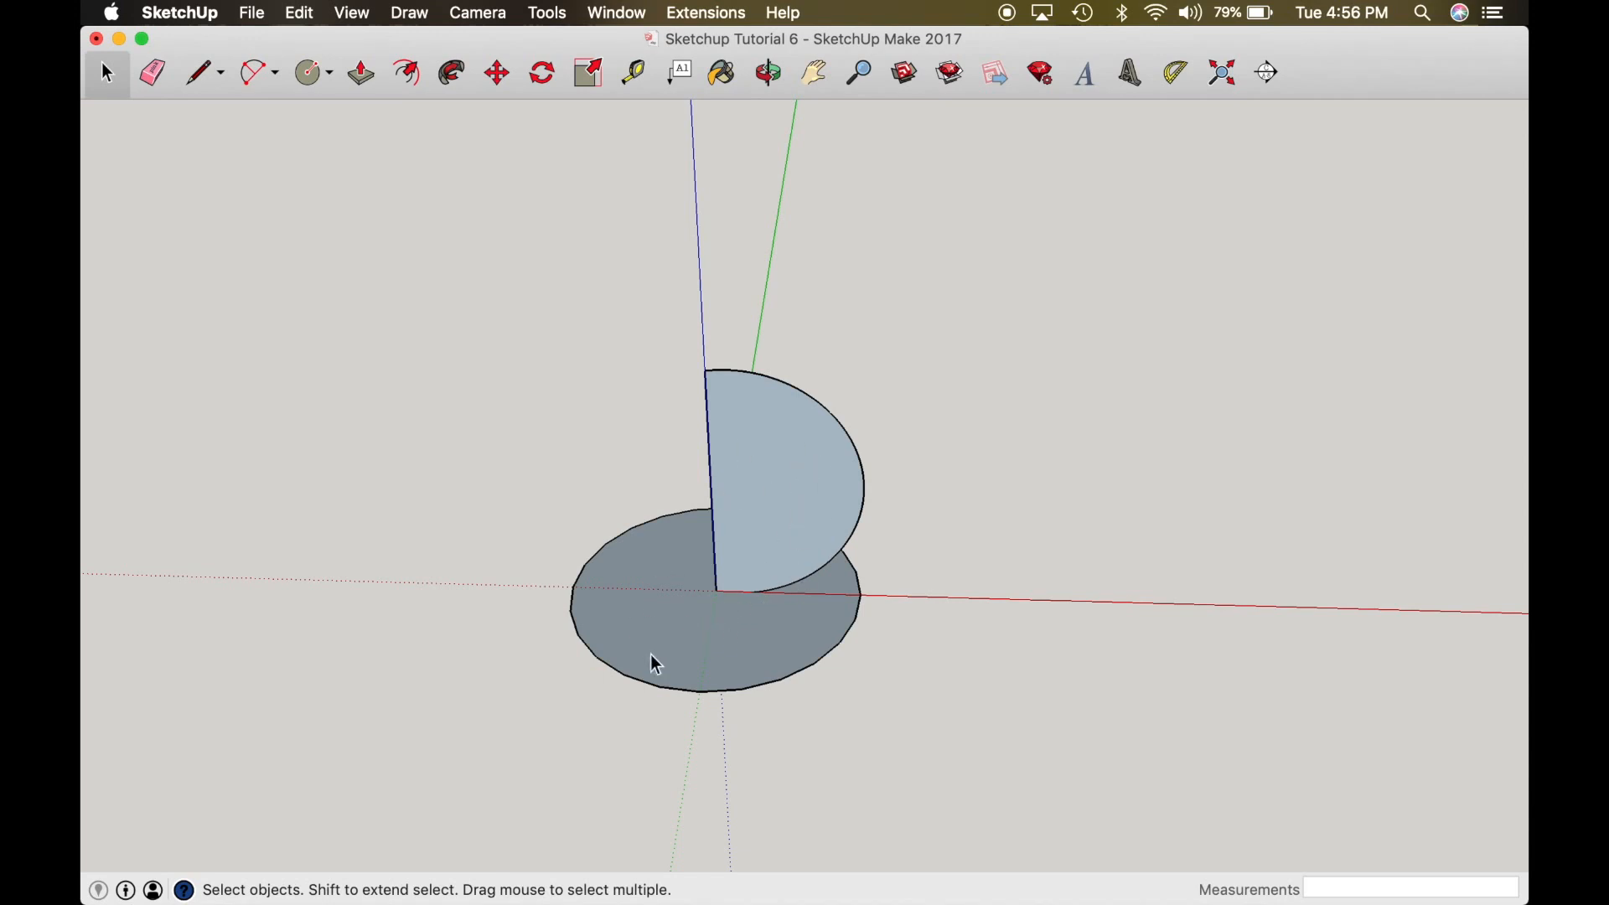
{"action": "mouse_move", "coordinate": [750, 620]}
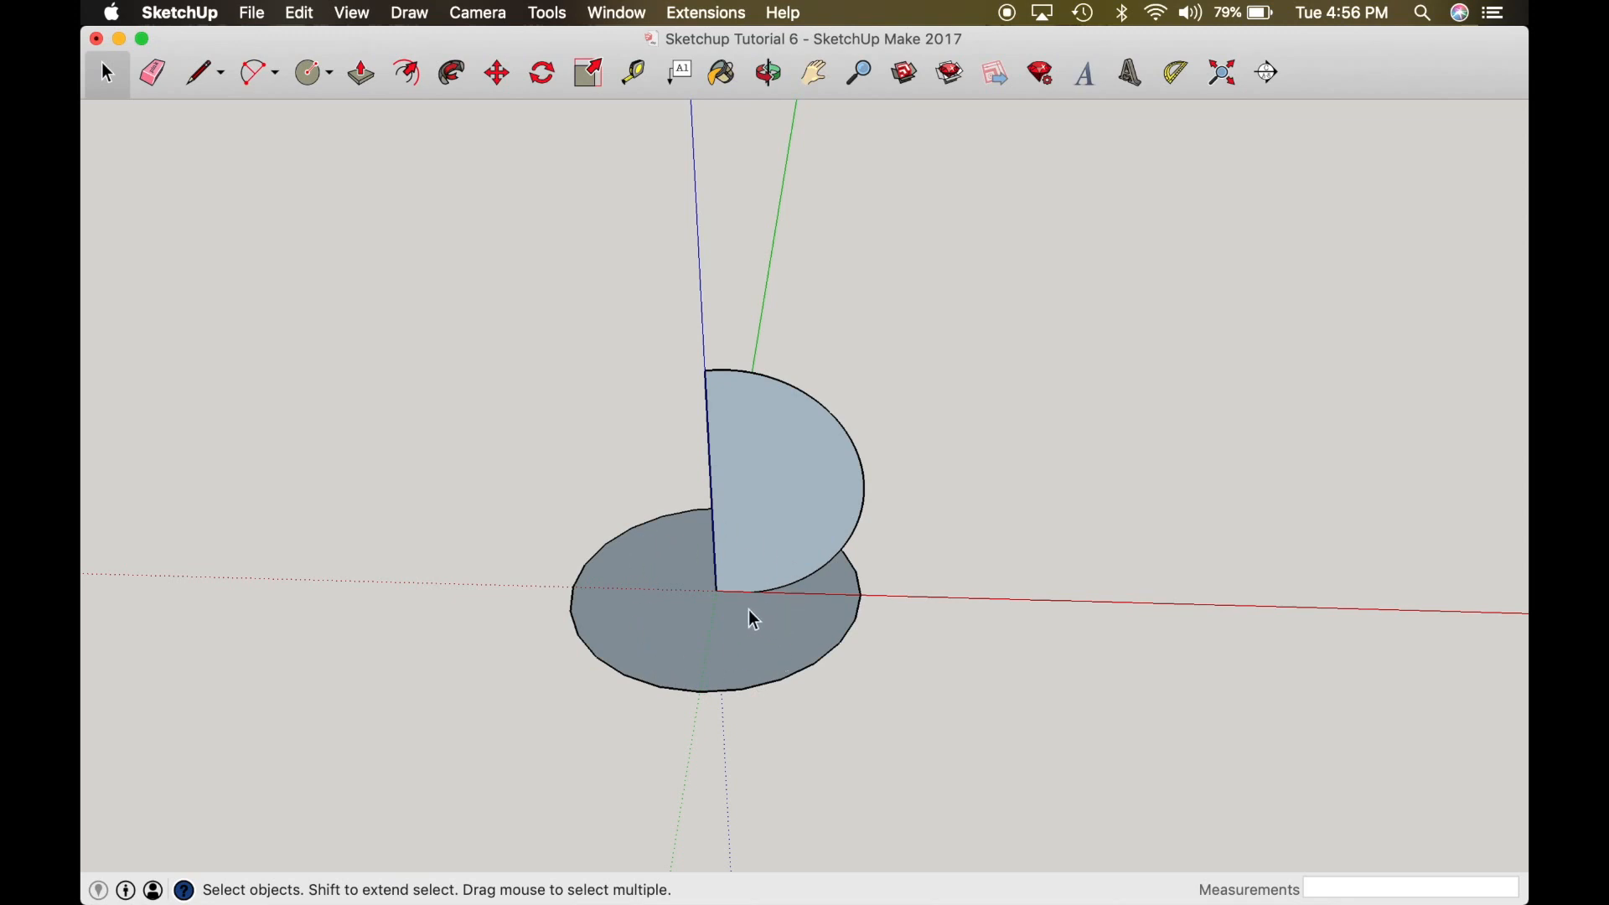
{"action": "mouse_move", "coordinate": [727, 678]}
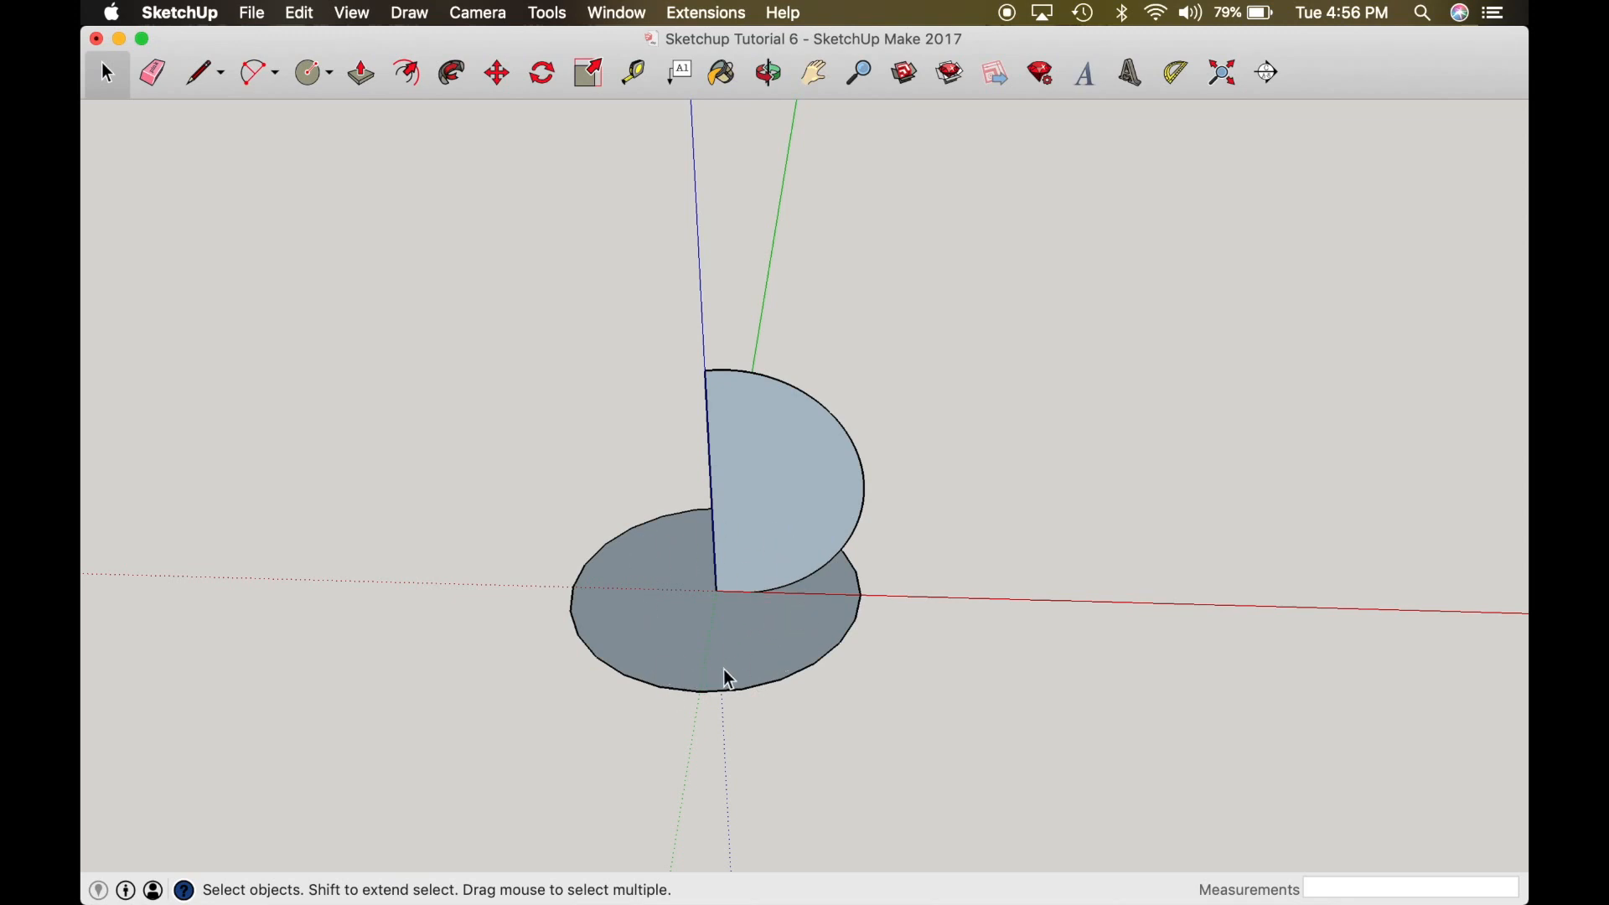
{"action": "mouse_move", "coordinate": [712, 654]}
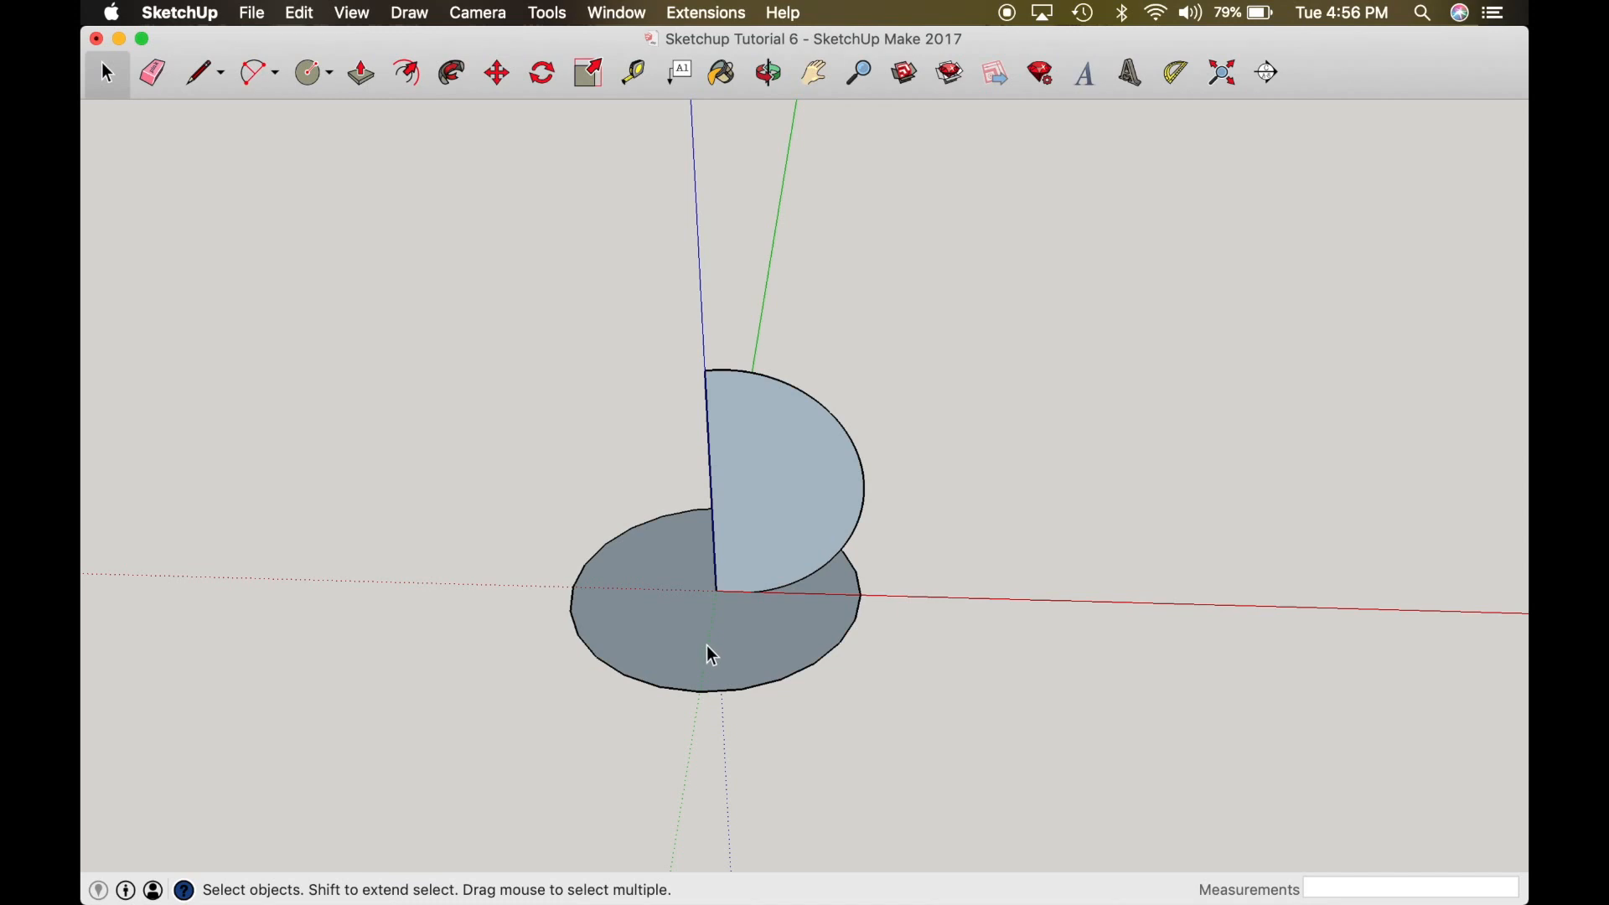
Step: Select the flat circle face as the Follow Me path
{"action": "left_click", "coordinate": [667, 636]}
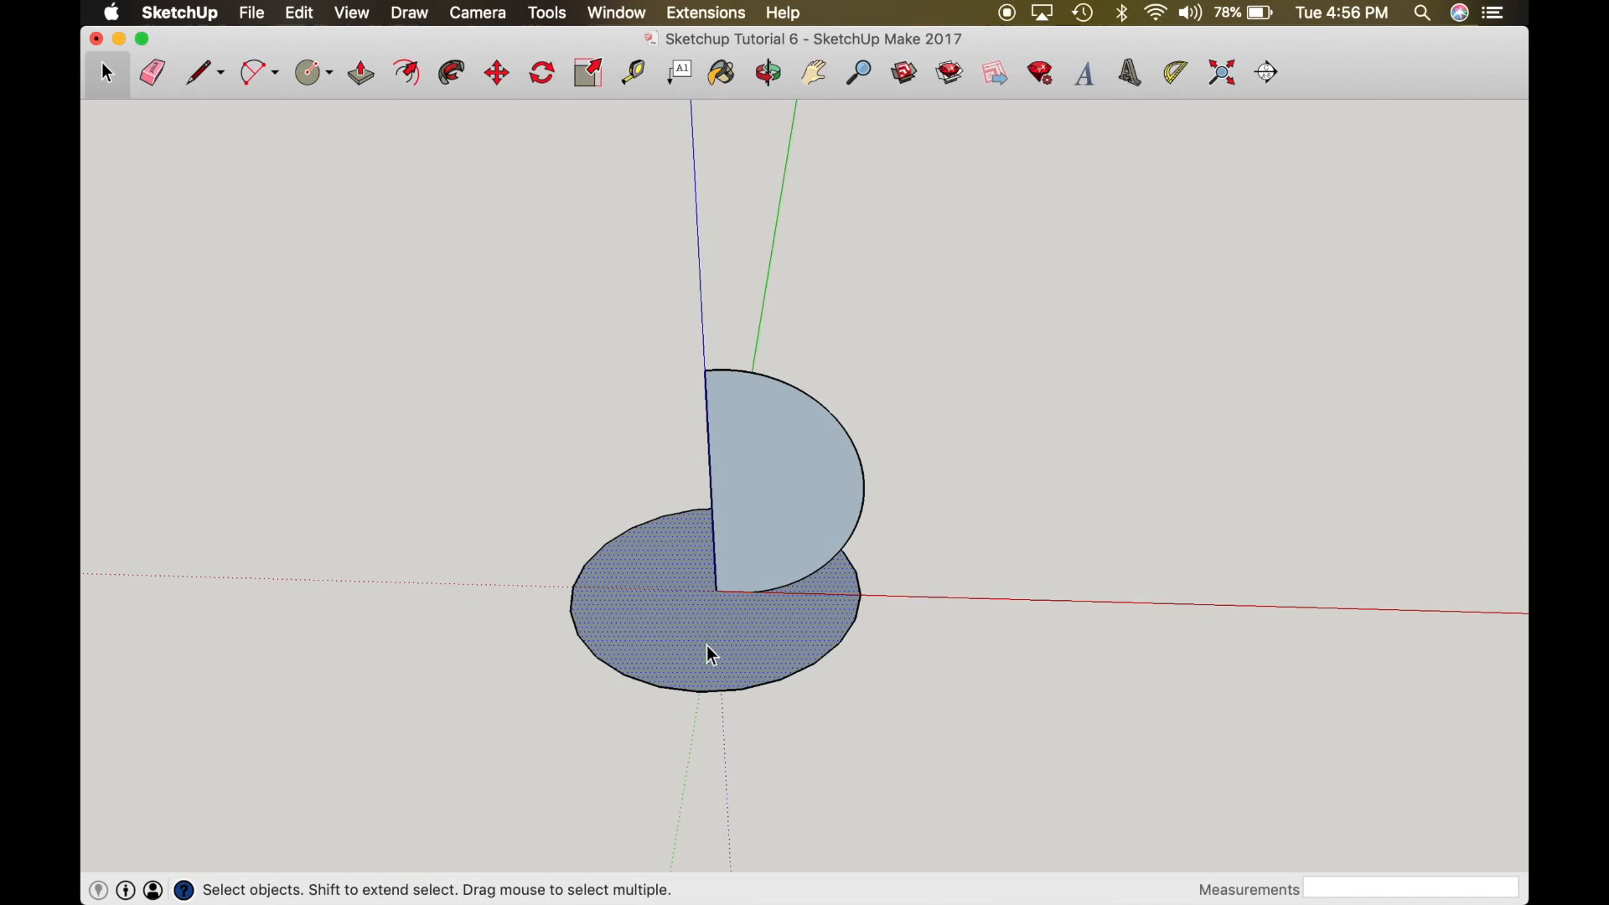
{"action": "mouse_move", "coordinate": [728, 636]}
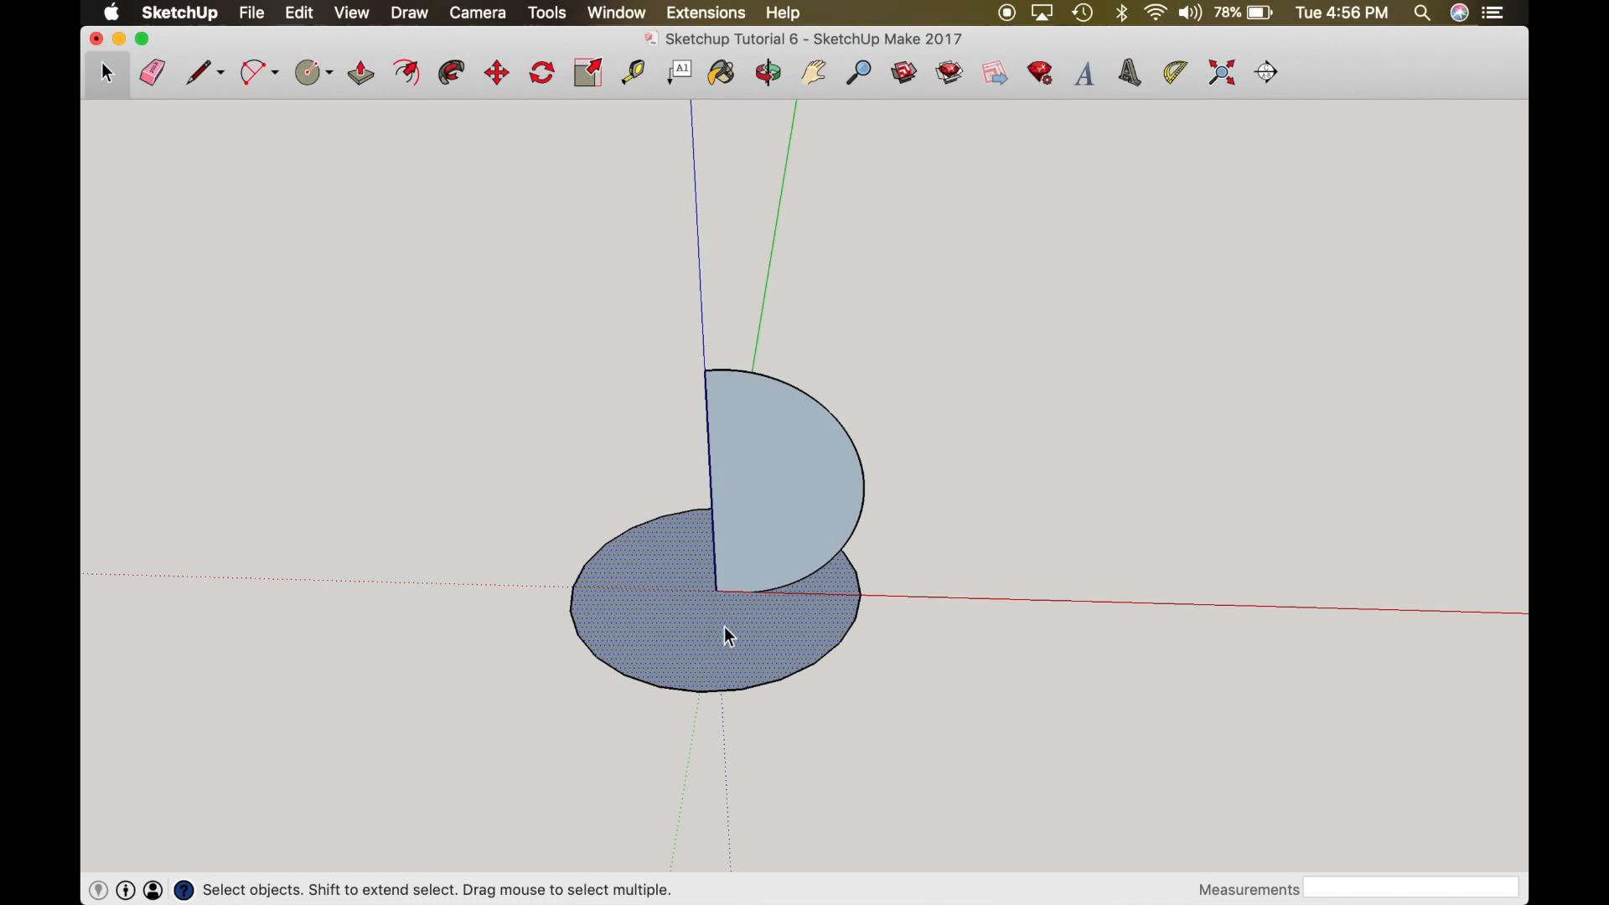
{"action": "mouse_move", "coordinate": [718, 660]}
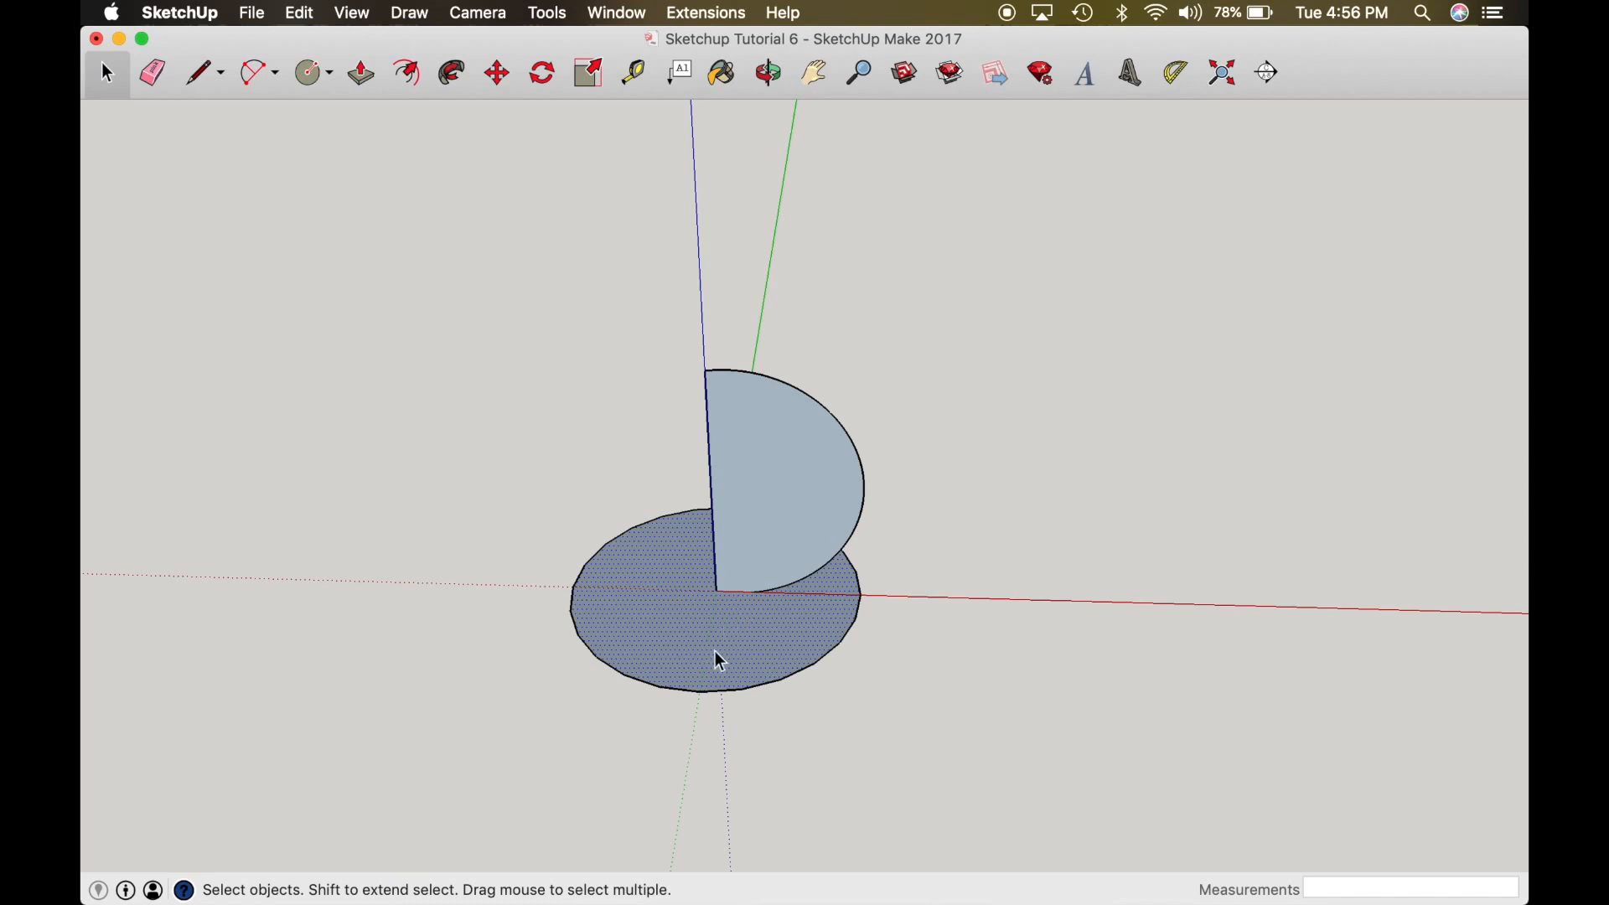
{"action": "mouse_move", "coordinate": [763, 547]}
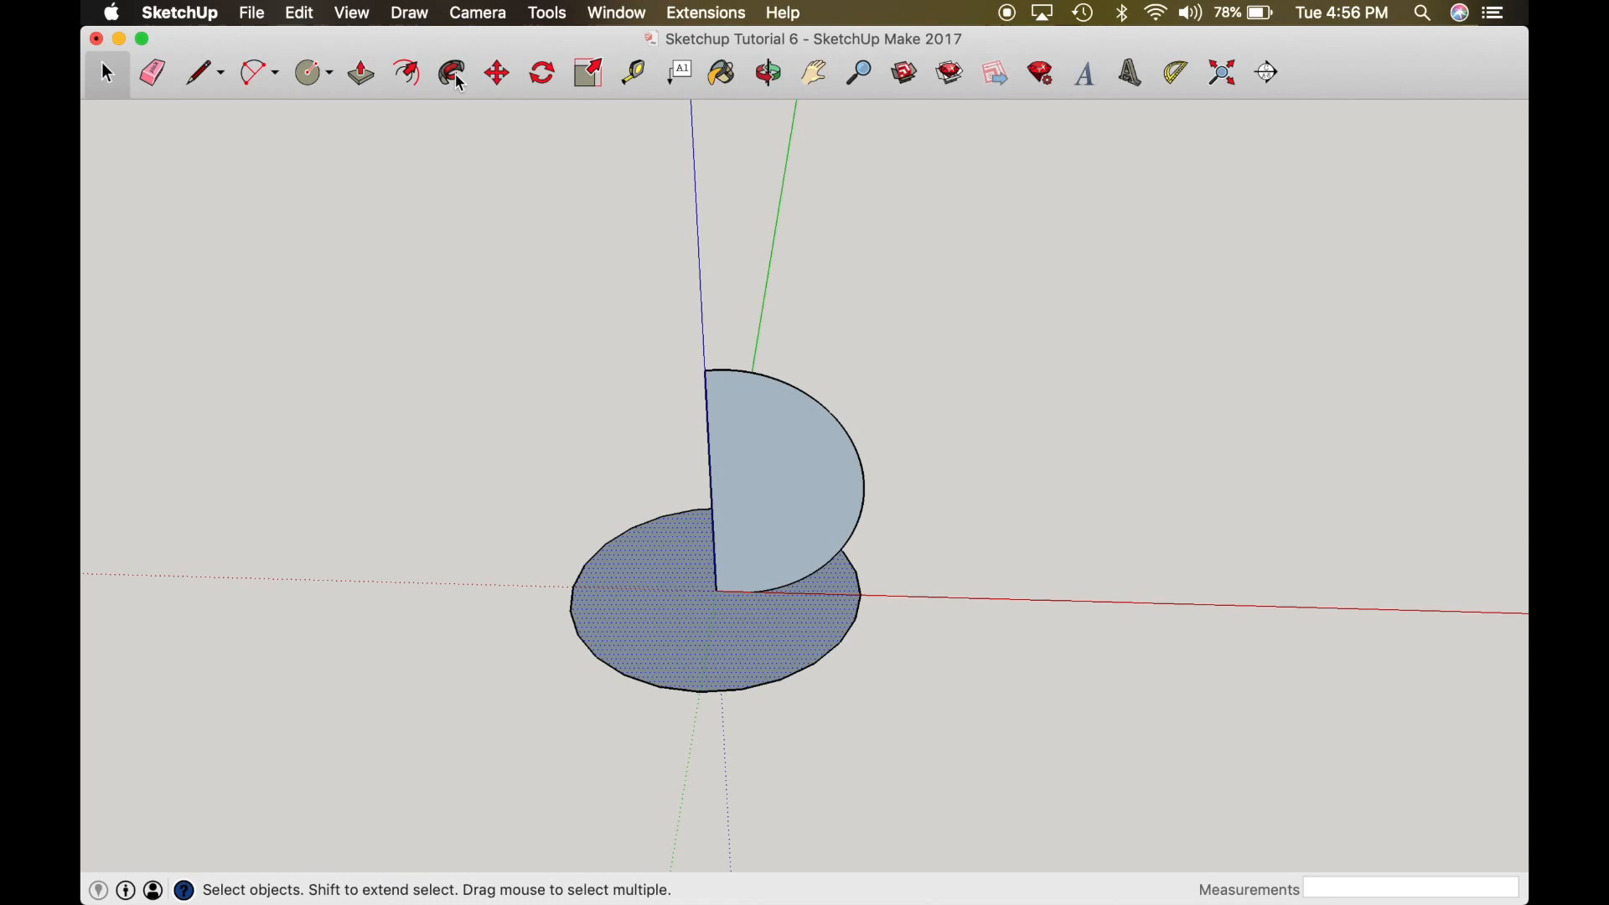
Step: Activate the Follow Me tool to sweep the upright profile
{"action": "left_click", "coordinate": [451, 73]}
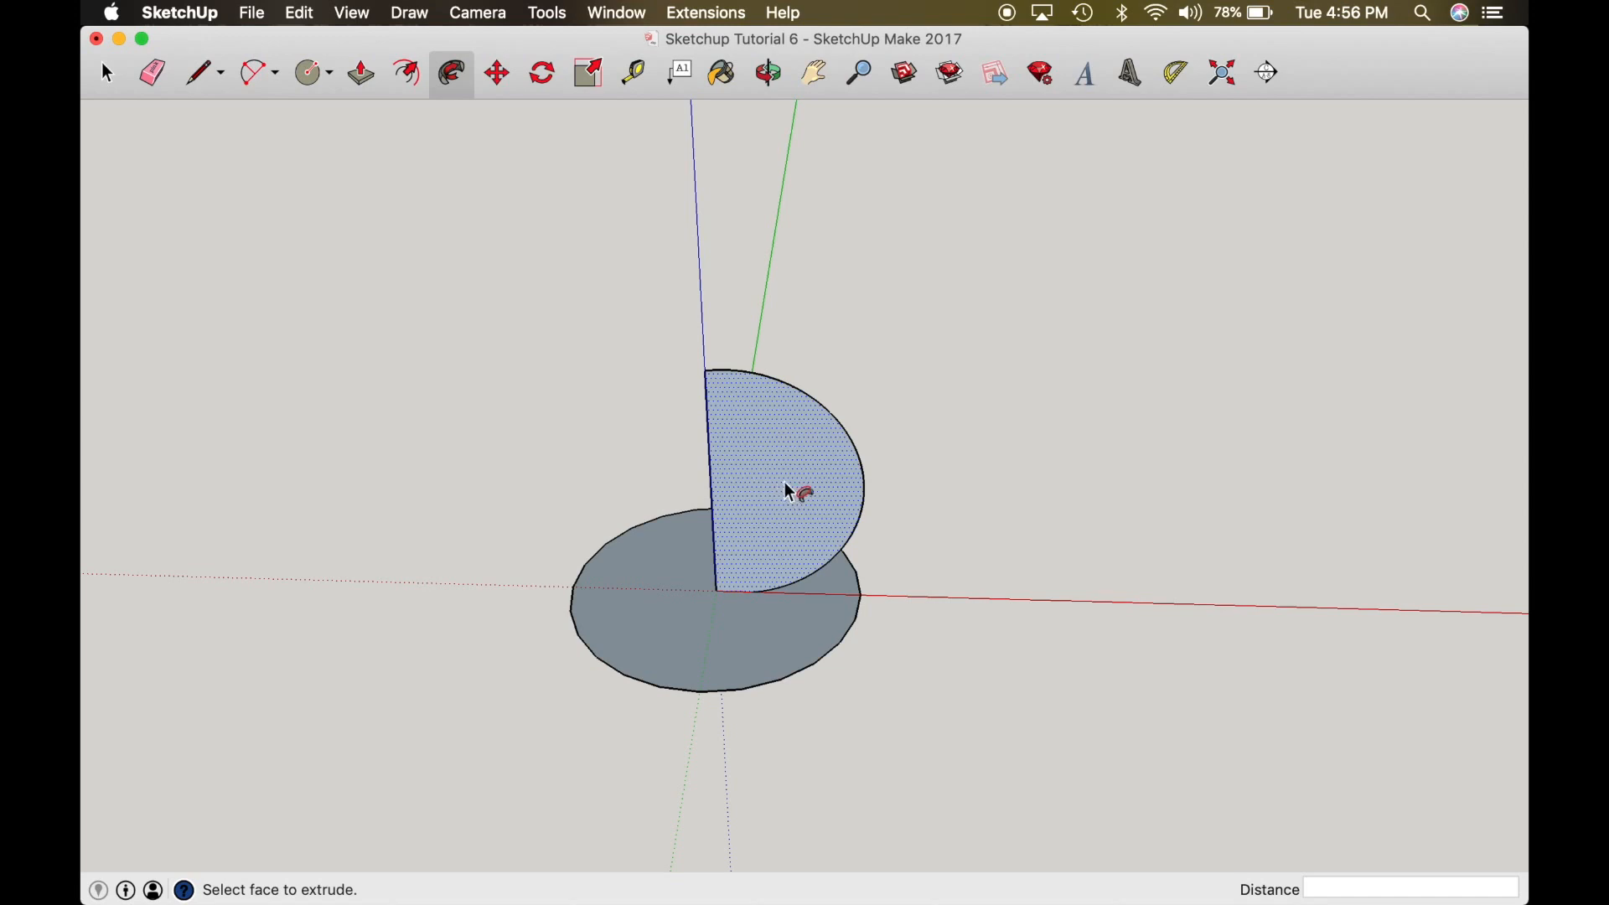
{"action": "mouse_move", "coordinate": [802, 465]}
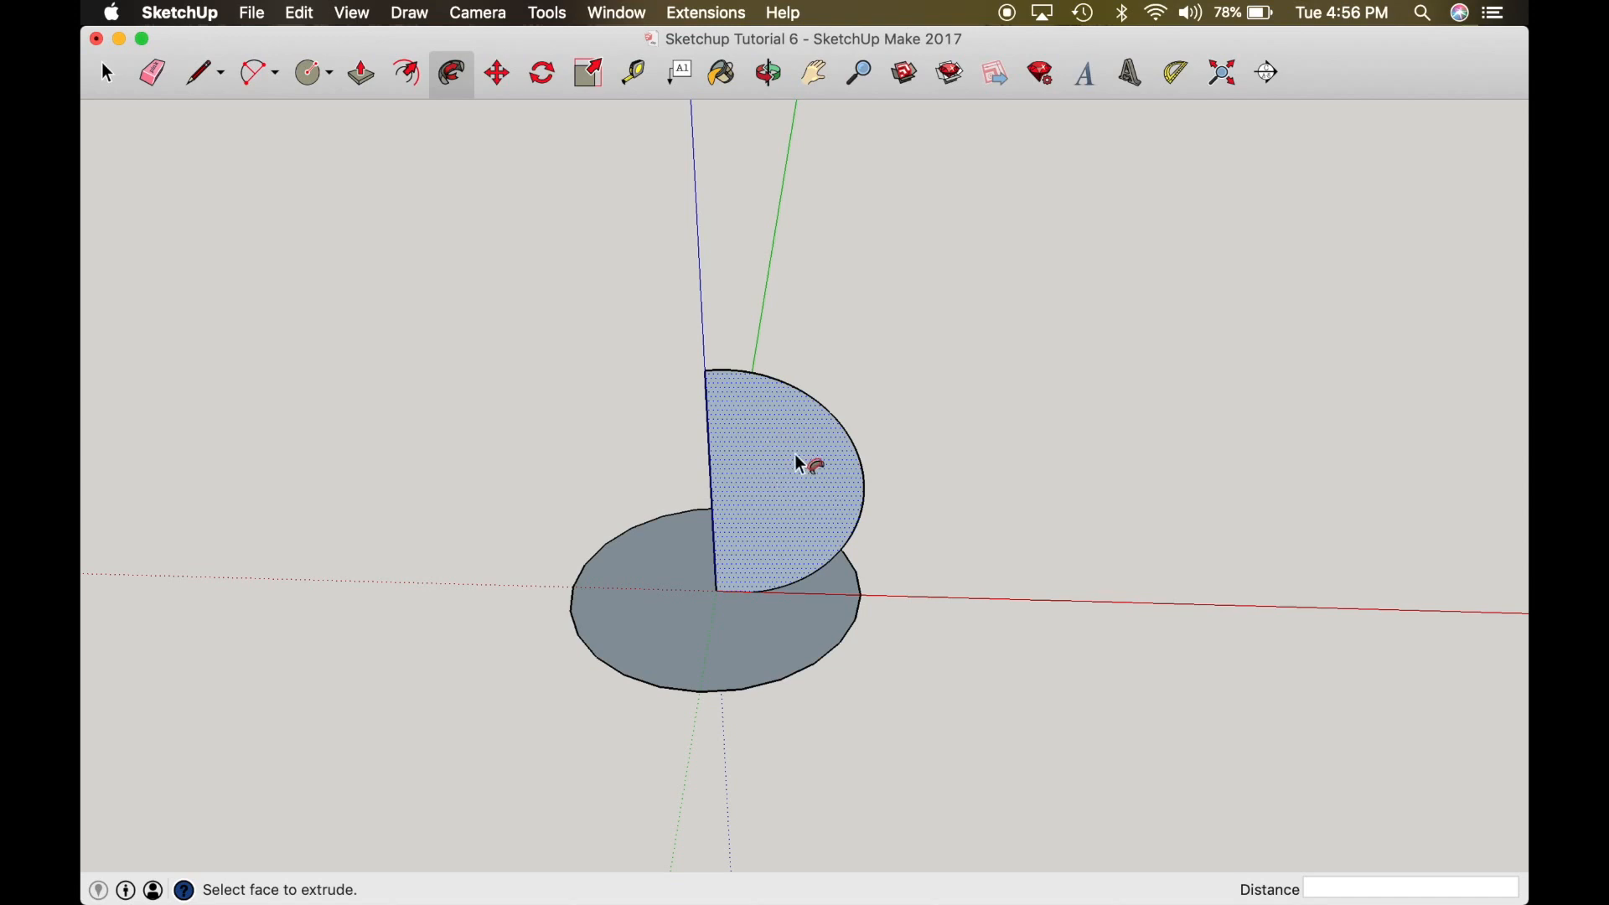
{"action": "mouse_move", "coordinate": [806, 510]}
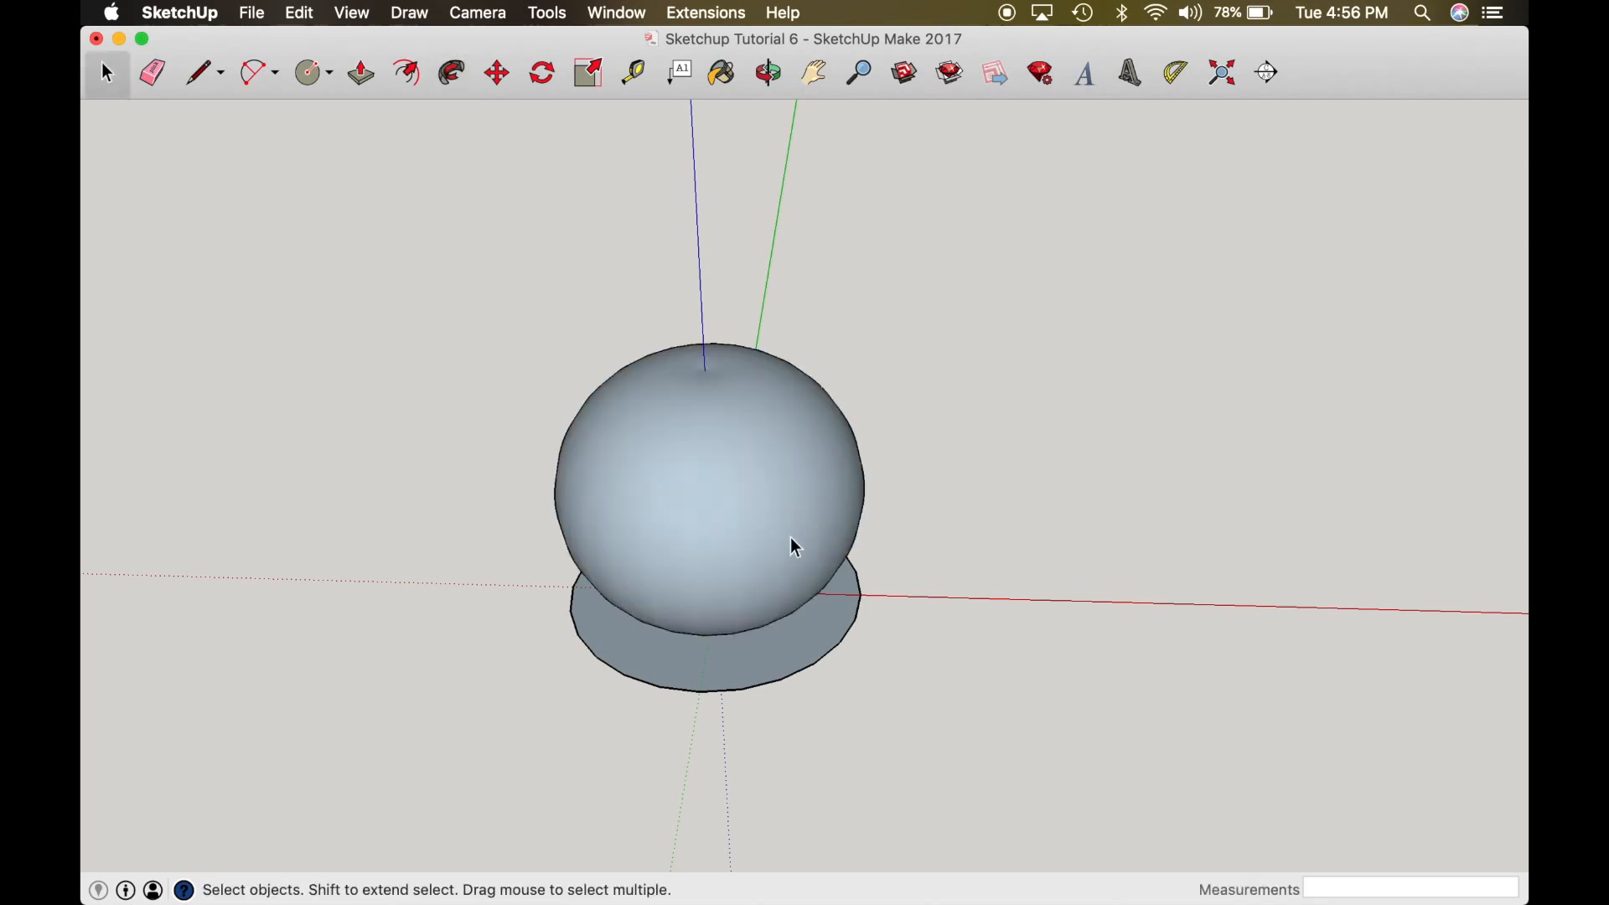
{"action": "mouse_move", "coordinate": [634, 654]}
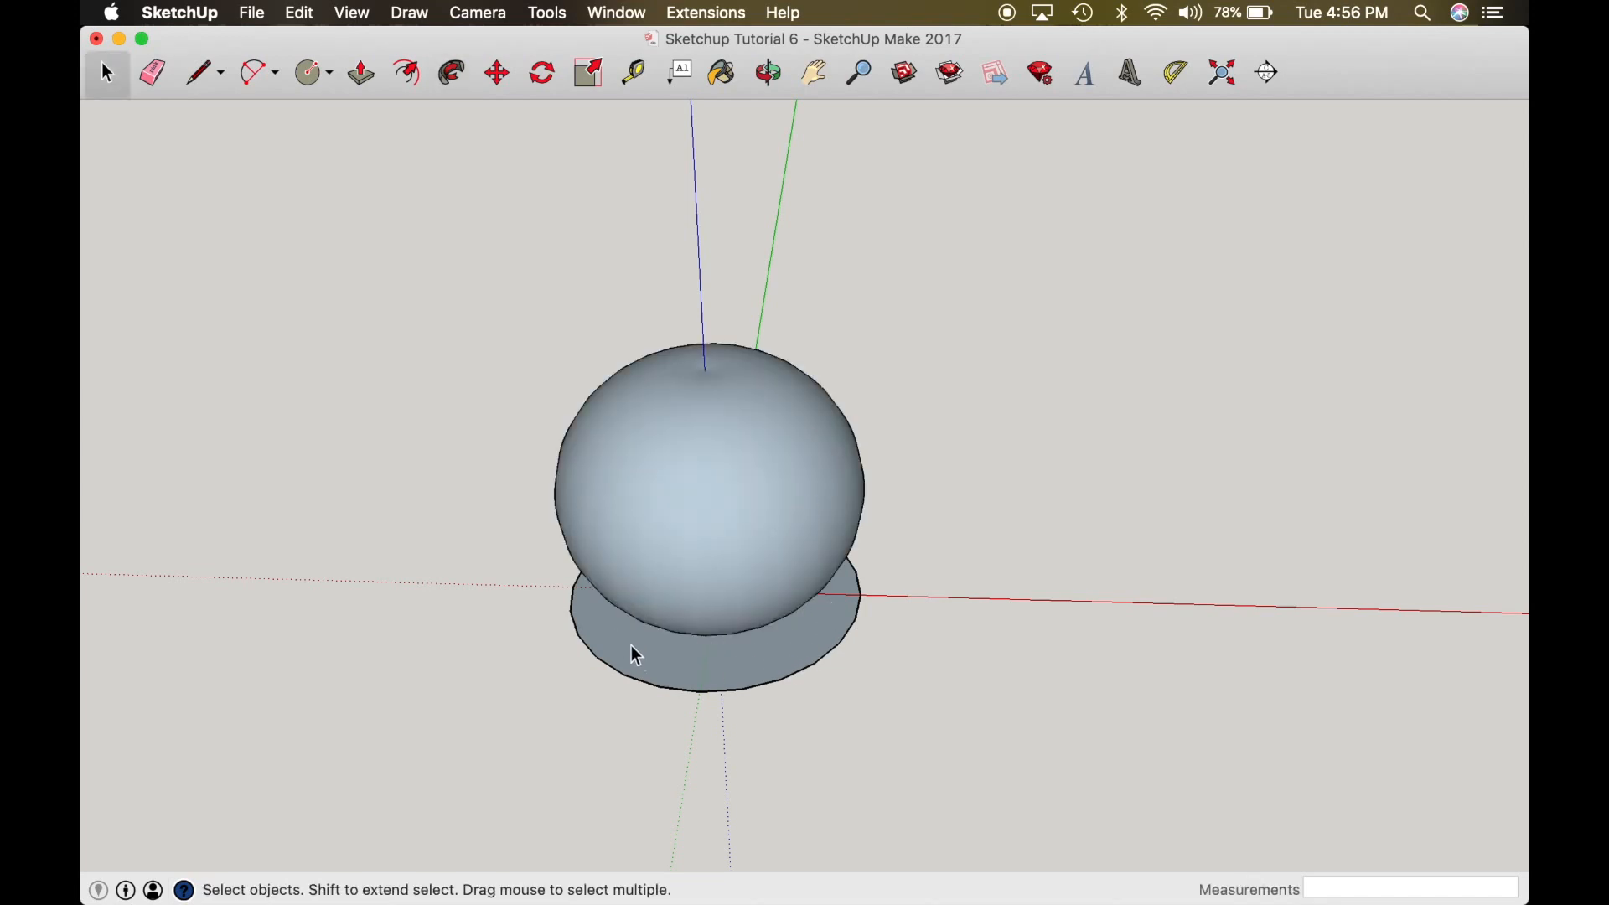
{"action": "left_click_drag", "start_coordinate": [631, 654], "coordinate": [903, 768]}
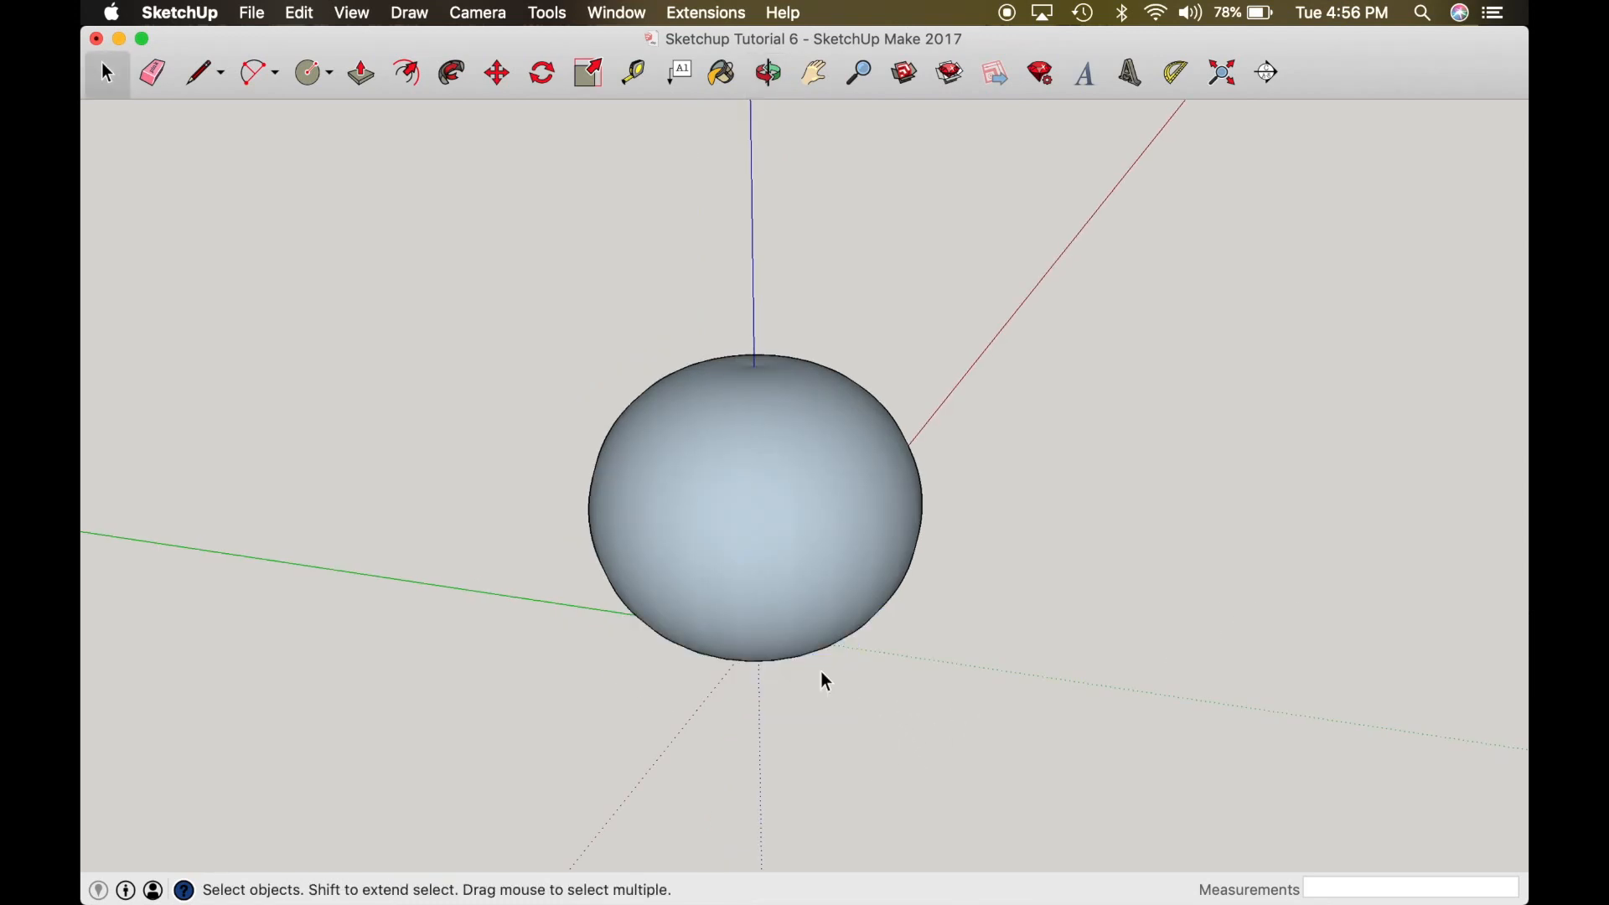
{"action": "left_click", "coordinate": [768, 72]}
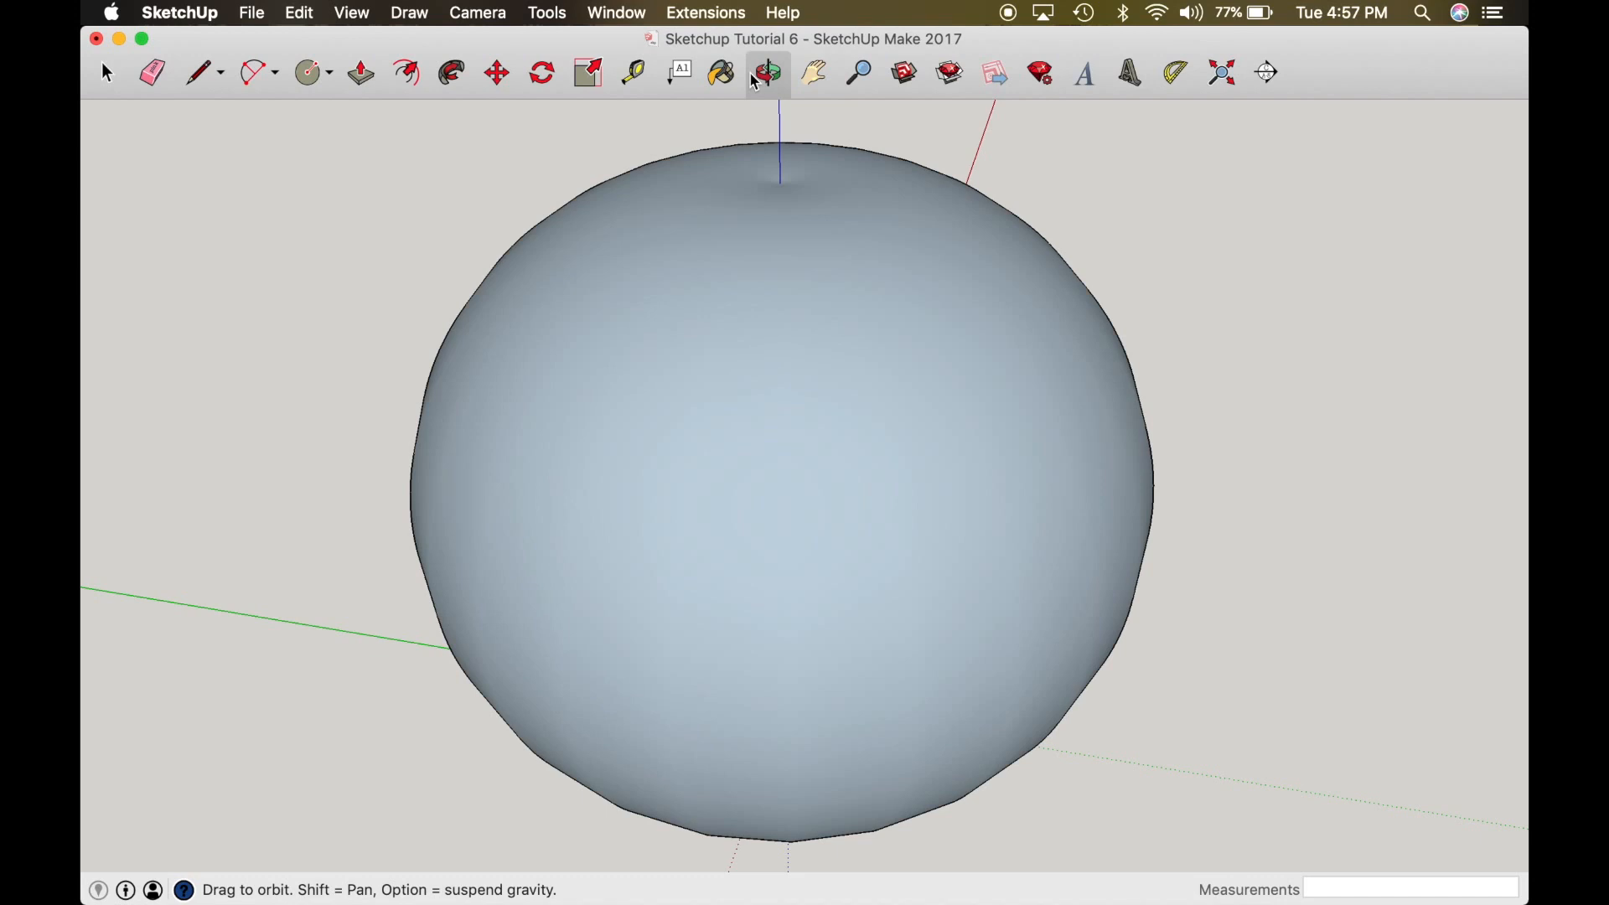
Step: Orbit the view, then start a vertical line at the ground circle's centre
{"action": "left_click", "coordinate": [632, 72]}
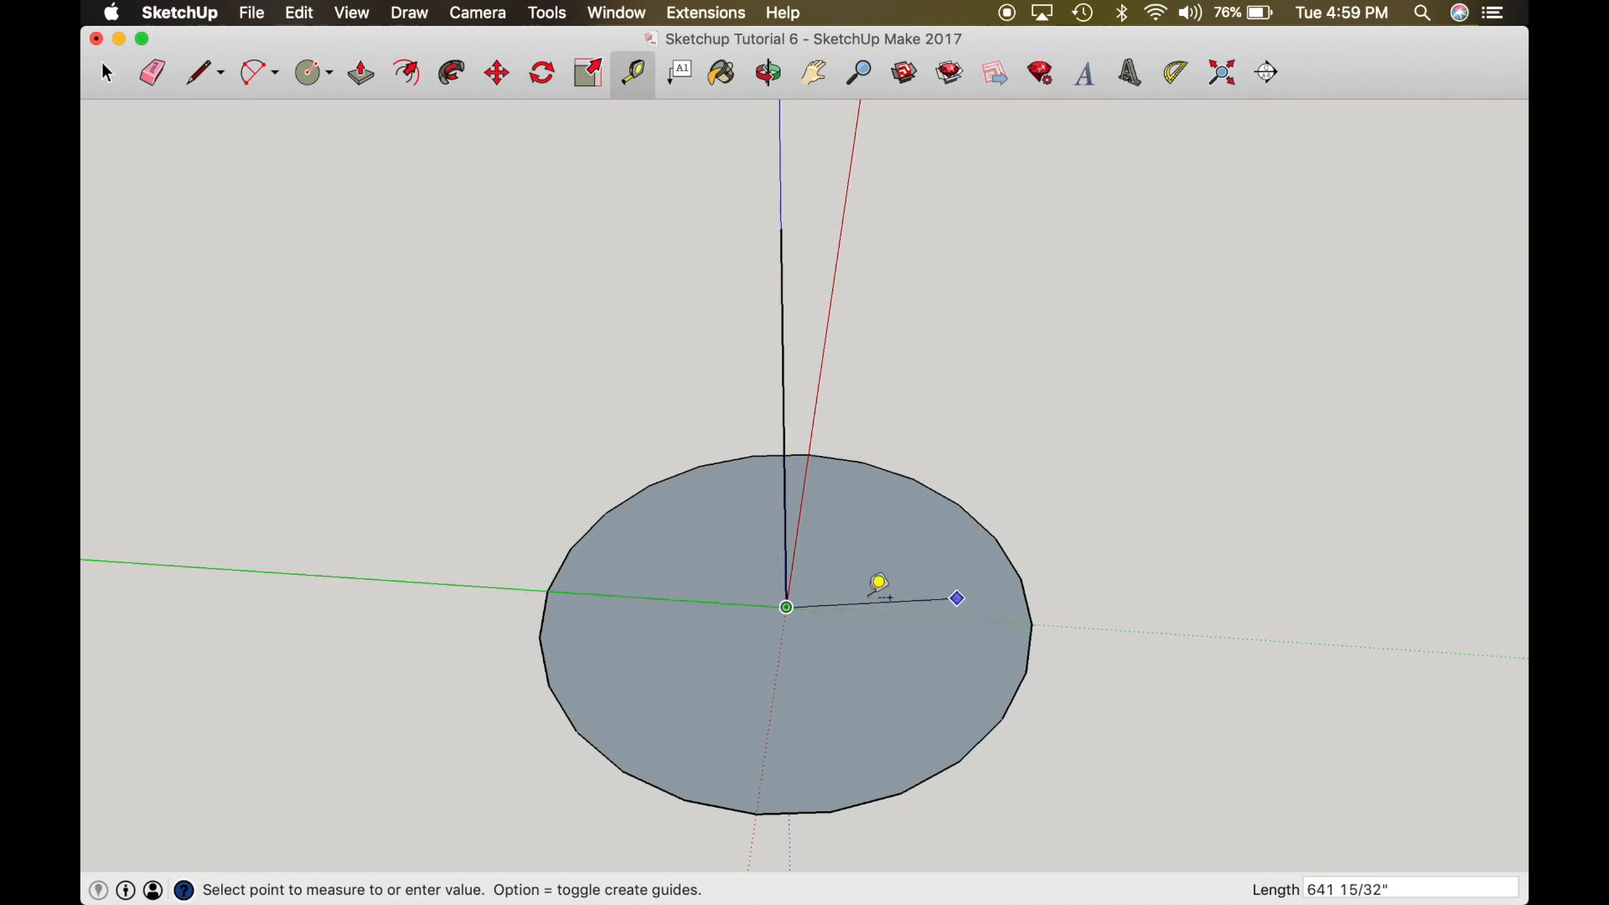
{"action": "mouse_move", "coordinate": [891, 605]}
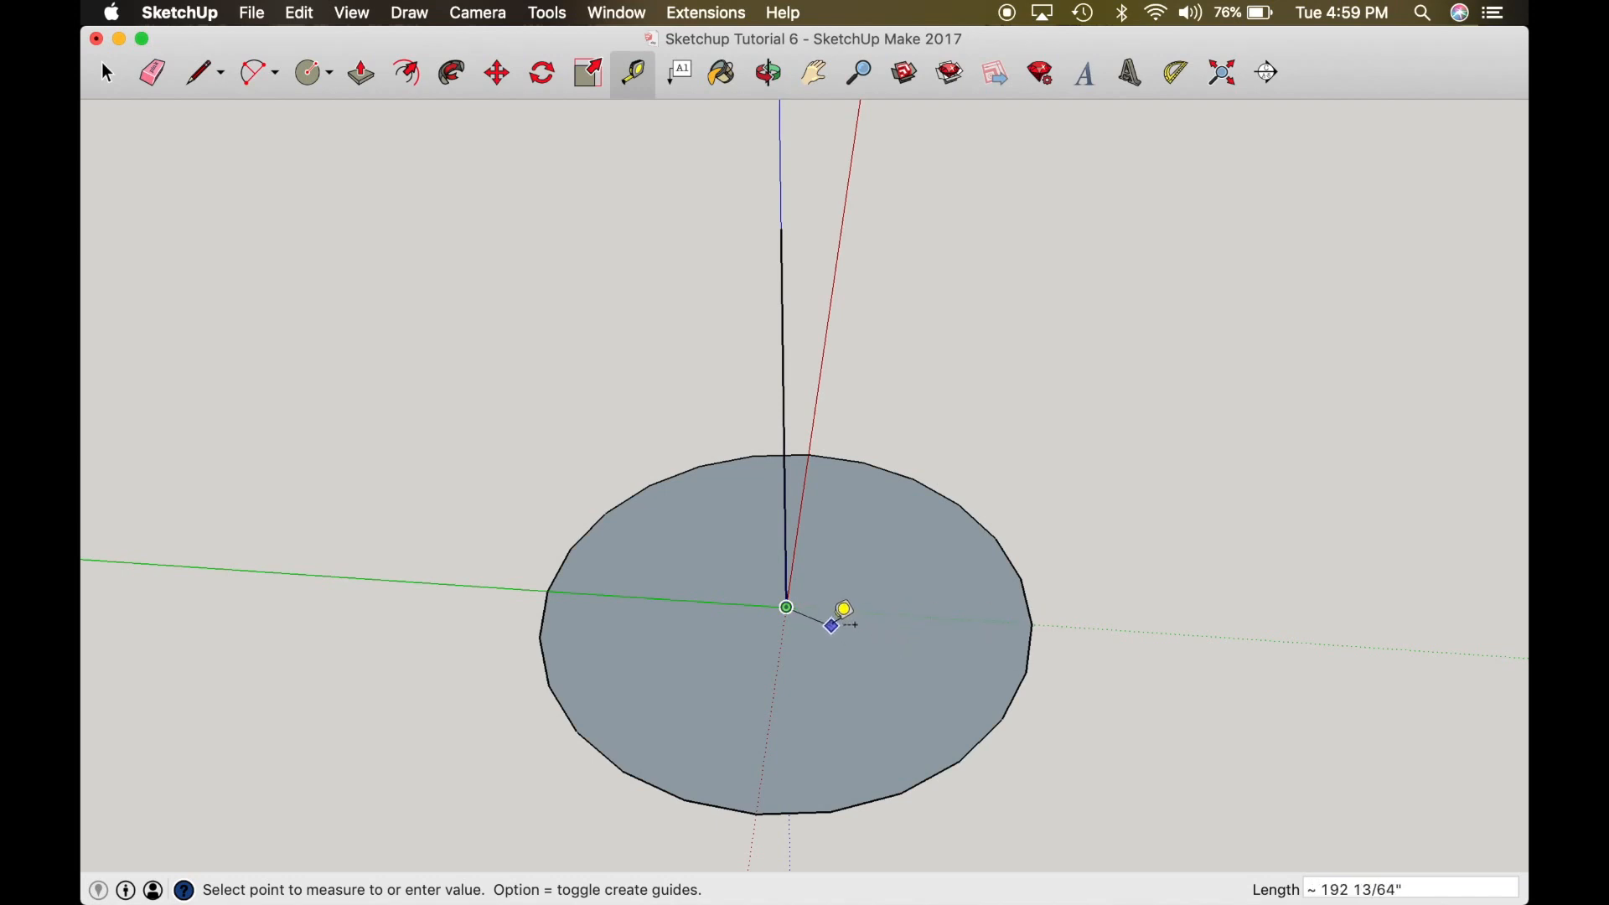
{"action": "mouse_move", "coordinate": [831, 626]}
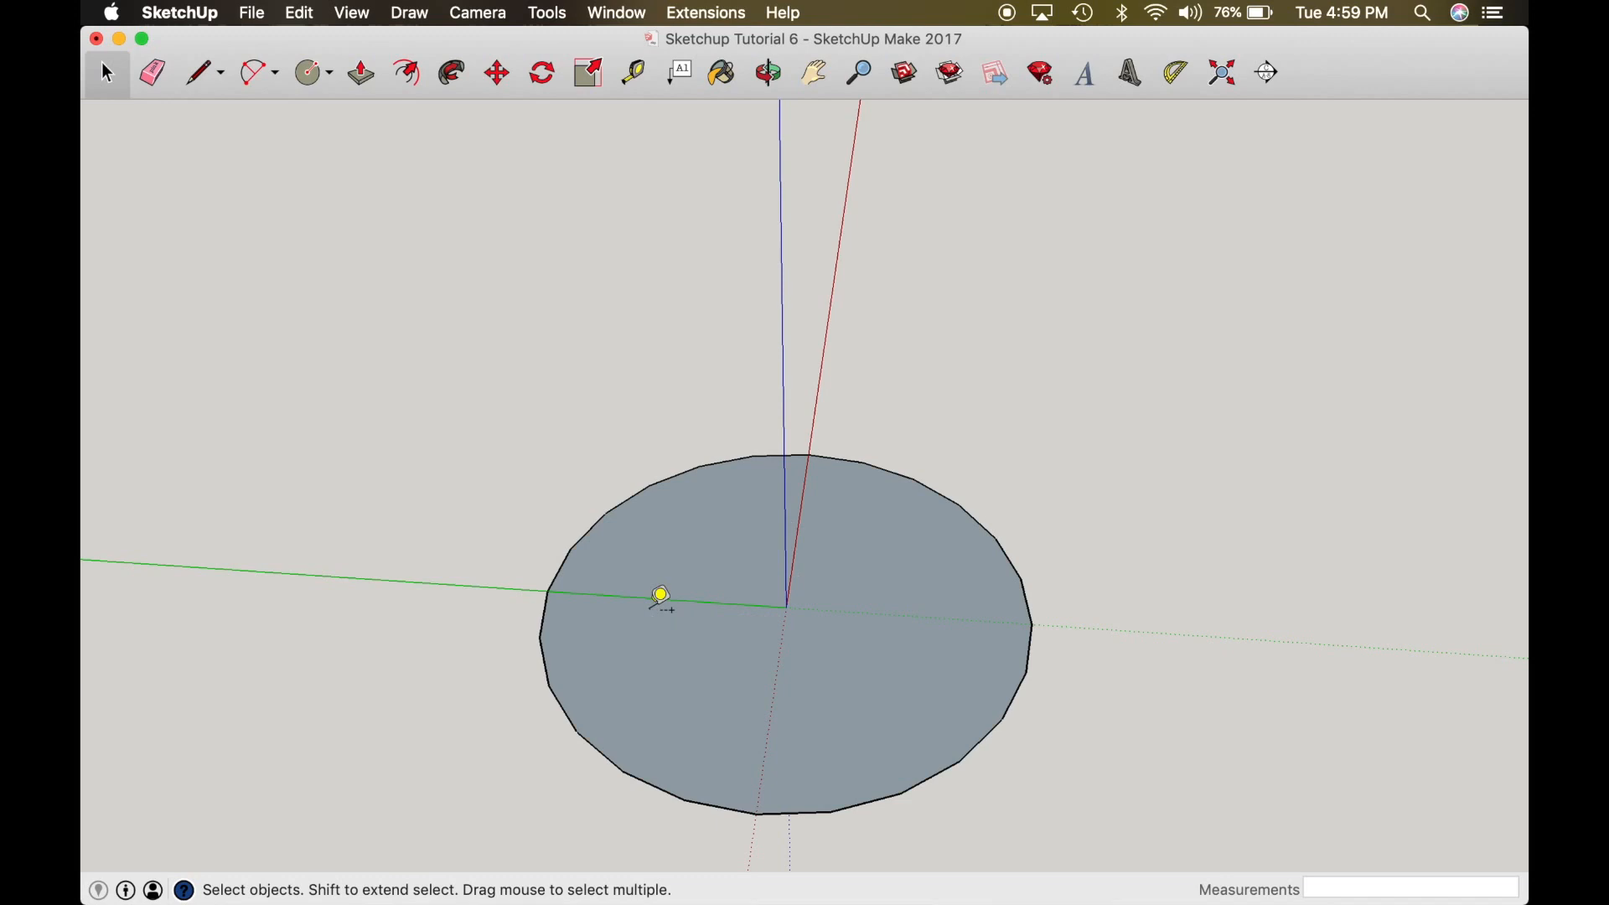
{"action": "left_click", "coordinate": [633, 73]}
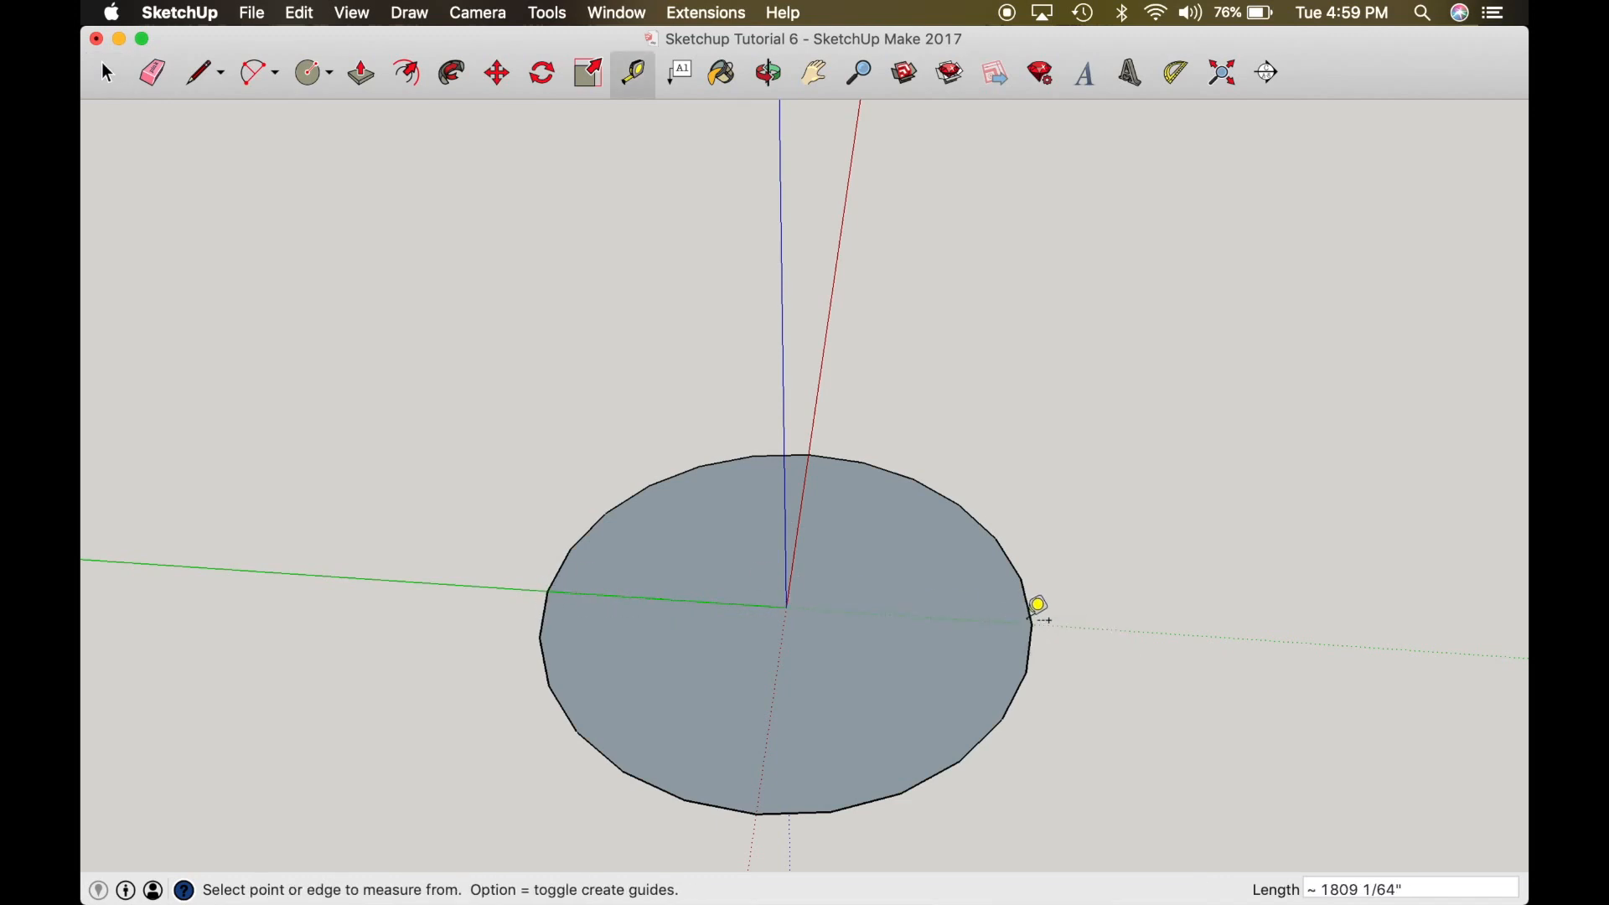
{"action": "left_click", "coordinate": [197, 72]}
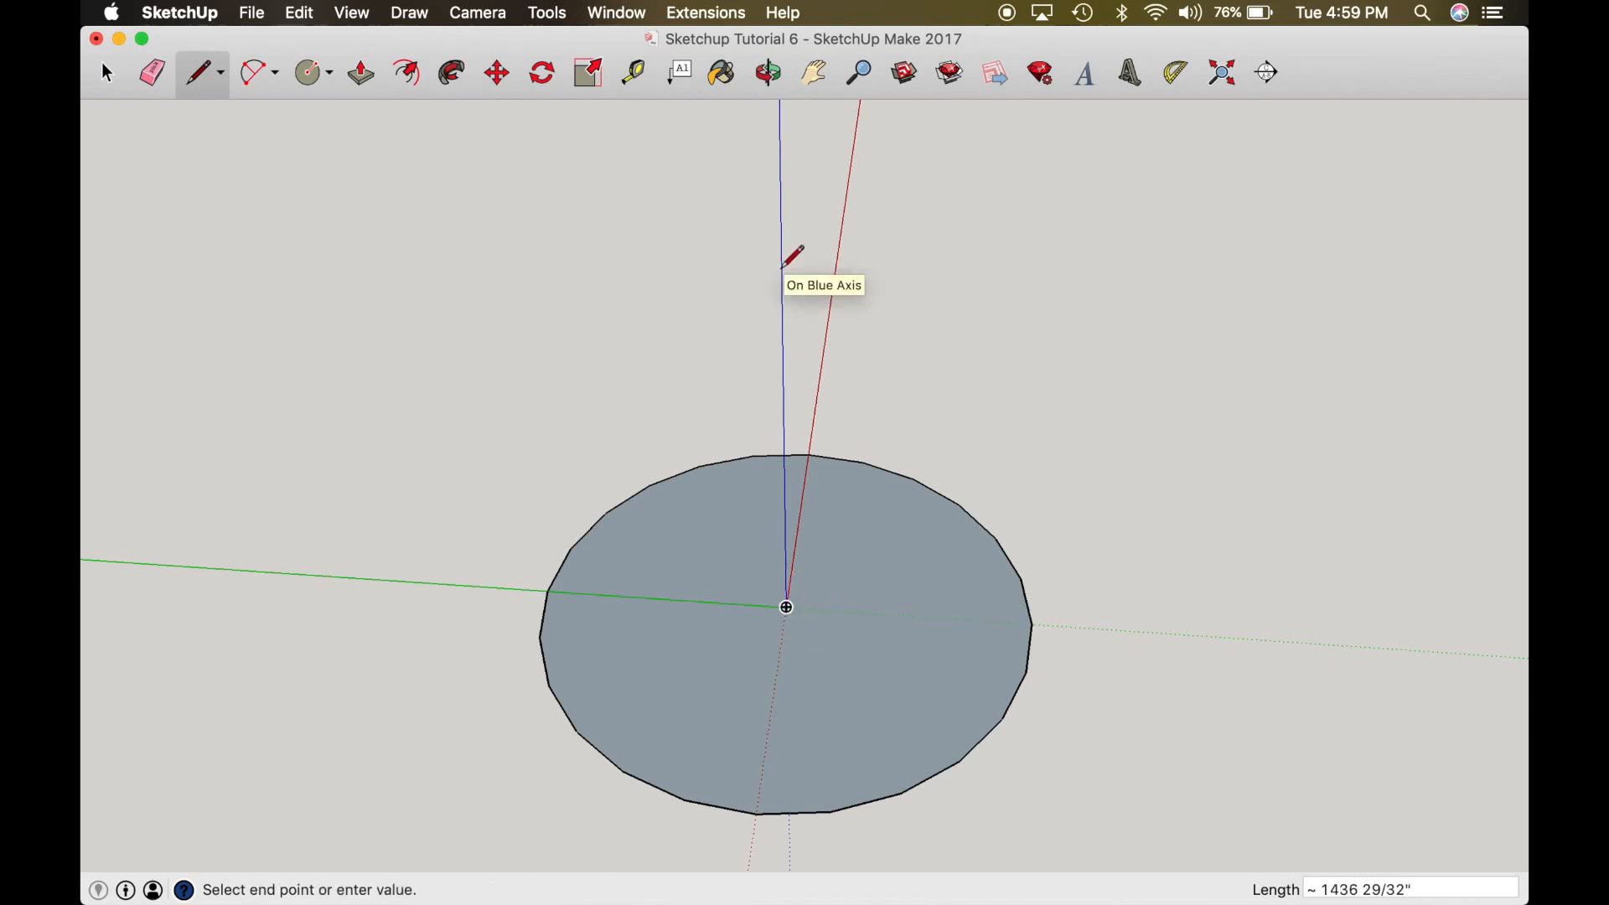
Step: Finish the vertical line by entering its length (18), then pick the 2 Point Arc tool
{"action": "type", "text": "18"}
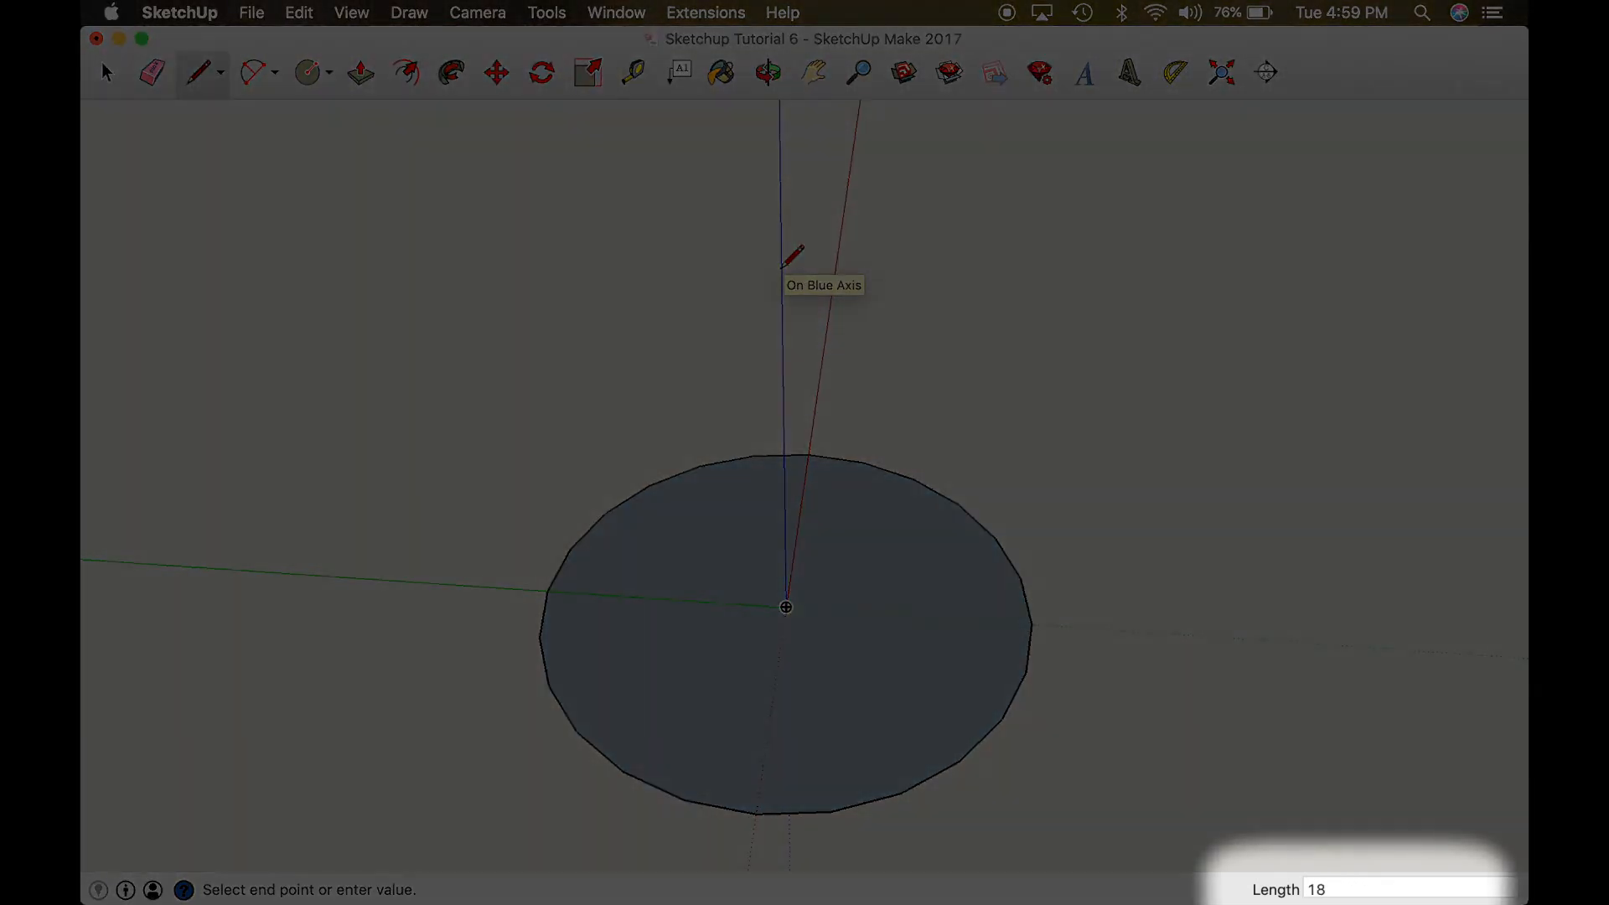
{"action": "type", "text": "1809 1/"}
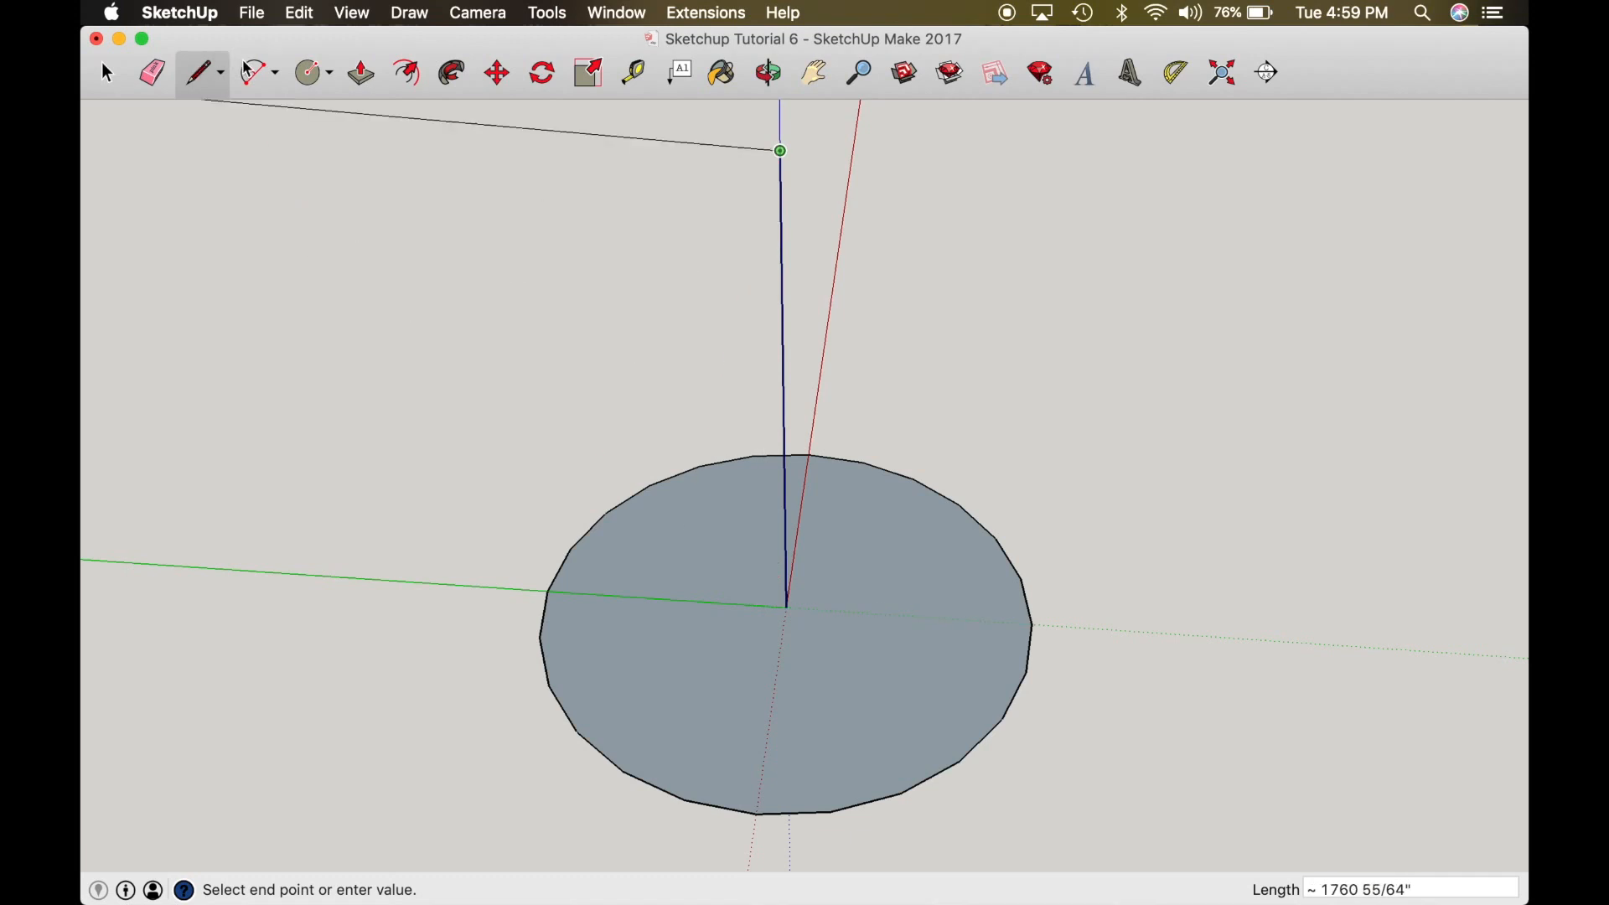
{"action": "left_click", "coordinate": [252, 72]}
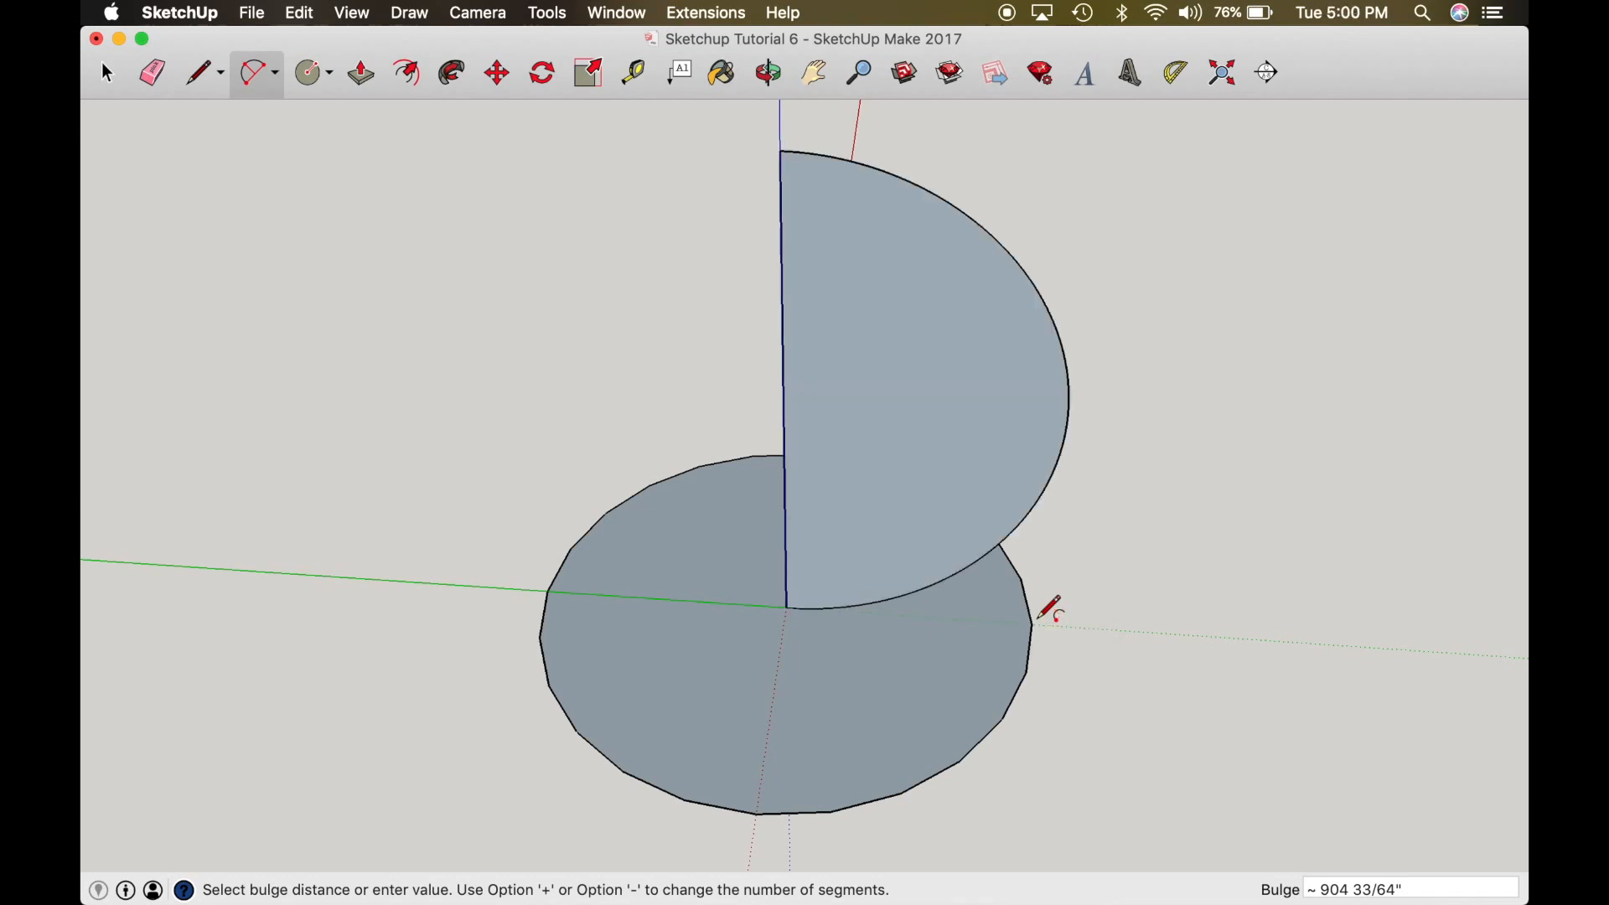
Step: Close the half-disc, sweep it into a sphere, and orbit to inspect it from the side
{"action": "left_click", "coordinate": [451, 73]}
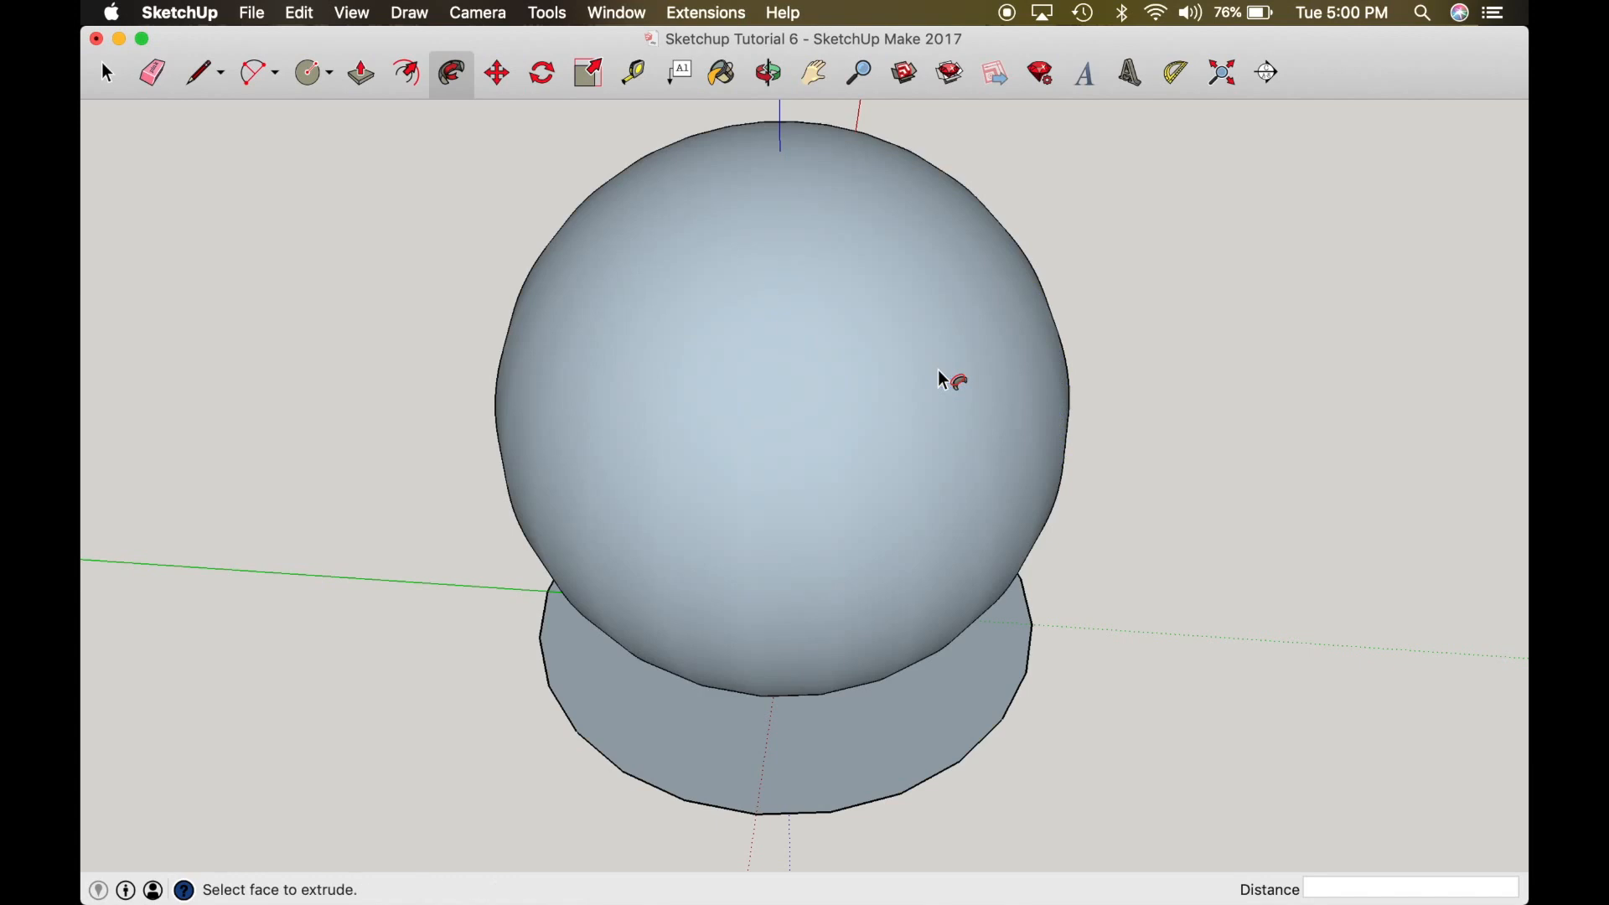
{"action": "left_click", "coordinate": [767, 72]}
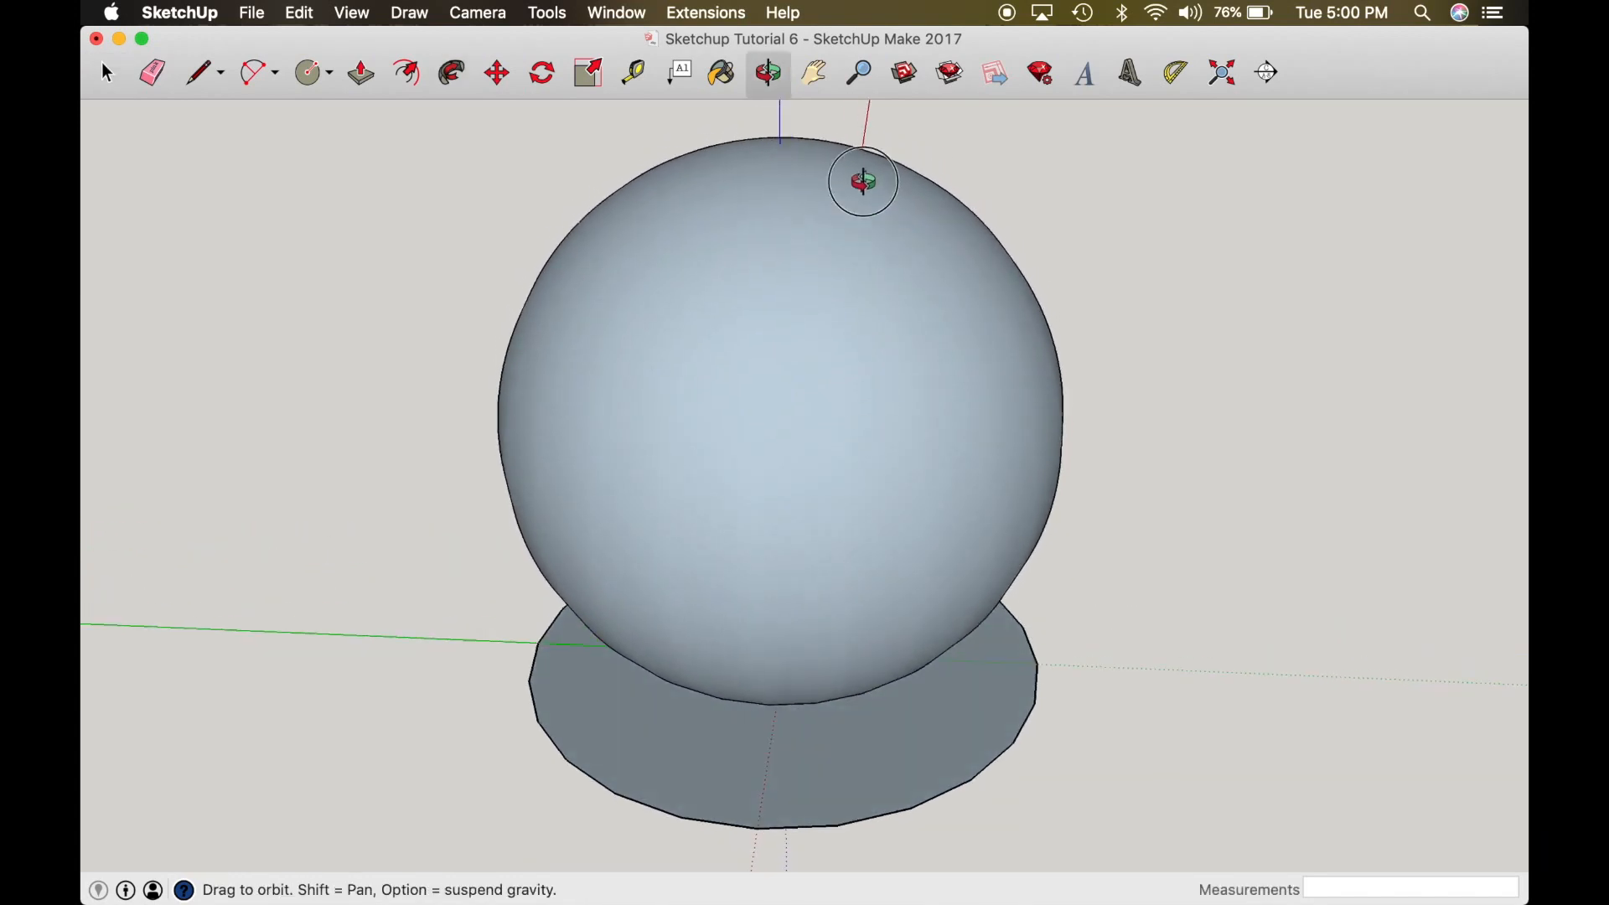
{"action": "left_click_drag", "start_coordinate": [864, 179], "coordinate": [864, 224]}
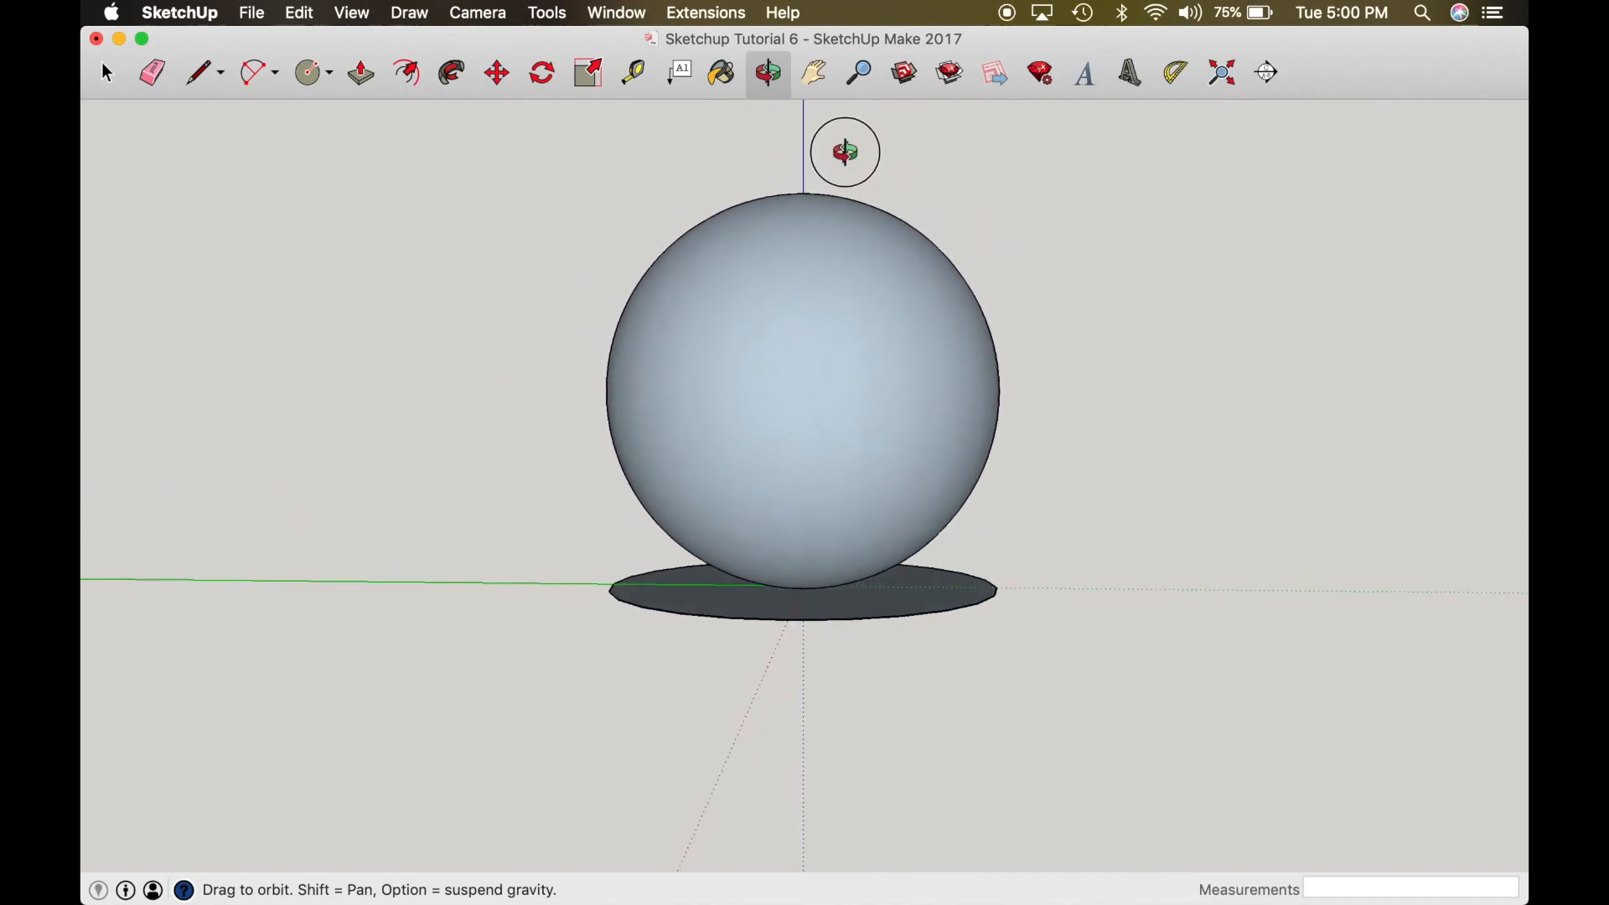
{"action": "left_click_drag", "start_coordinate": [844, 152], "coordinate": [812, 423]}
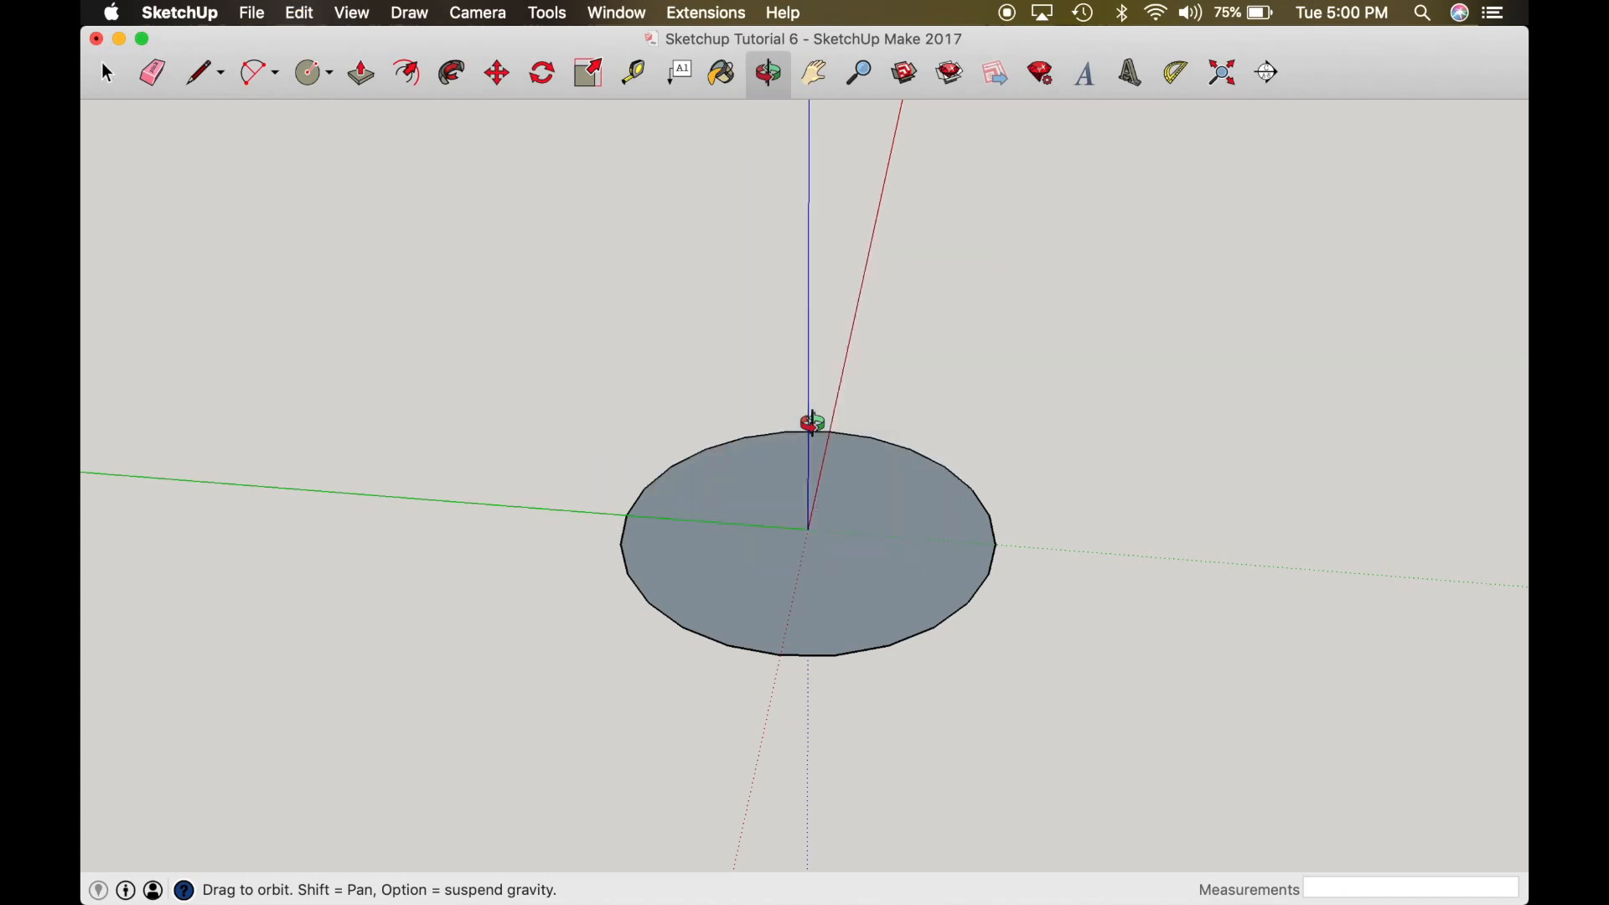
Step: Draw a shorter line up the blue axis and begin an arc from its top
{"action": "left_click", "coordinate": [197, 73]}
{"action": "type", "text": "2300"}
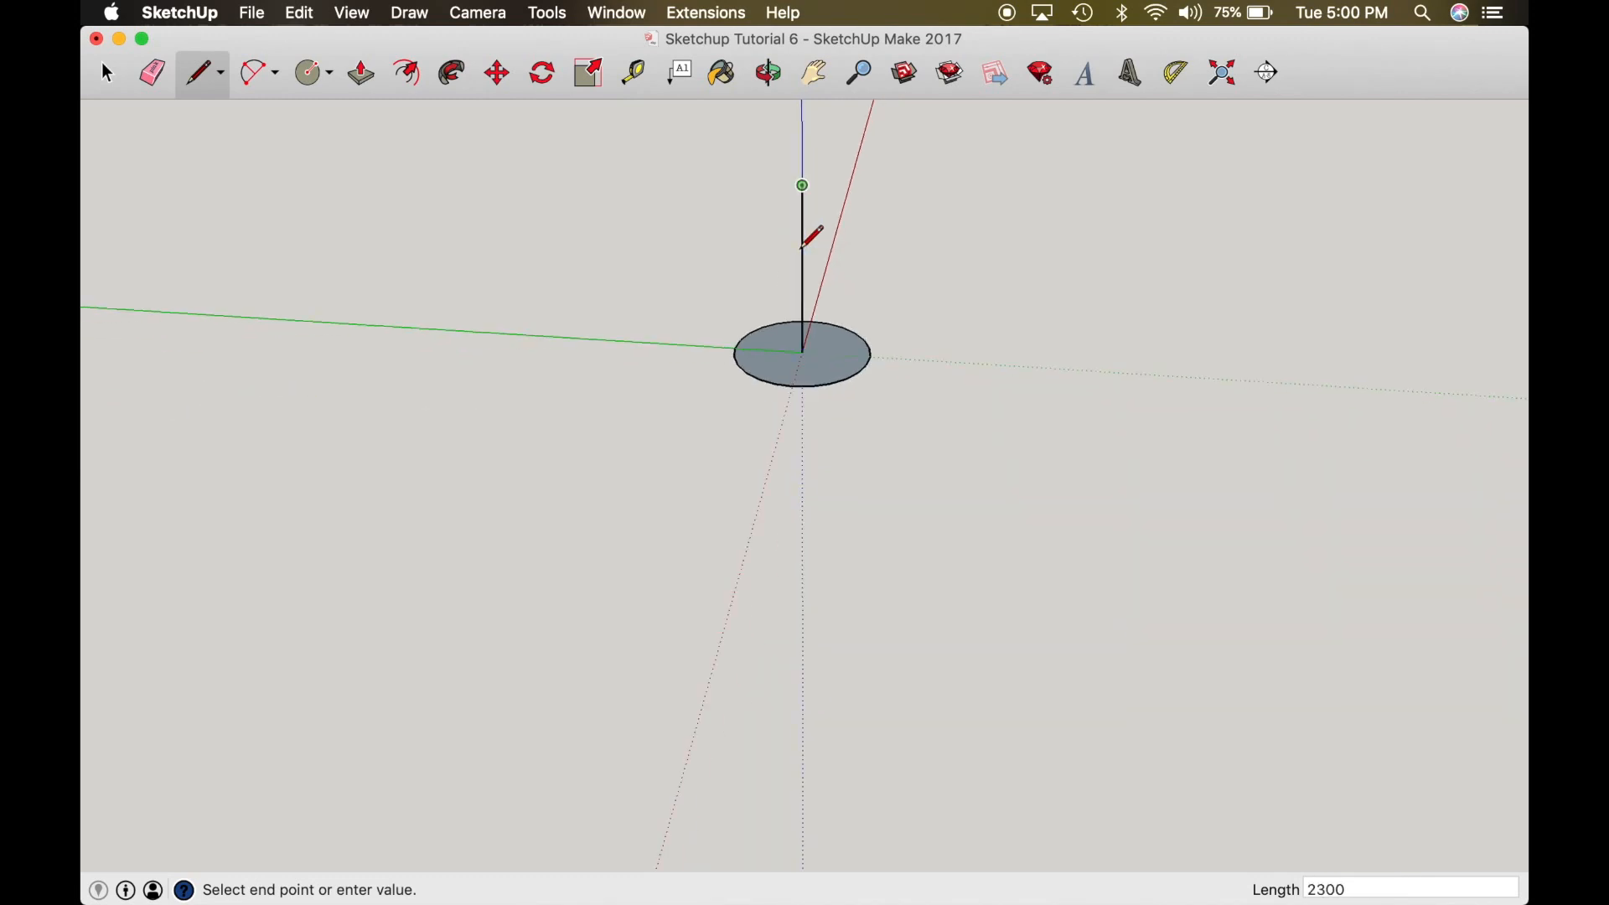
{"action": "left_click", "coordinate": [766, 72]}
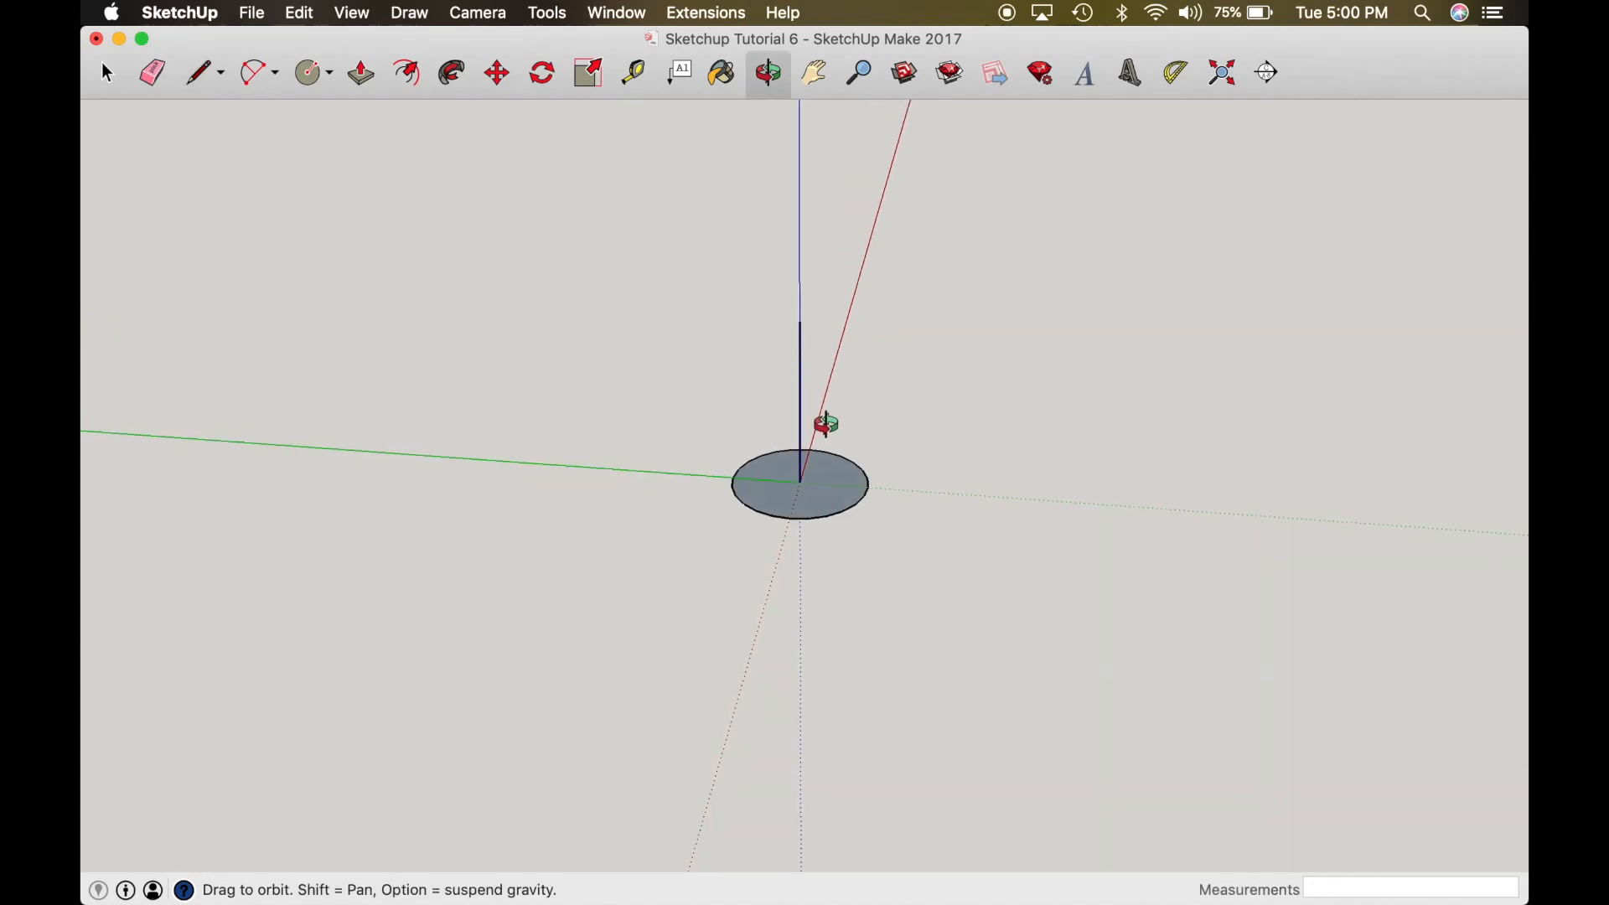
{"action": "left_click", "coordinate": [196, 72]}
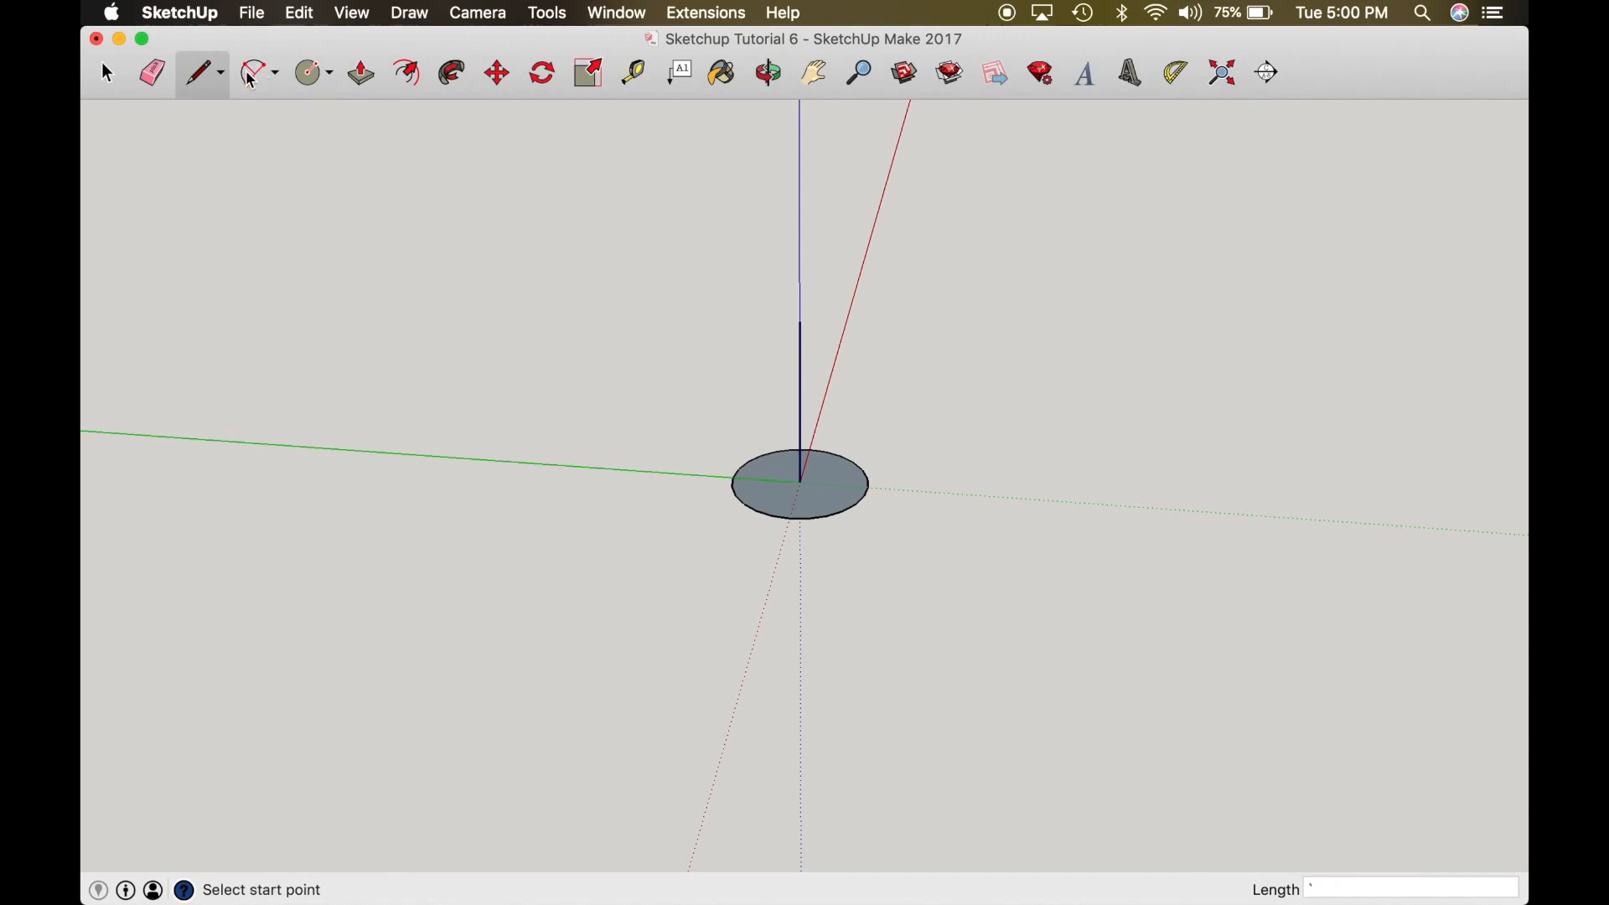
{"action": "left_click", "coordinate": [253, 72]}
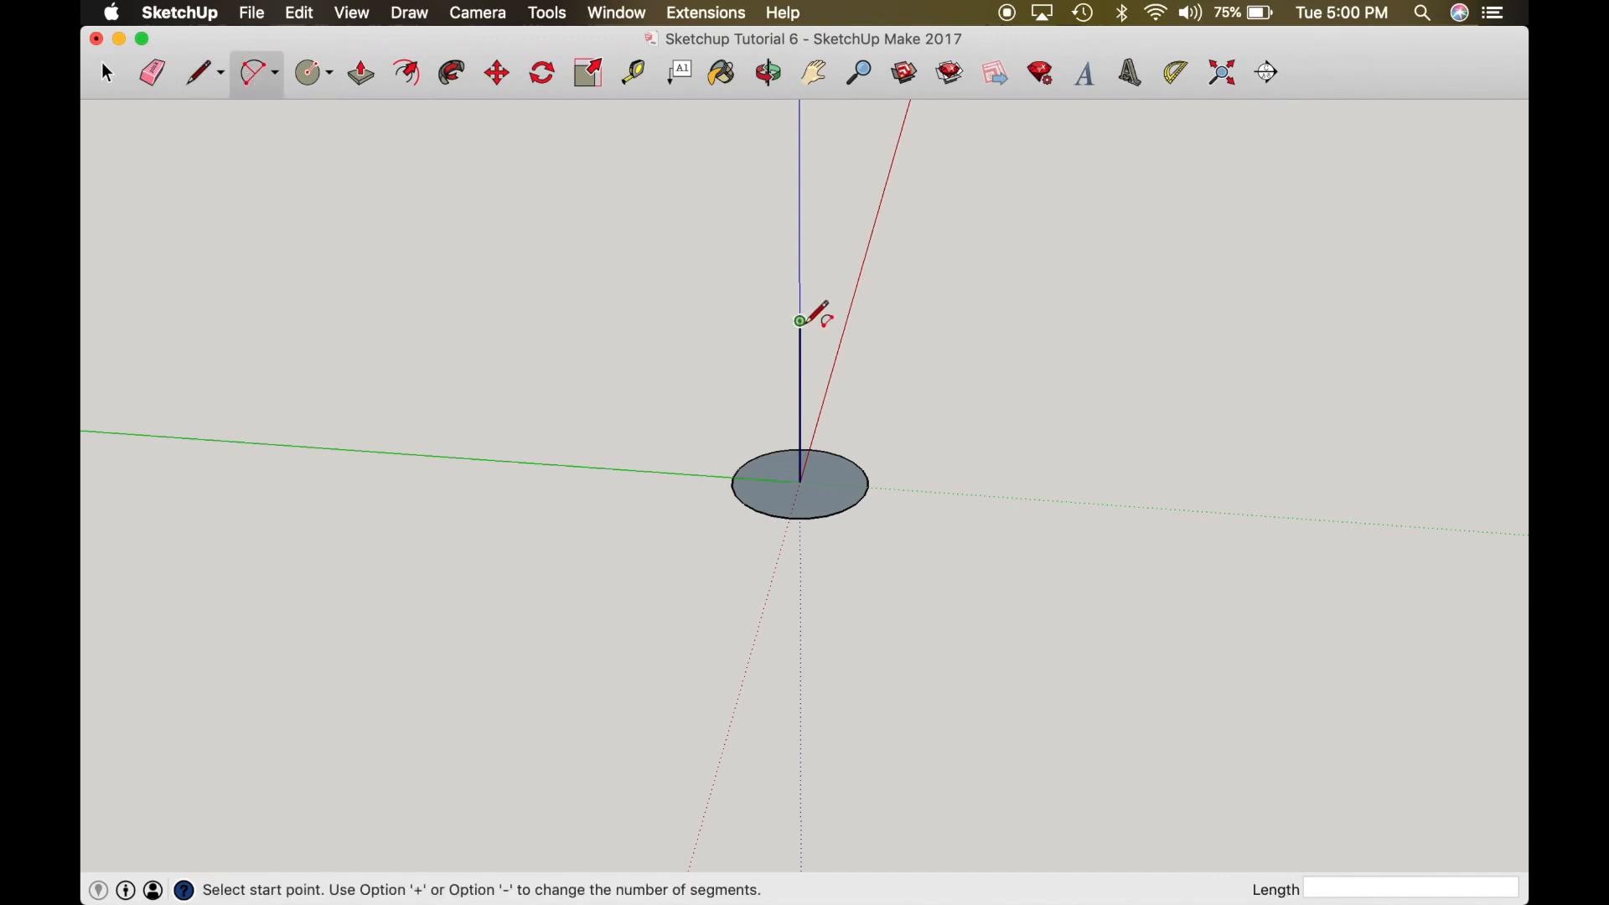
{"action": "left_click", "coordinate": [800, 321]}
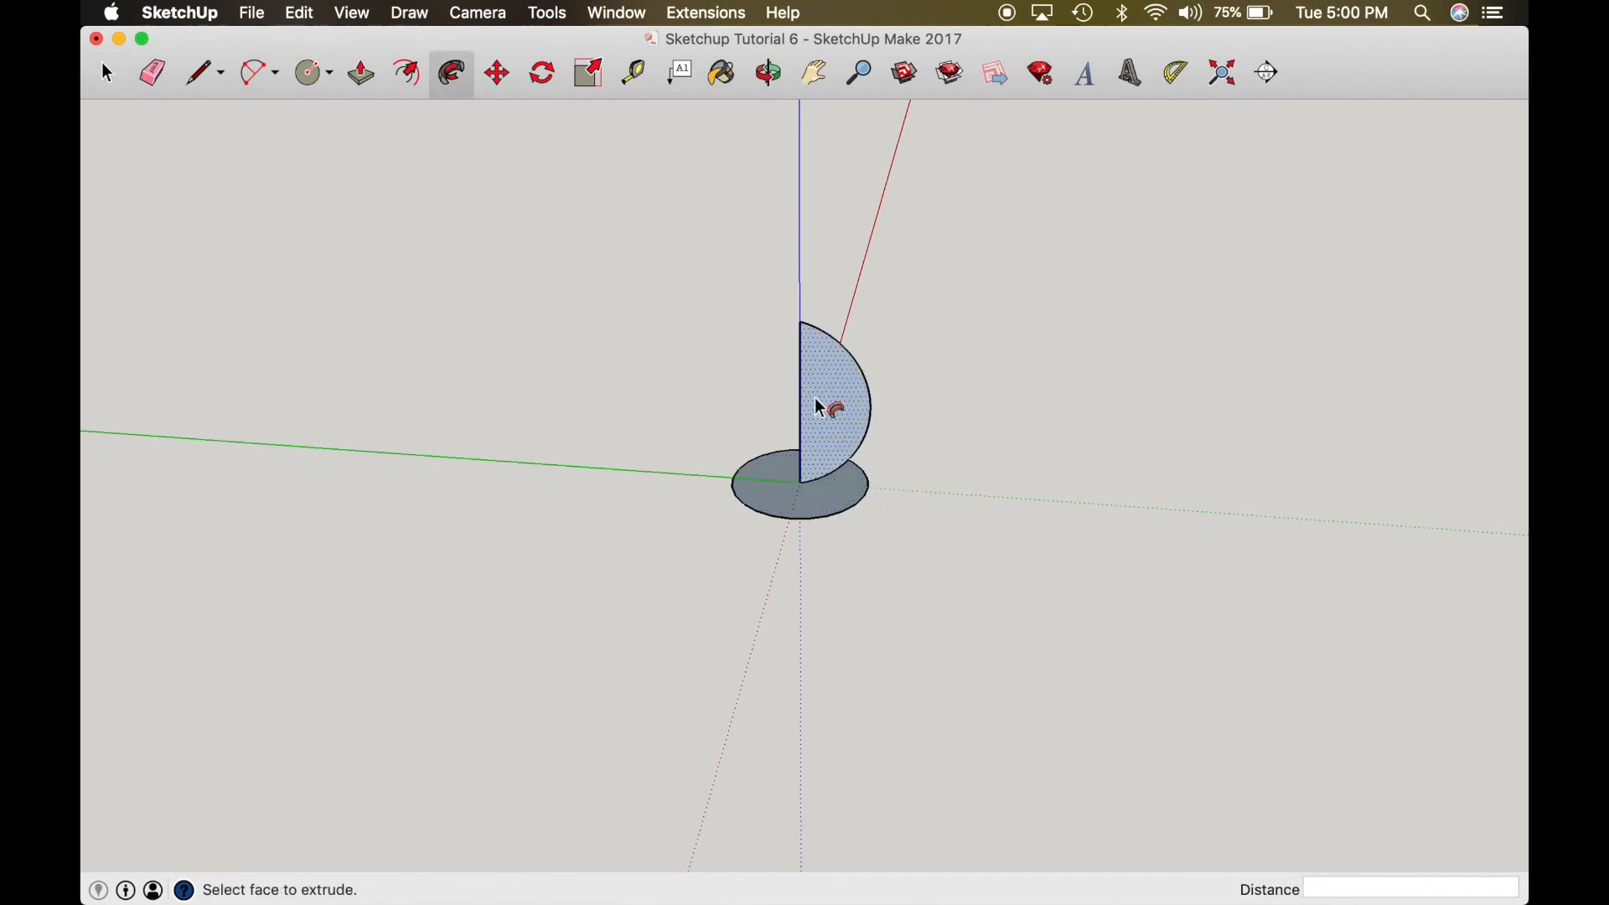
Step: Sweep the half-egg profile around the circle into an egg solid and orbit to inspect it
{"action": "left_click", "coordinate": [766, 72]}
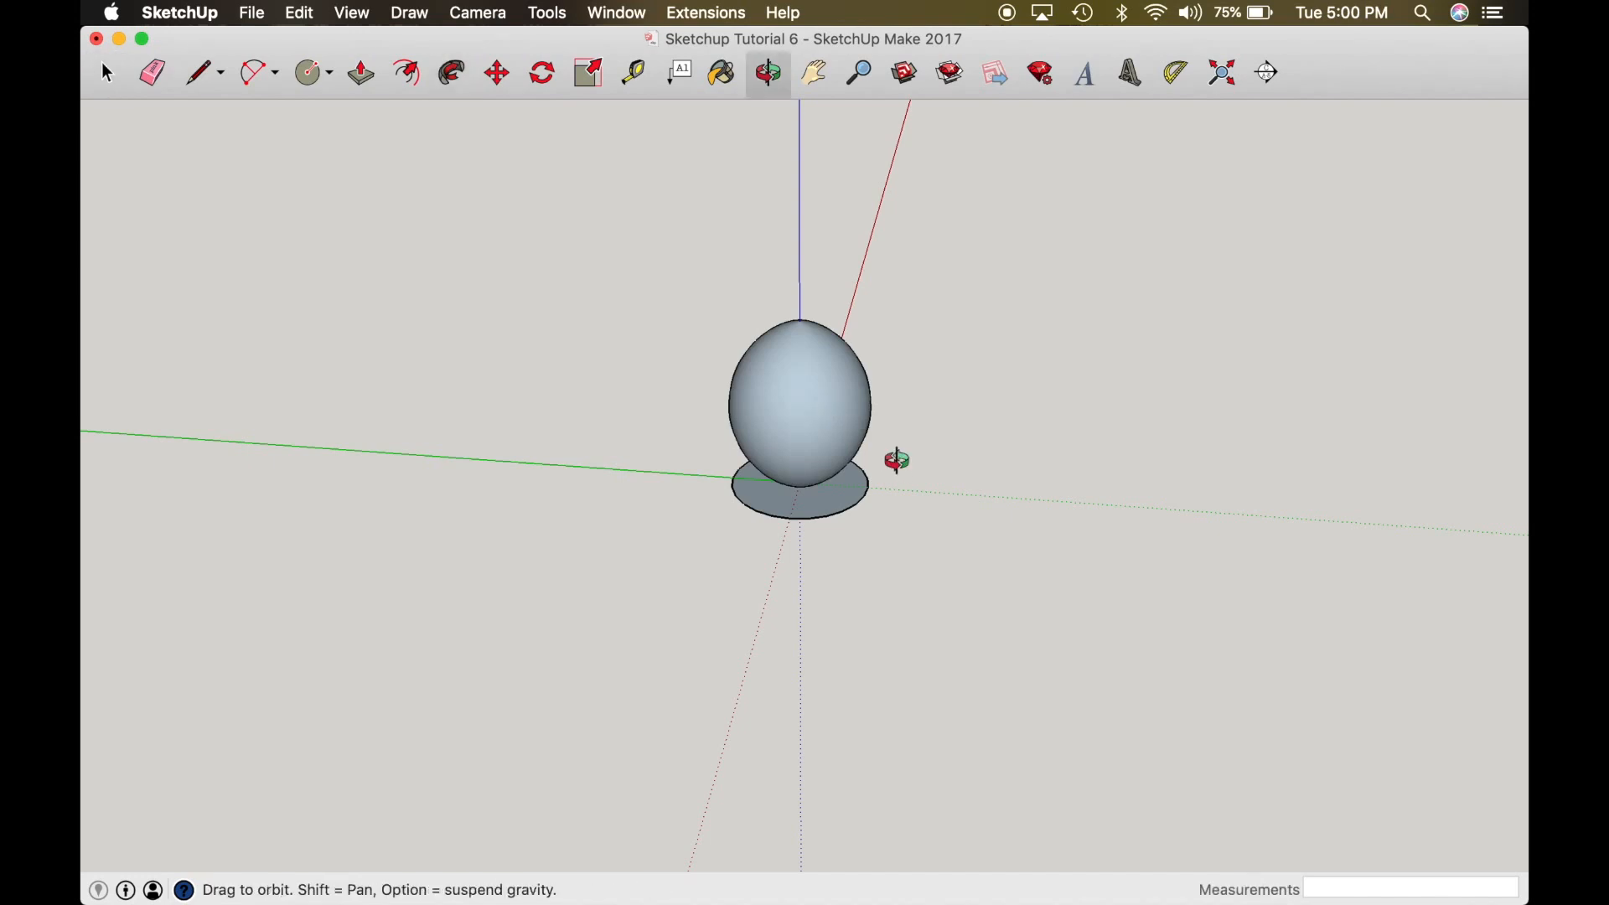
{"action": "left_click_drag", "start_coordinate": [897, 460], "coordinate": [844, 239]}
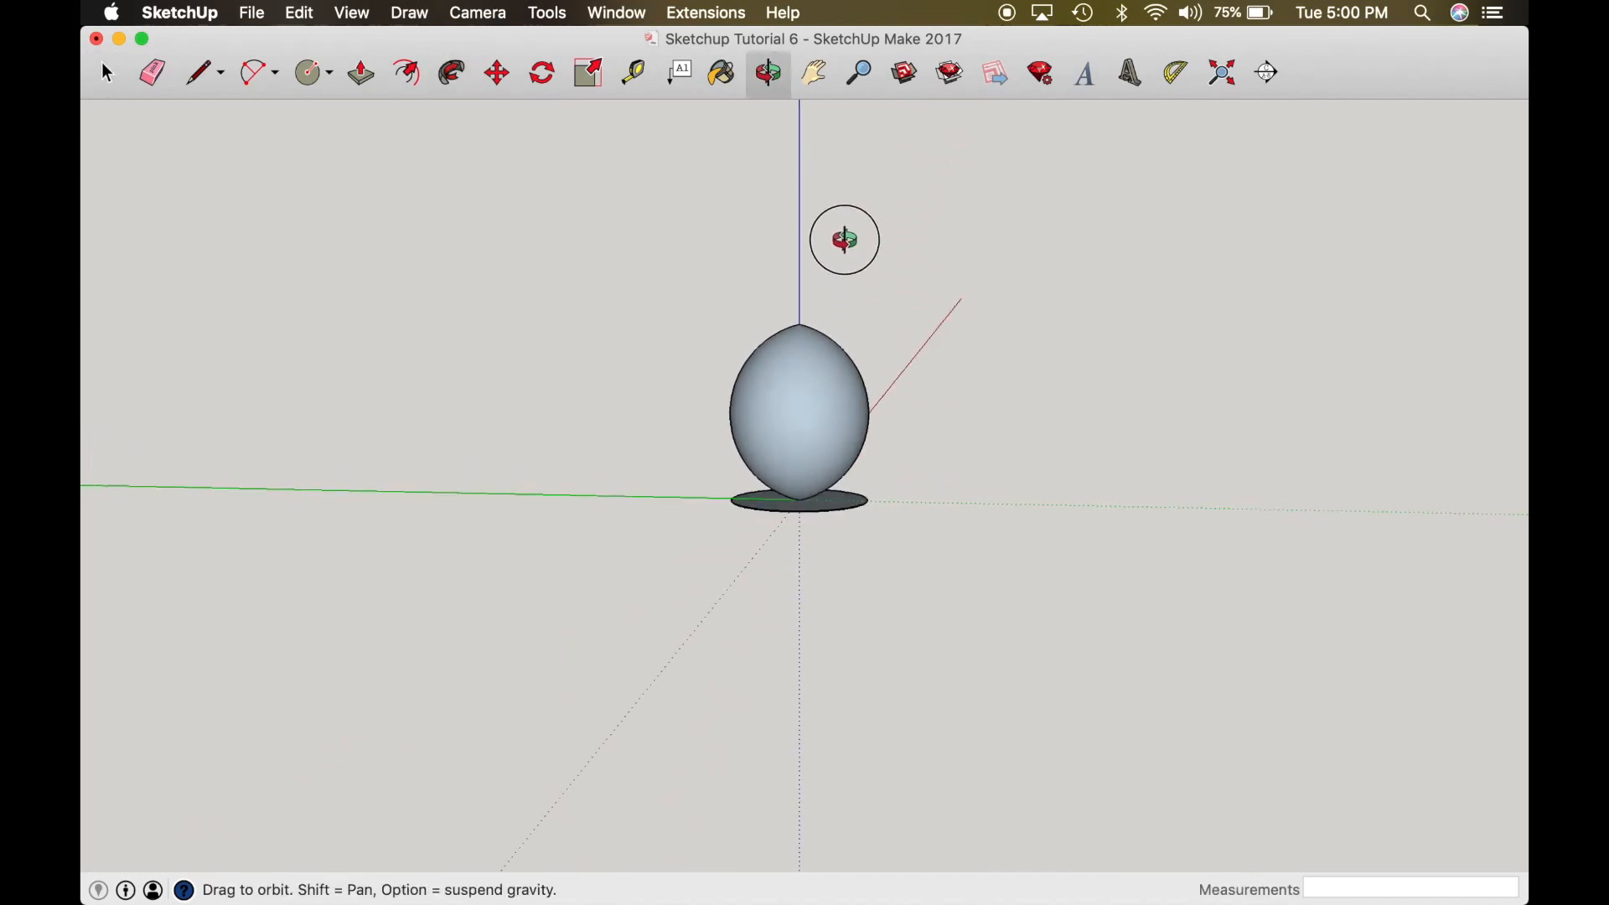
{"action": "left_click_drag", "start_coordinate": [843, 239], "coordinate": [703, 296]}
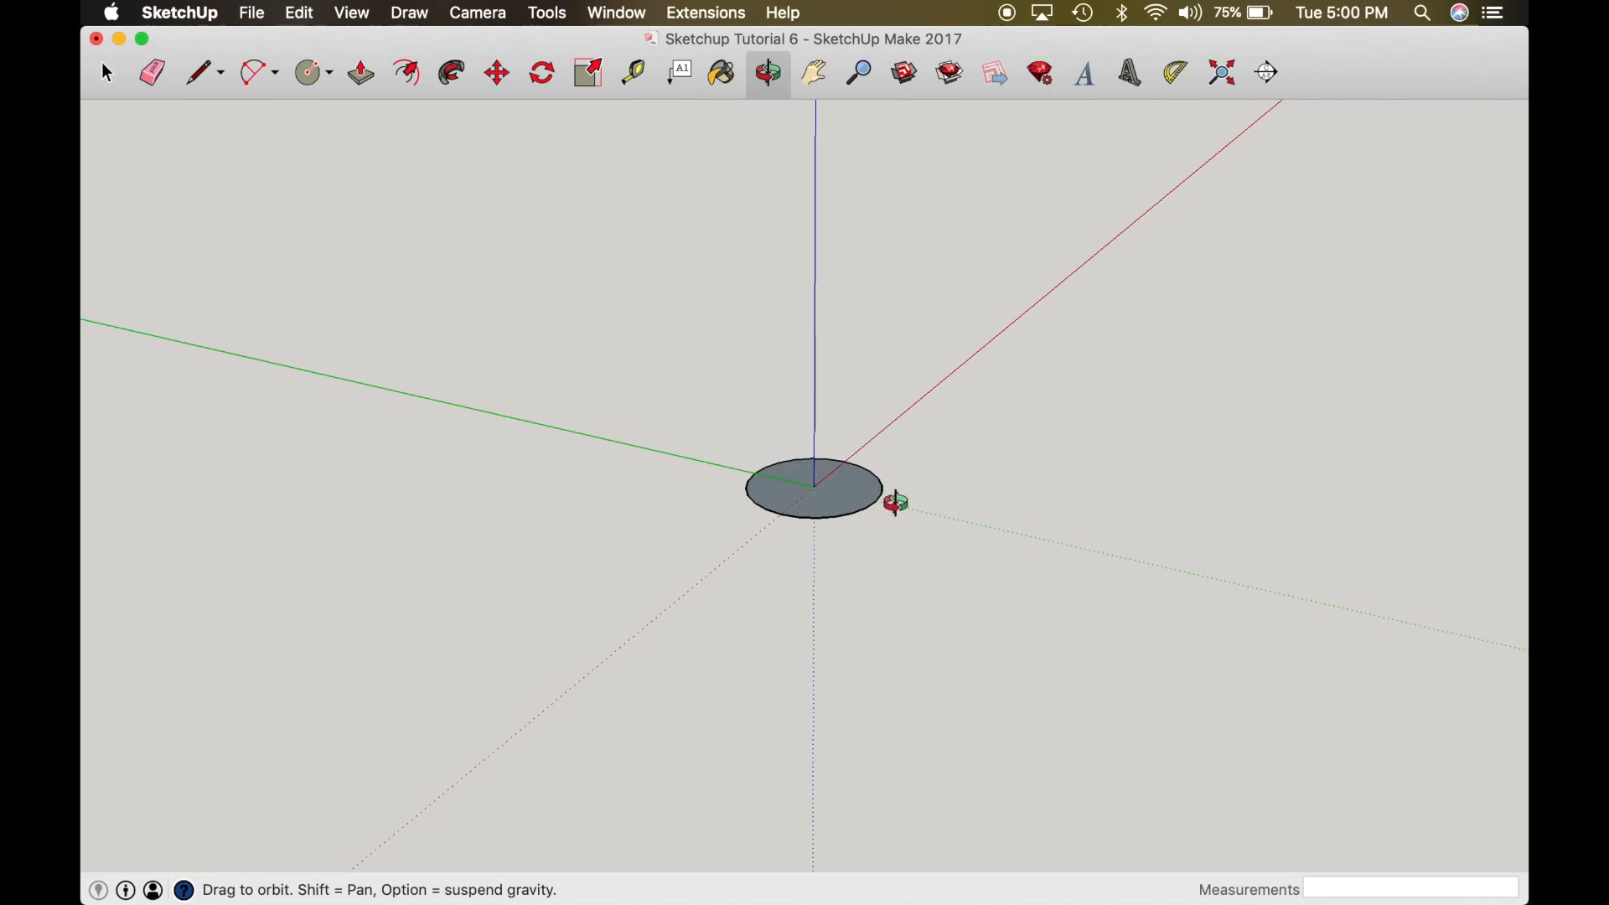
Step: Draw a smaller ground circle, a tall vertical line on the blue axis, and a shallow arc
{"action": "left_click", "coordinate": [310, 72]}
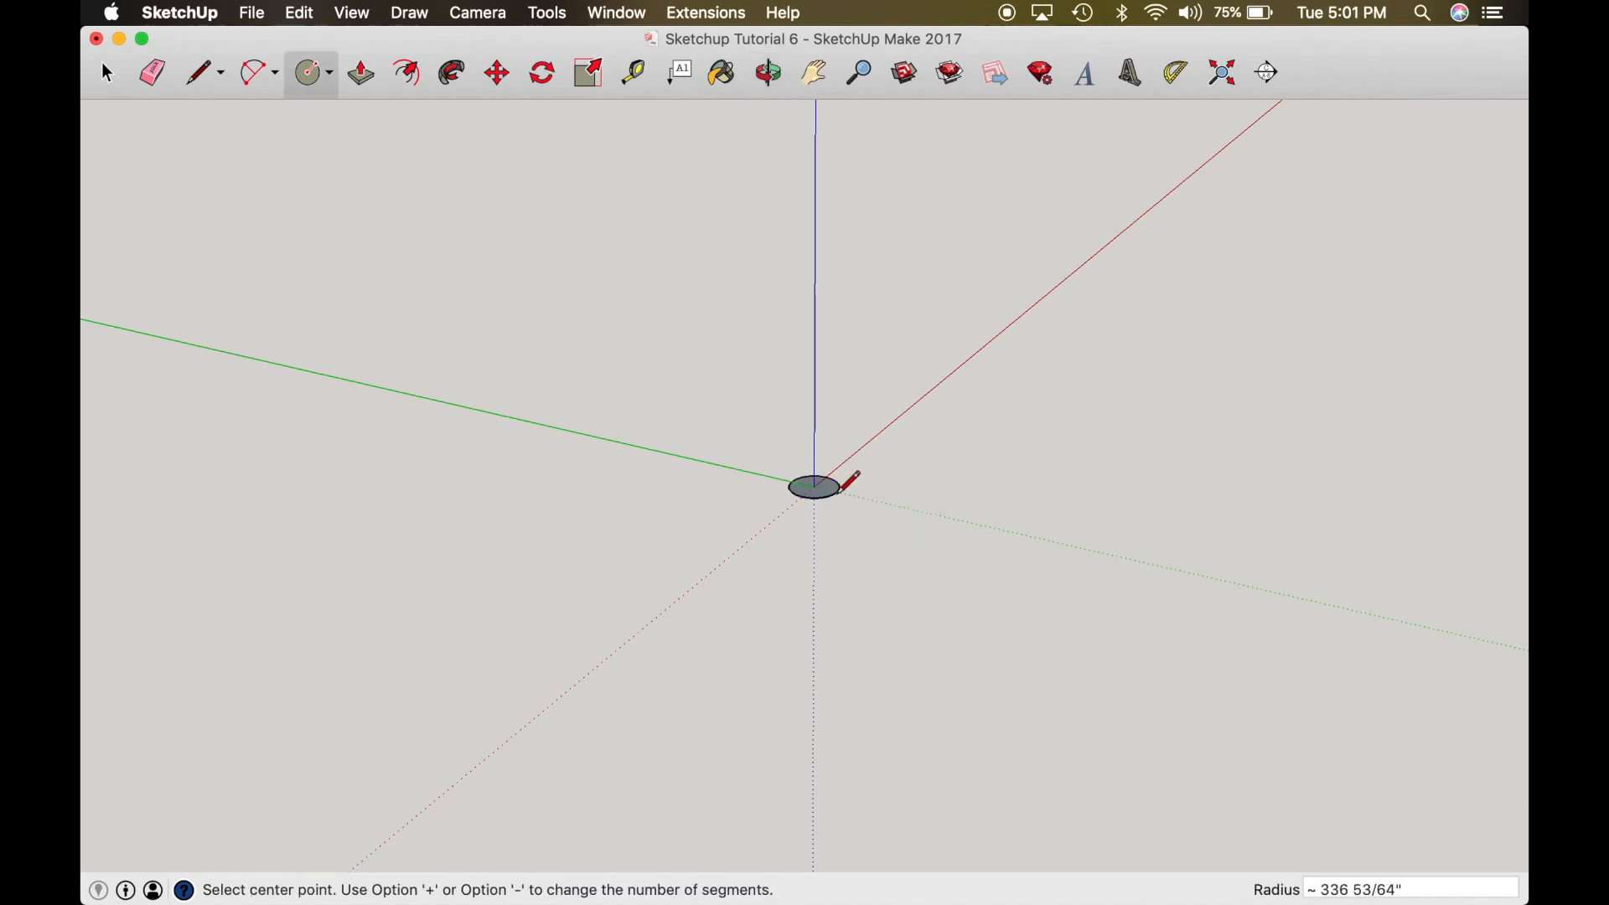
{"action": "left_click", "coordinate": [196, 72]}
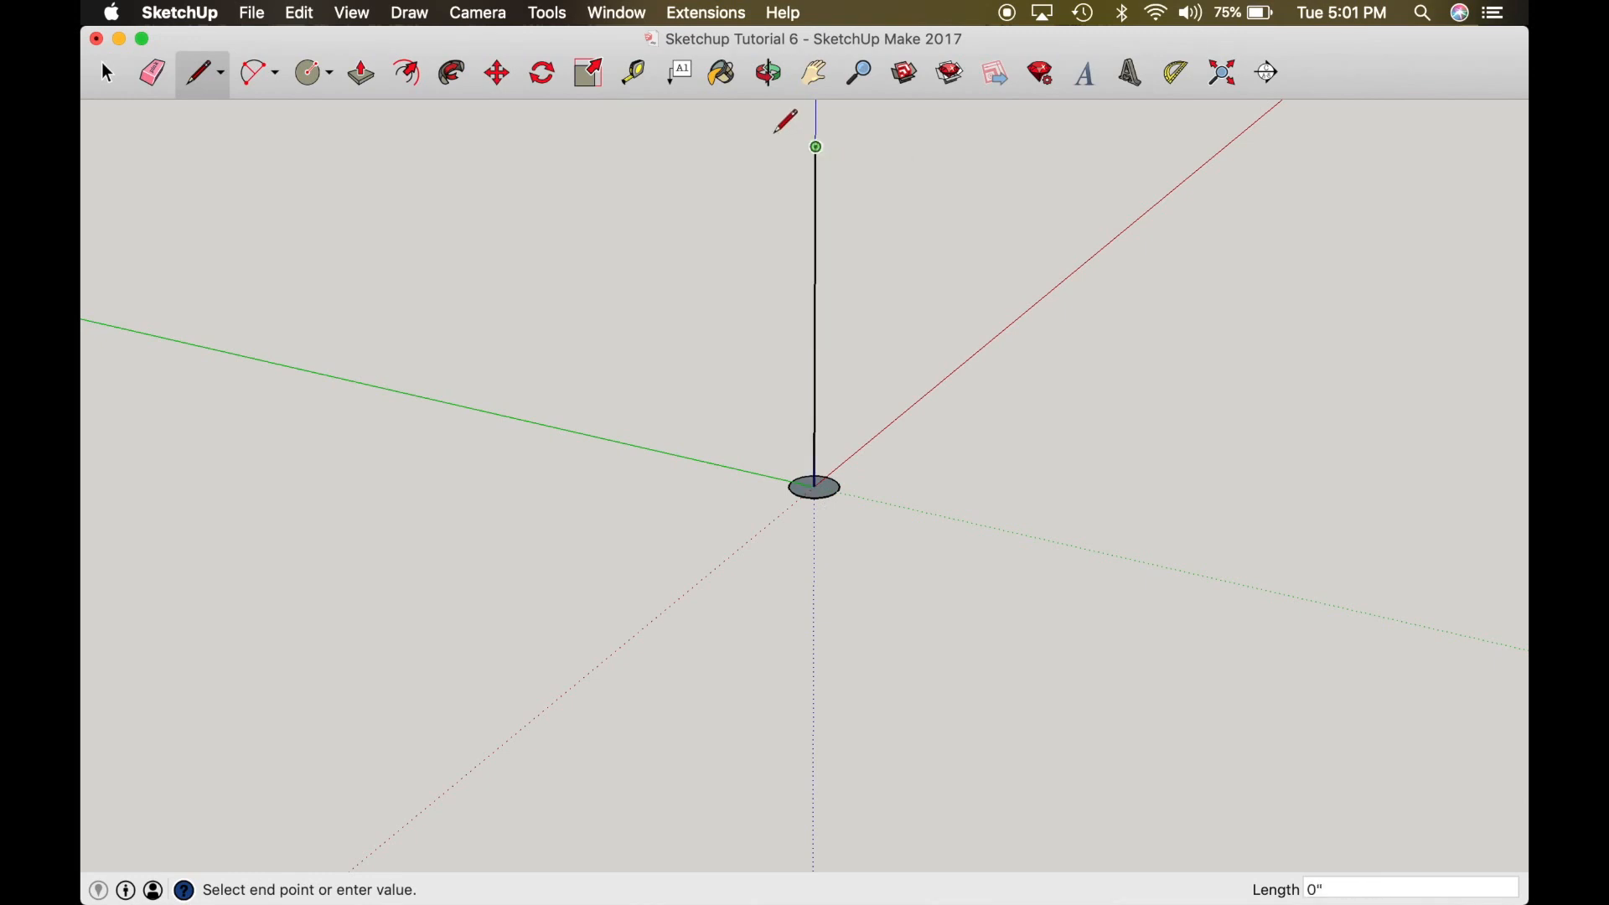
{"action": "left_click", "coordinate": [251, 72]}
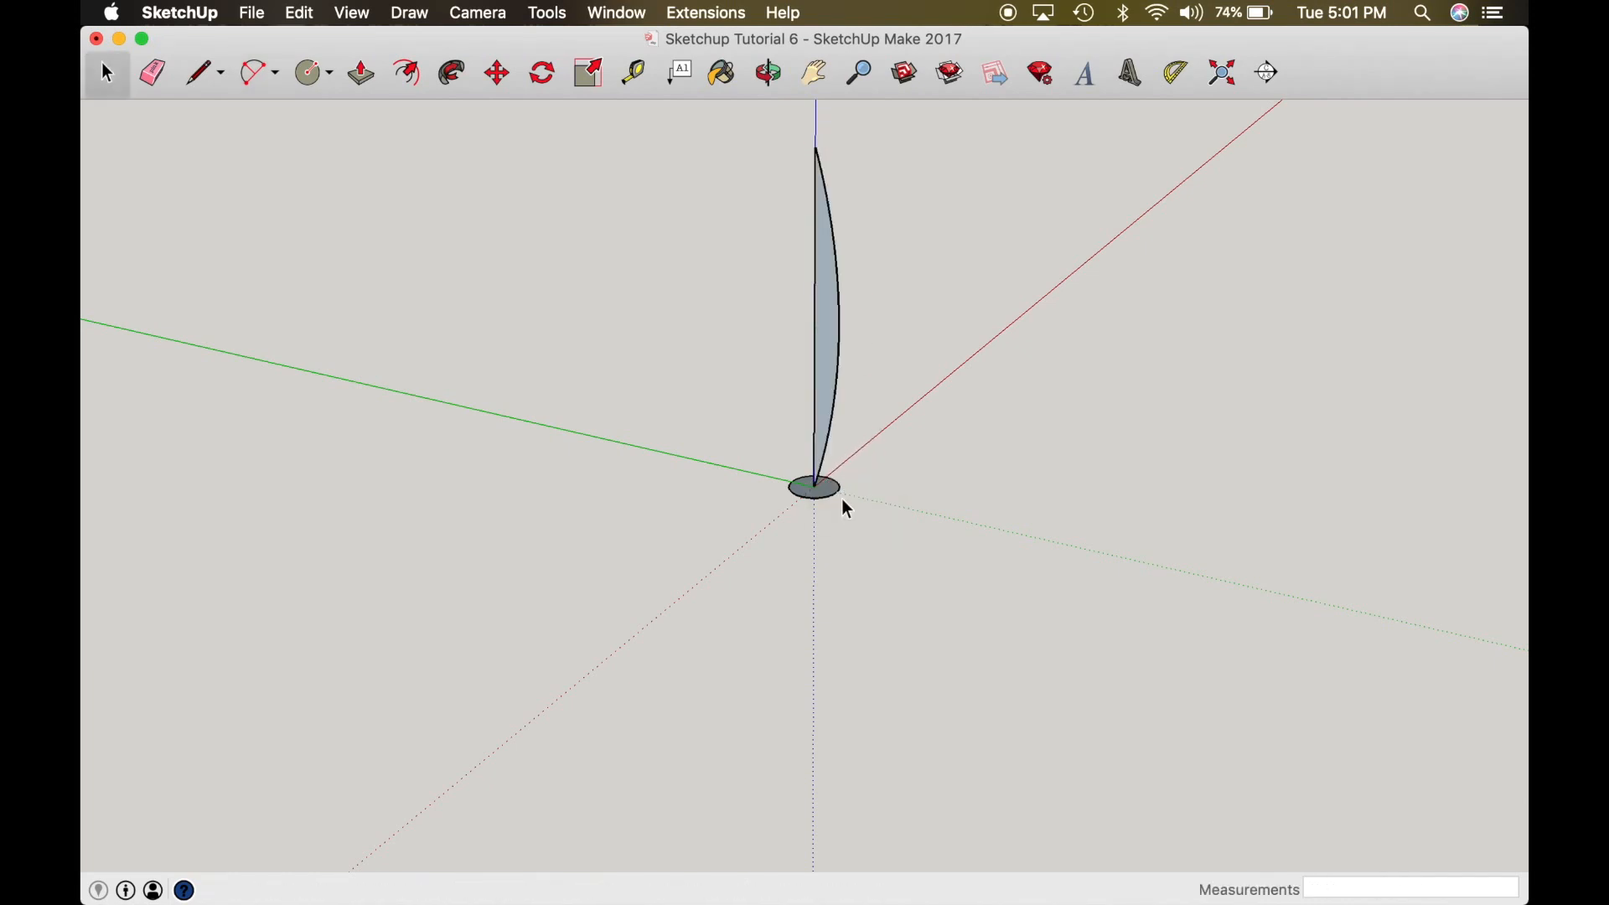
Step: Follow Me the slender face around the small circle into a tall spindle, then orbit to view it
{"action": "left_click", "coordinate": [449, 72]}
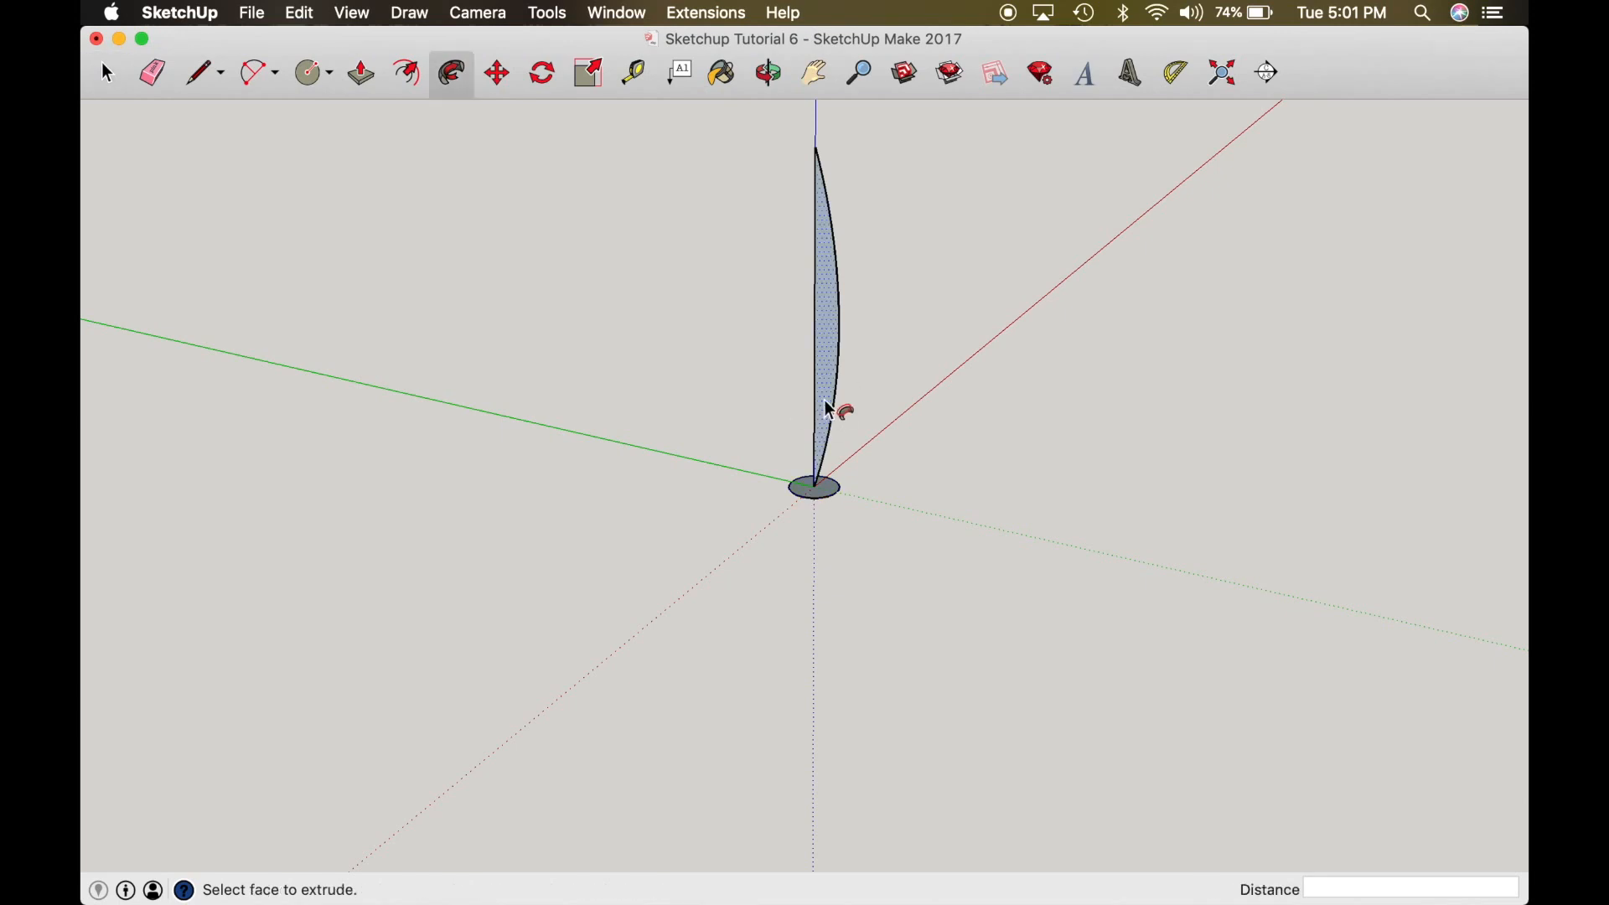
{"action": "left_click", "coordinate": [106, 72]}
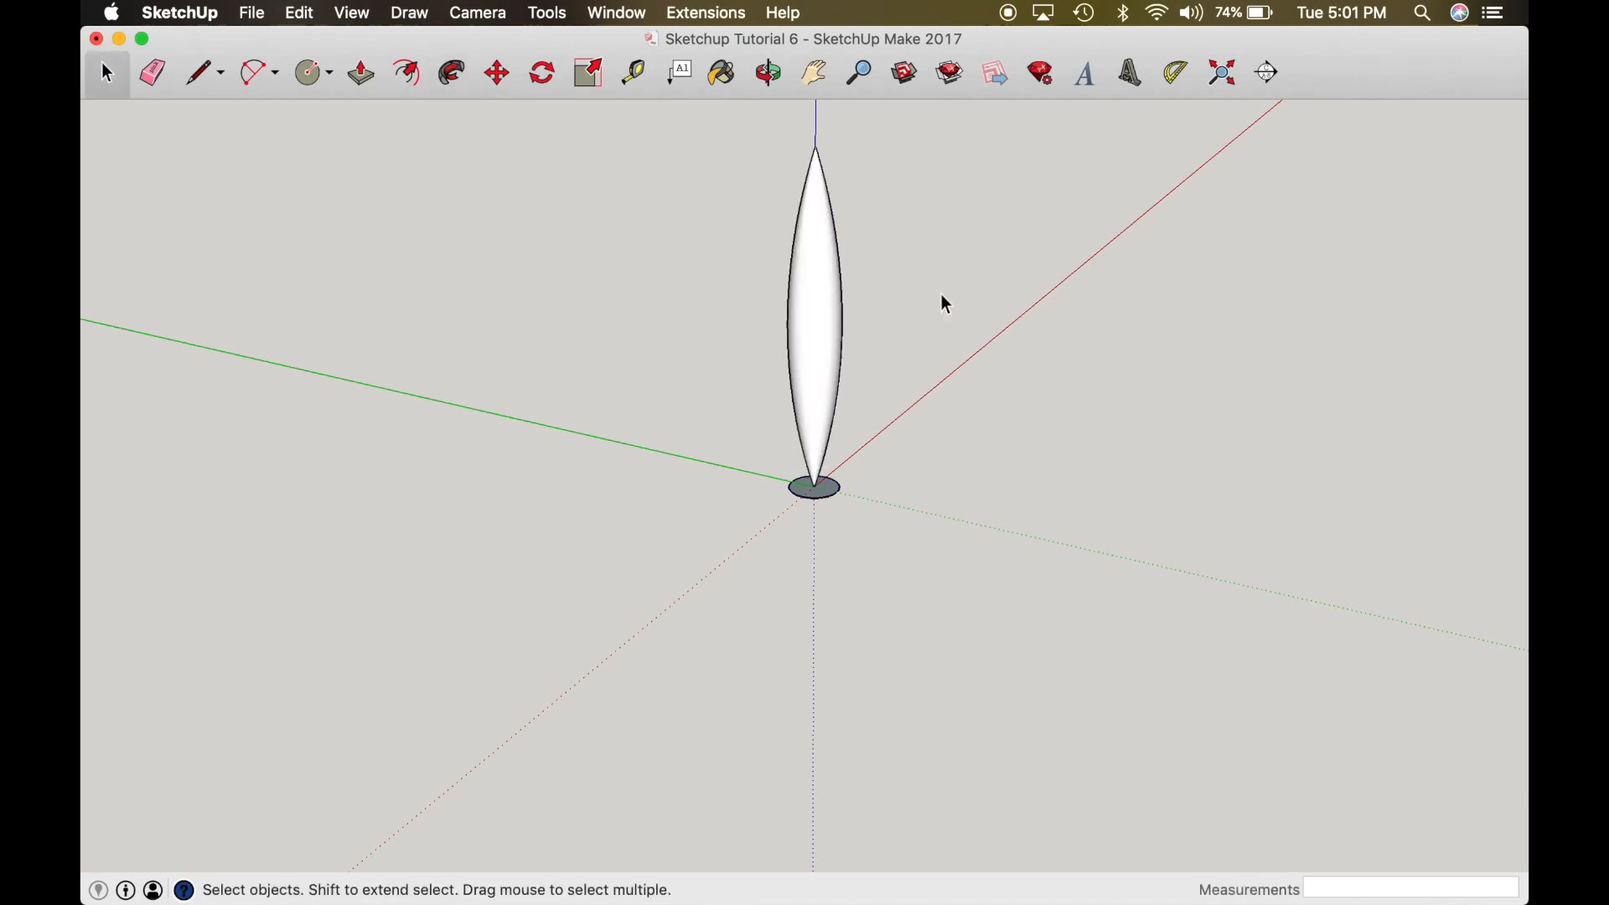
{"action": "left_click", "coordinate": [766, 72]}
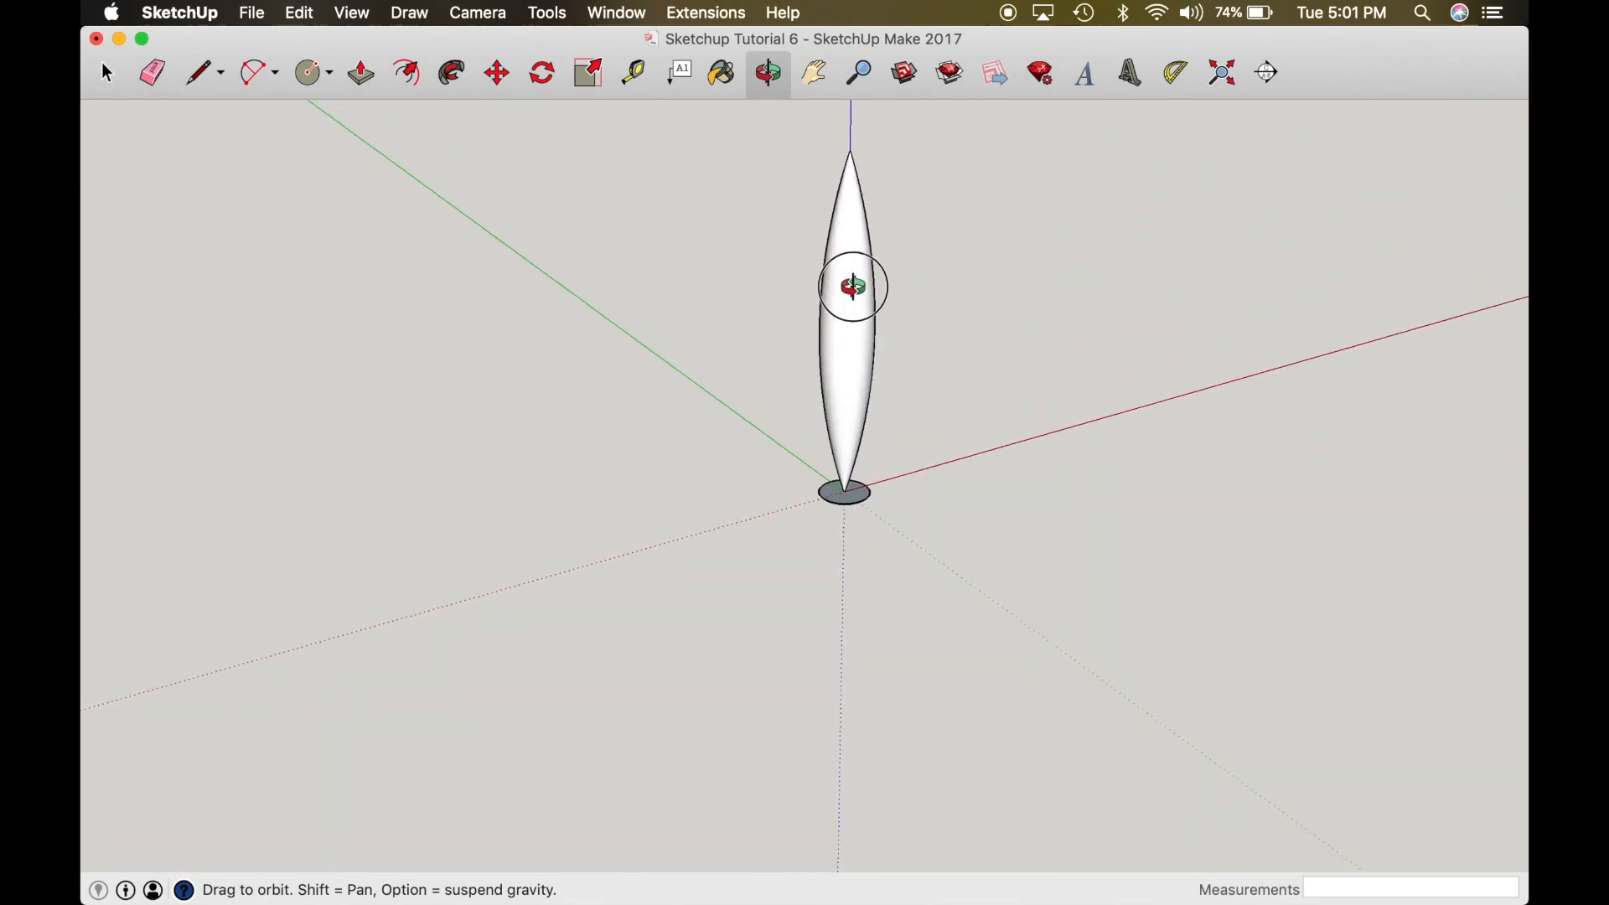
{"action": "left_click_drag", "start_coordinate": [850, 285], "coordinate": [957, 358]}
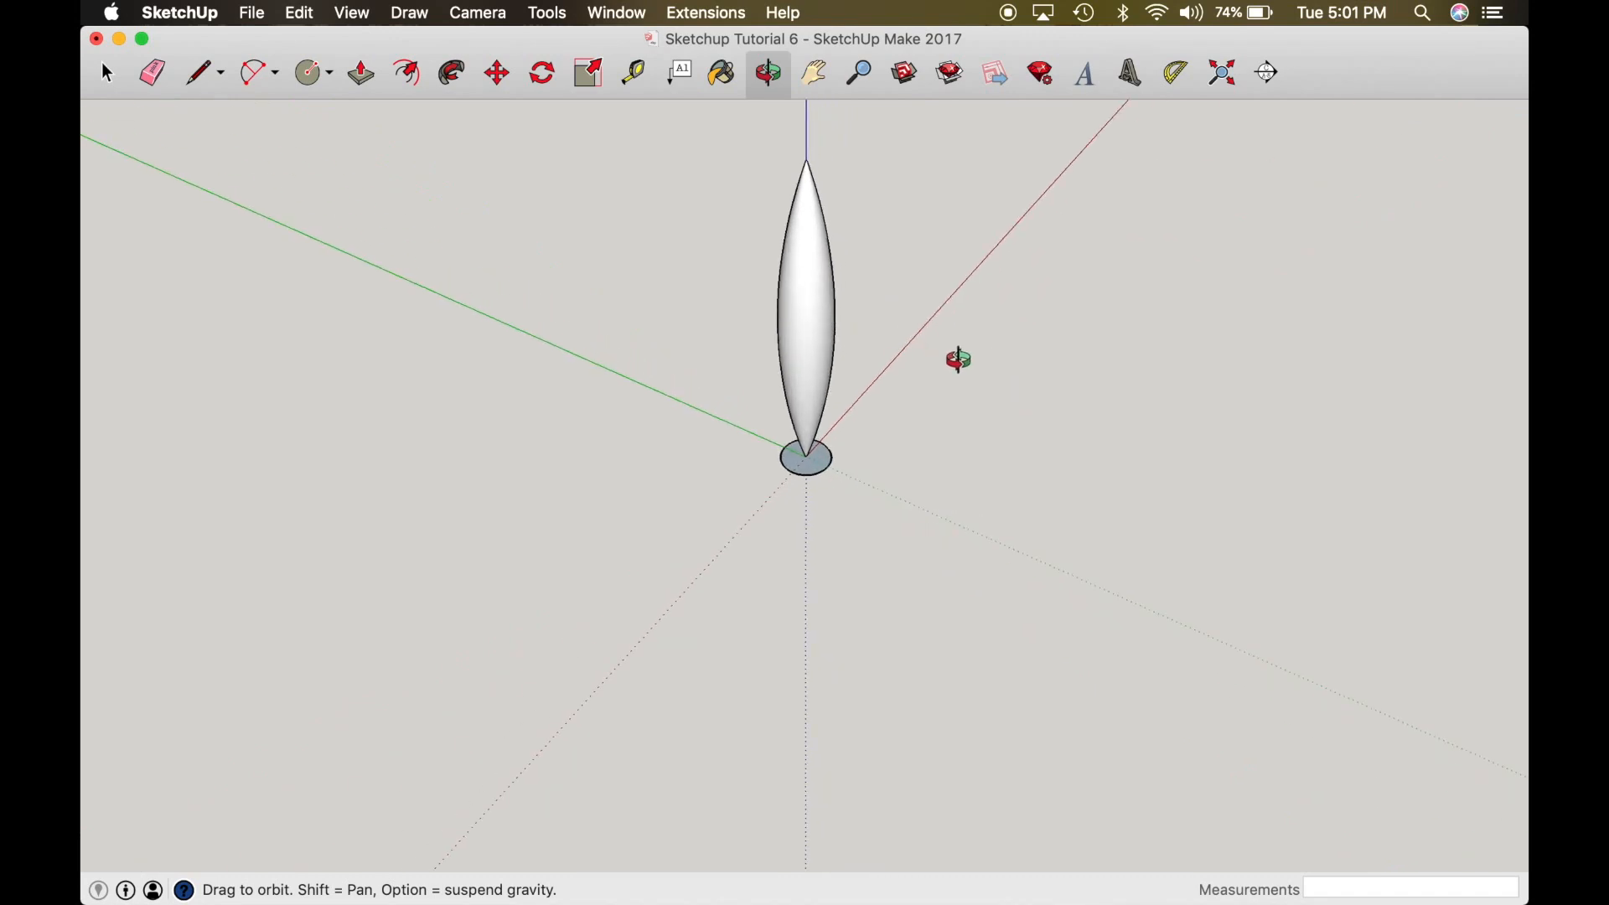